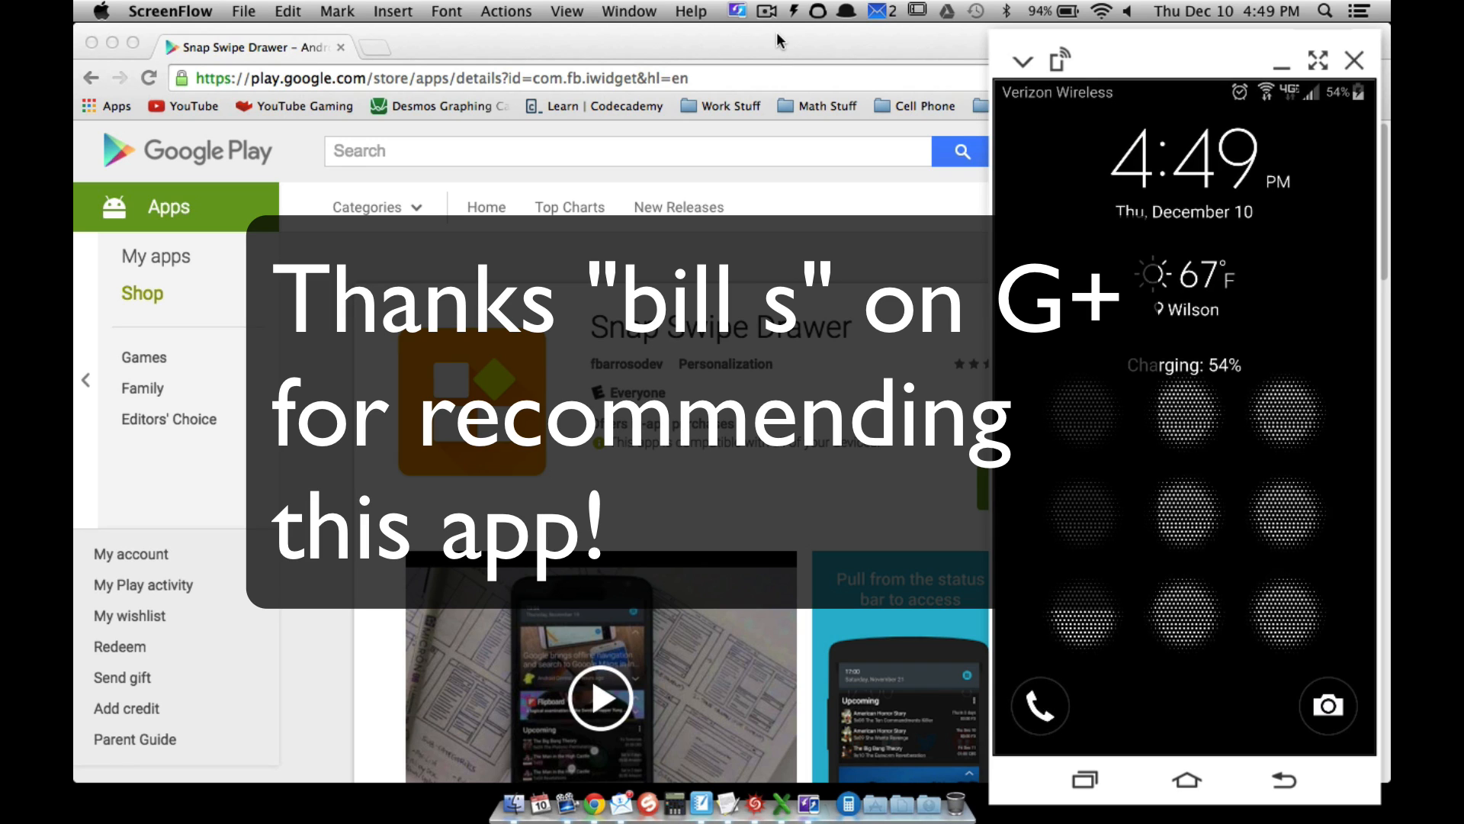
{"action": "mouse_move", "coordinate": [790, 310]}
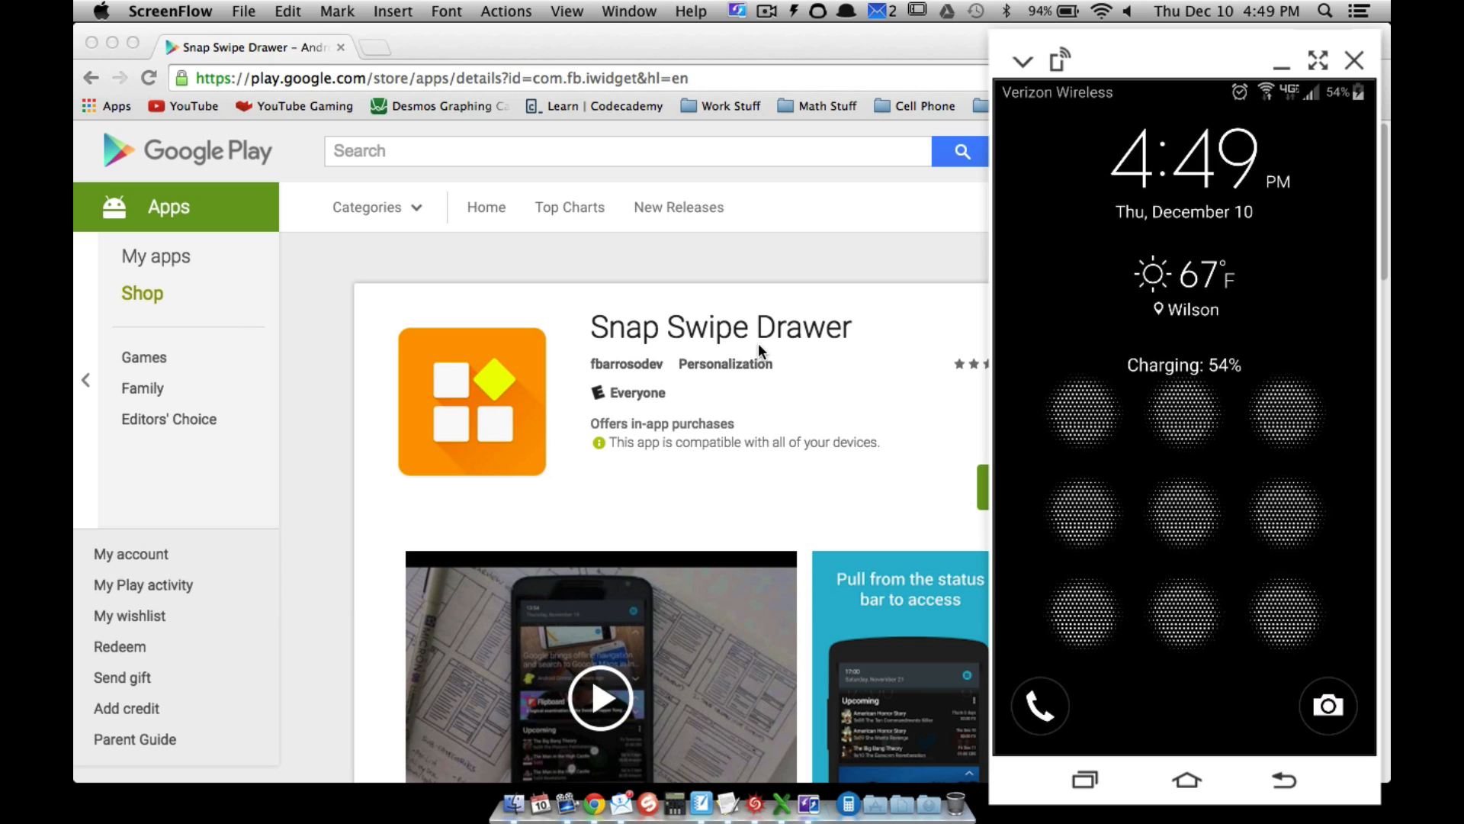
{"action": "mouse_move", "coordinate": [851, 358]}
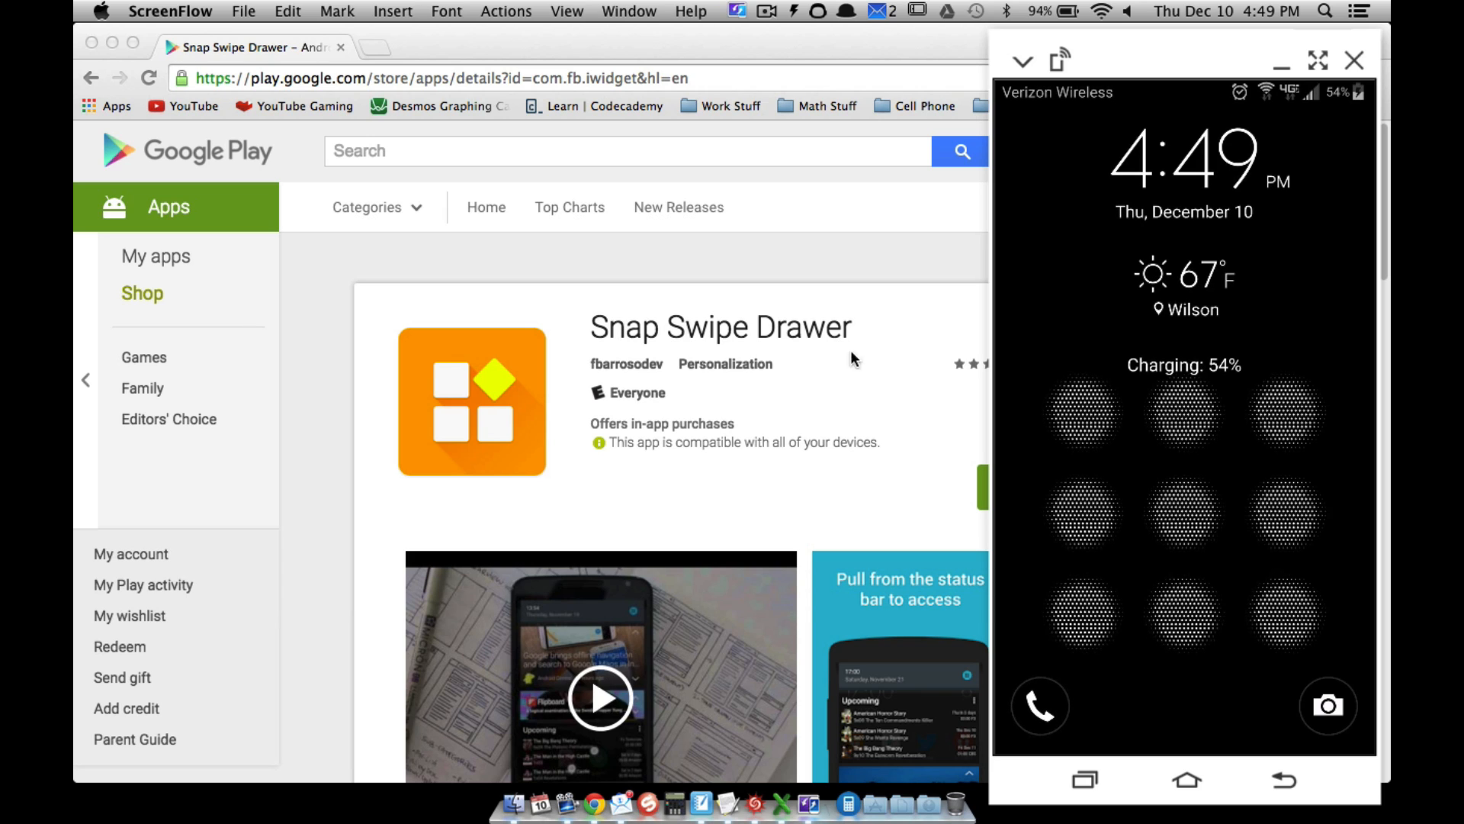
{"action": "mouse_move", "coordinate": [839, 371]}
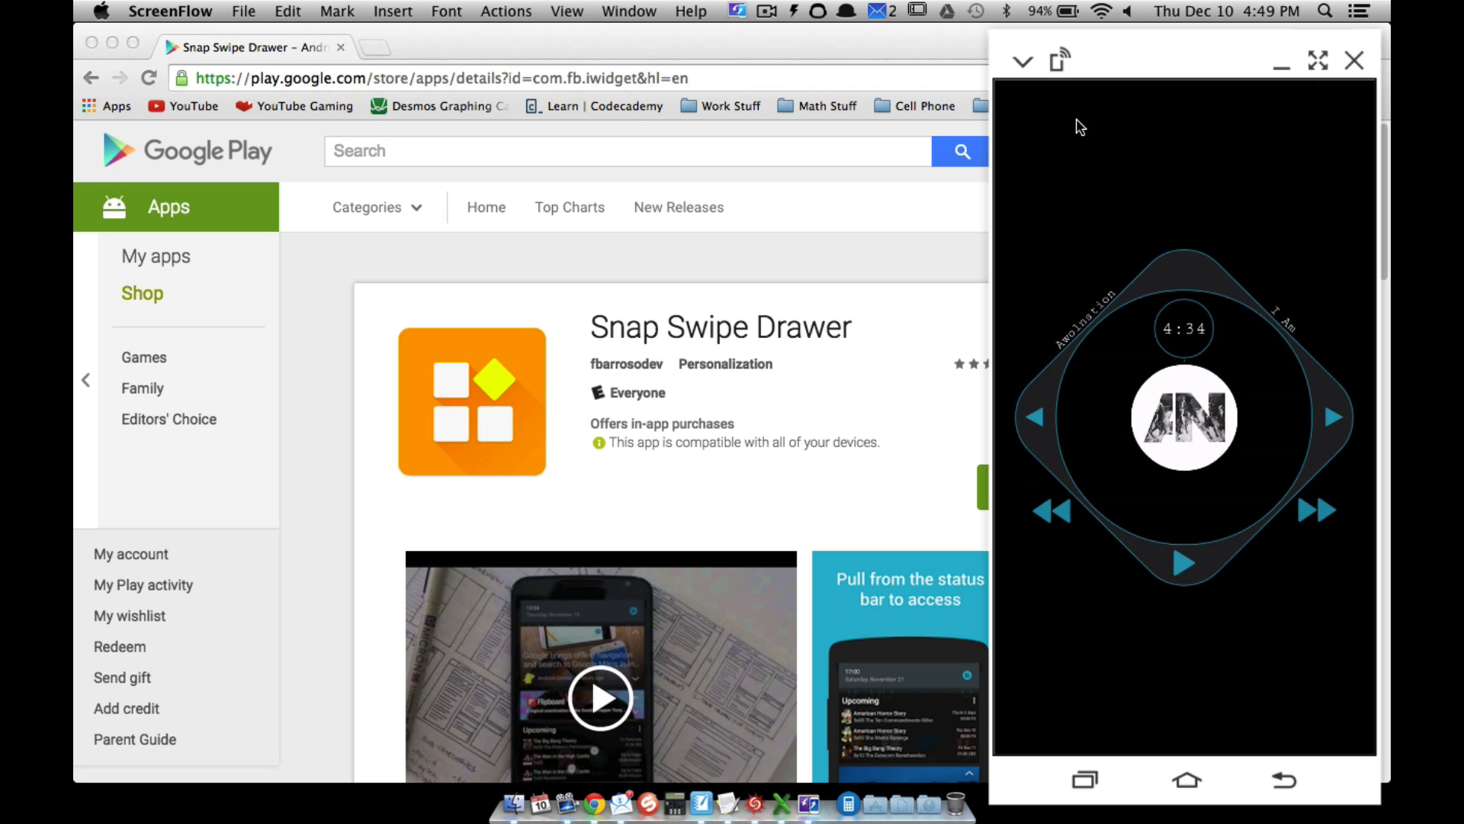
{"action": "mouse_move", "coordinate": [1149, 134]}
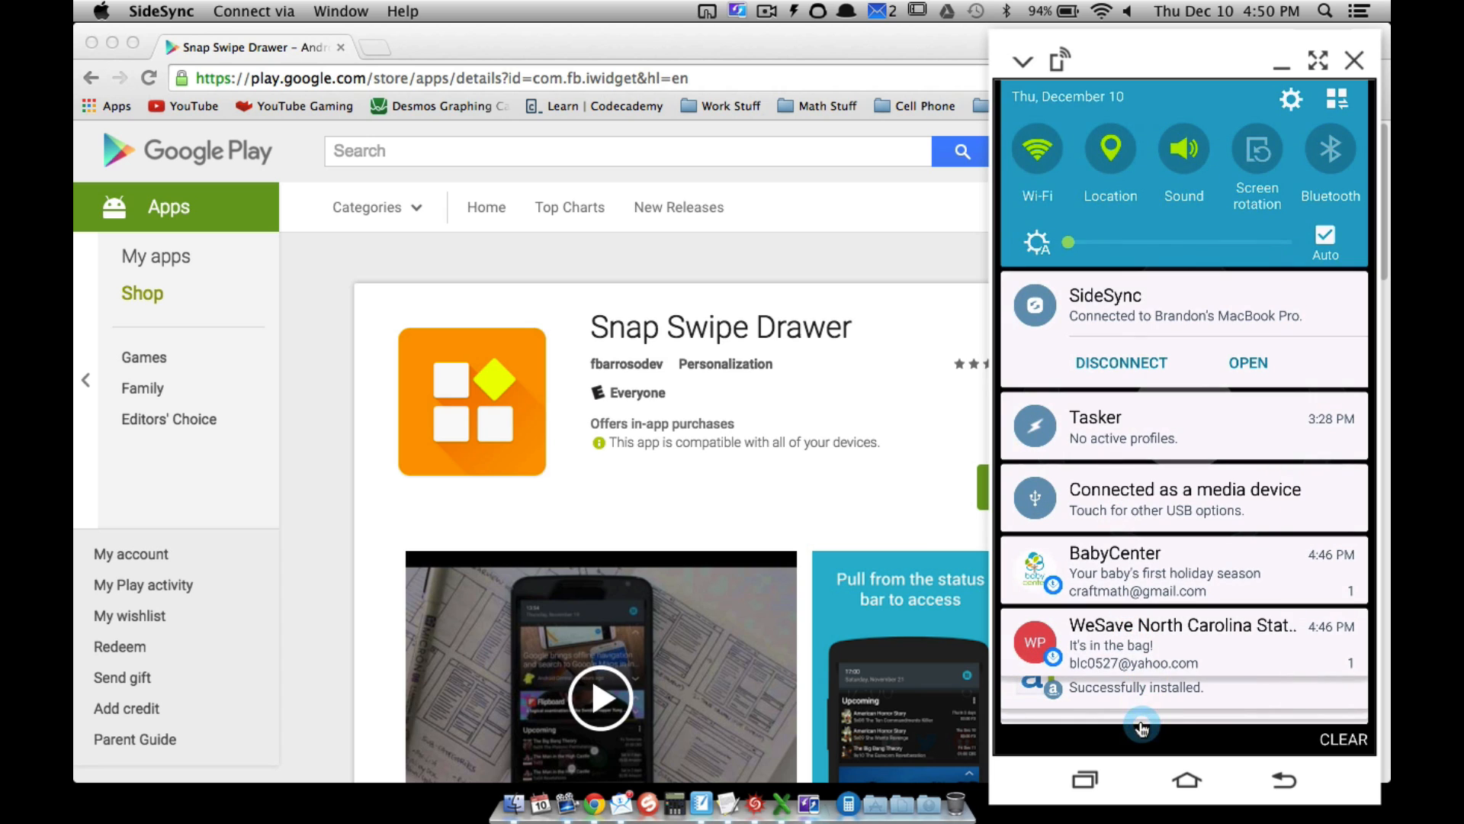
{"action": "mouse_move", "coordinate": [1265, 793]}
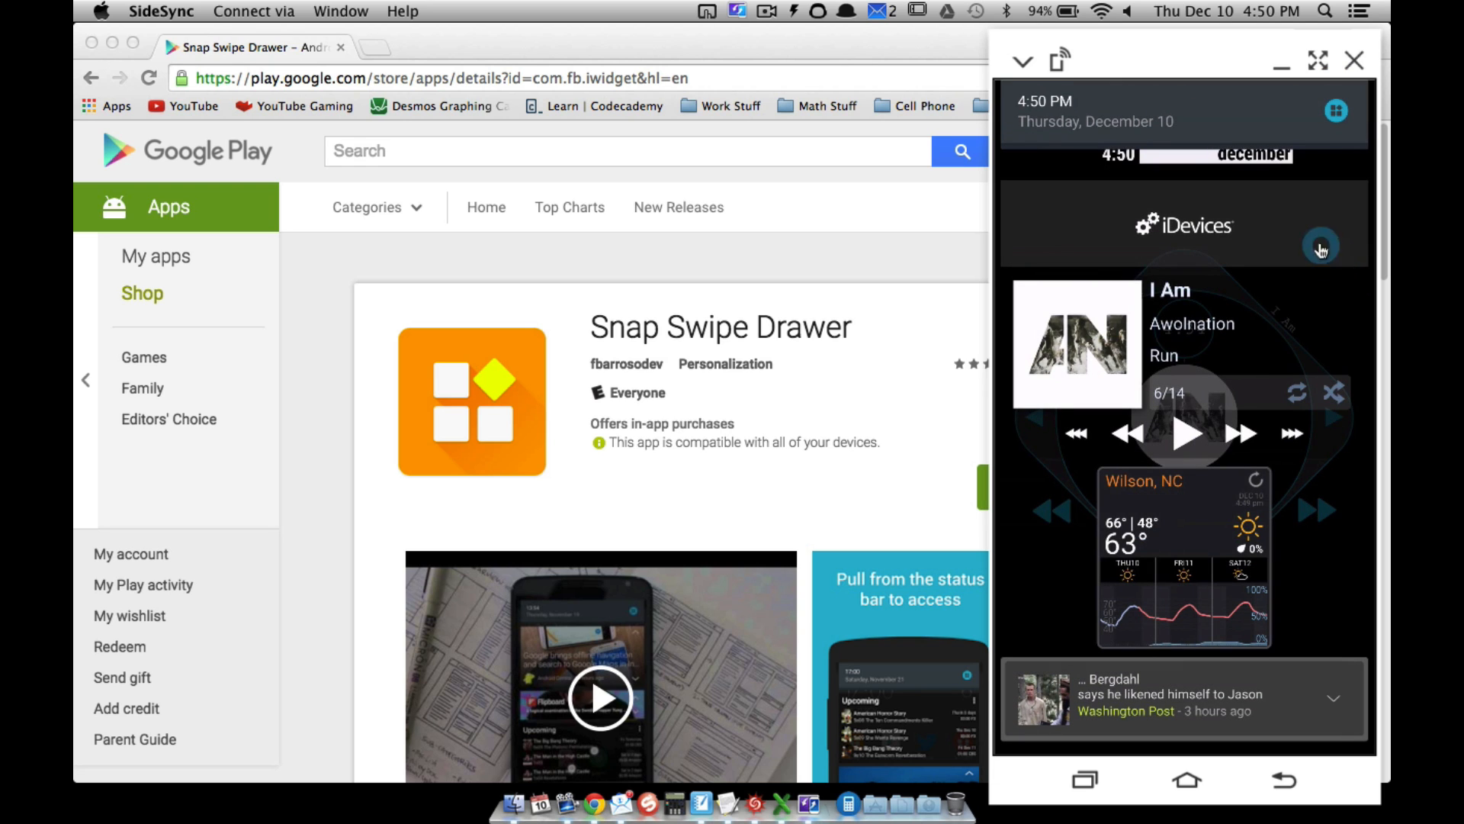
{"action": "mouse_move", "coordinate": [607, 339]}
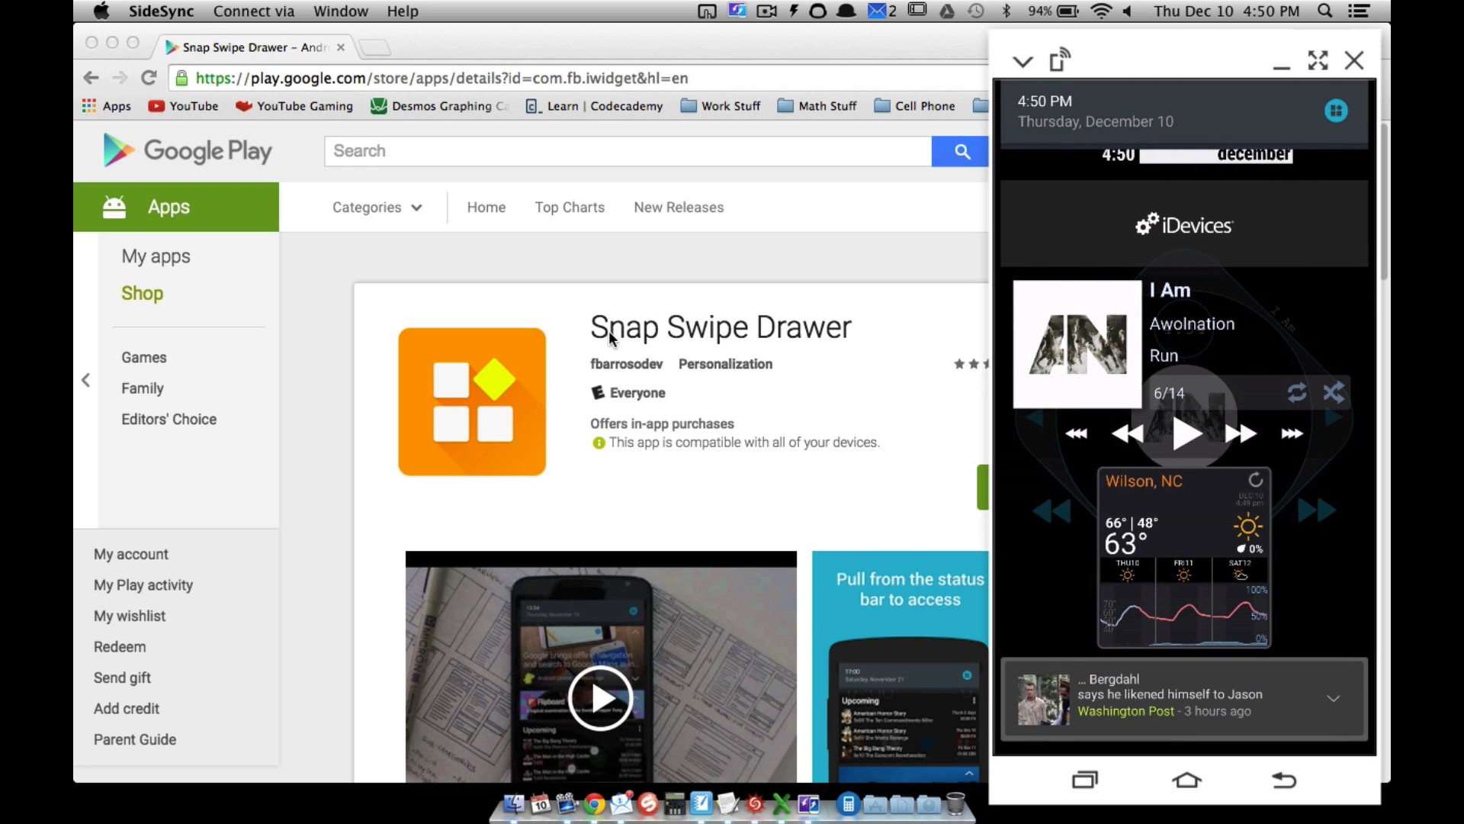
{"action": "mouse_move", "coordinate": [852, 342]}
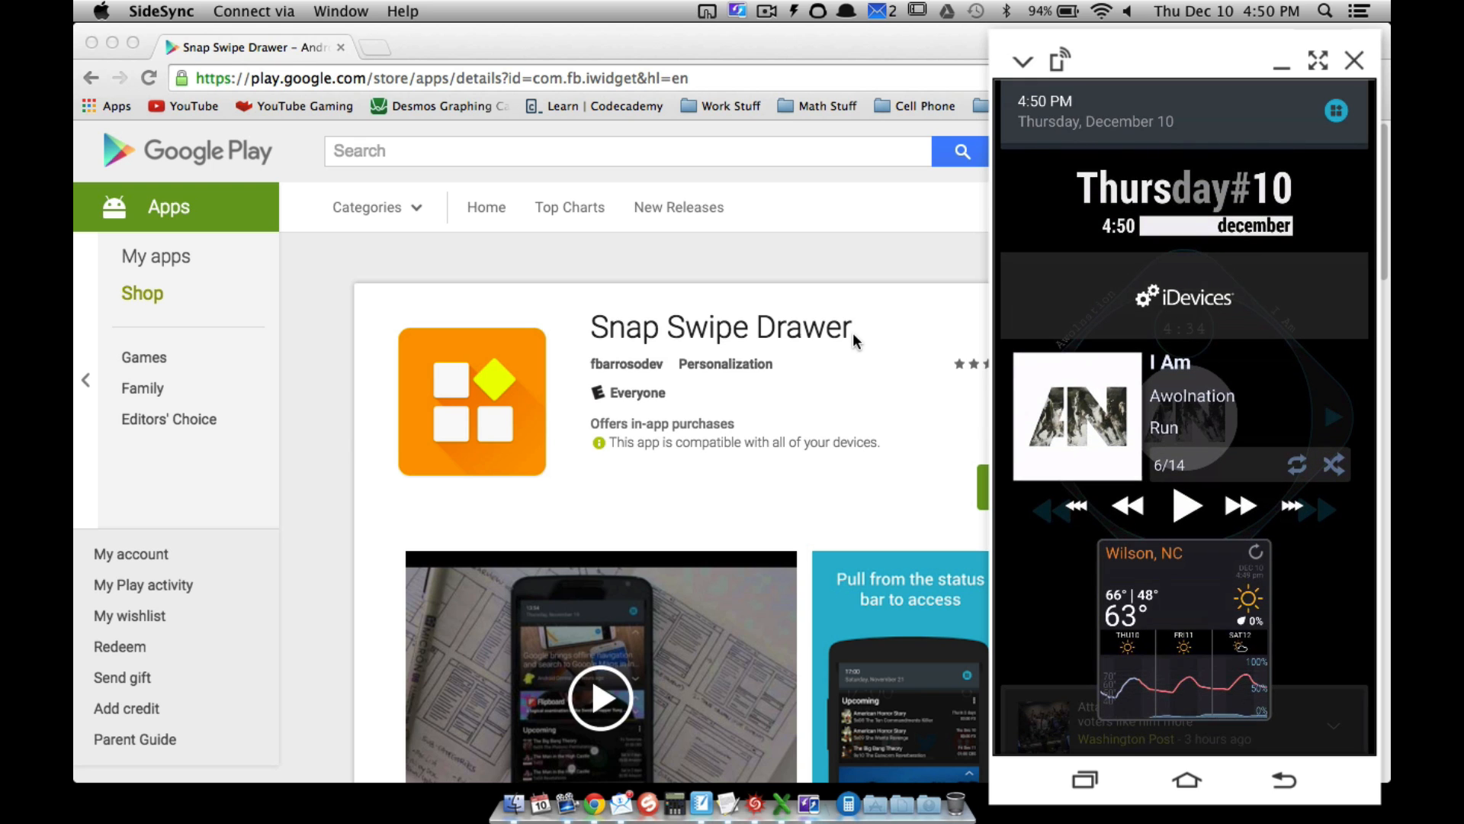
{"action": "mouse_move", "coordinate": [1157, 203]}
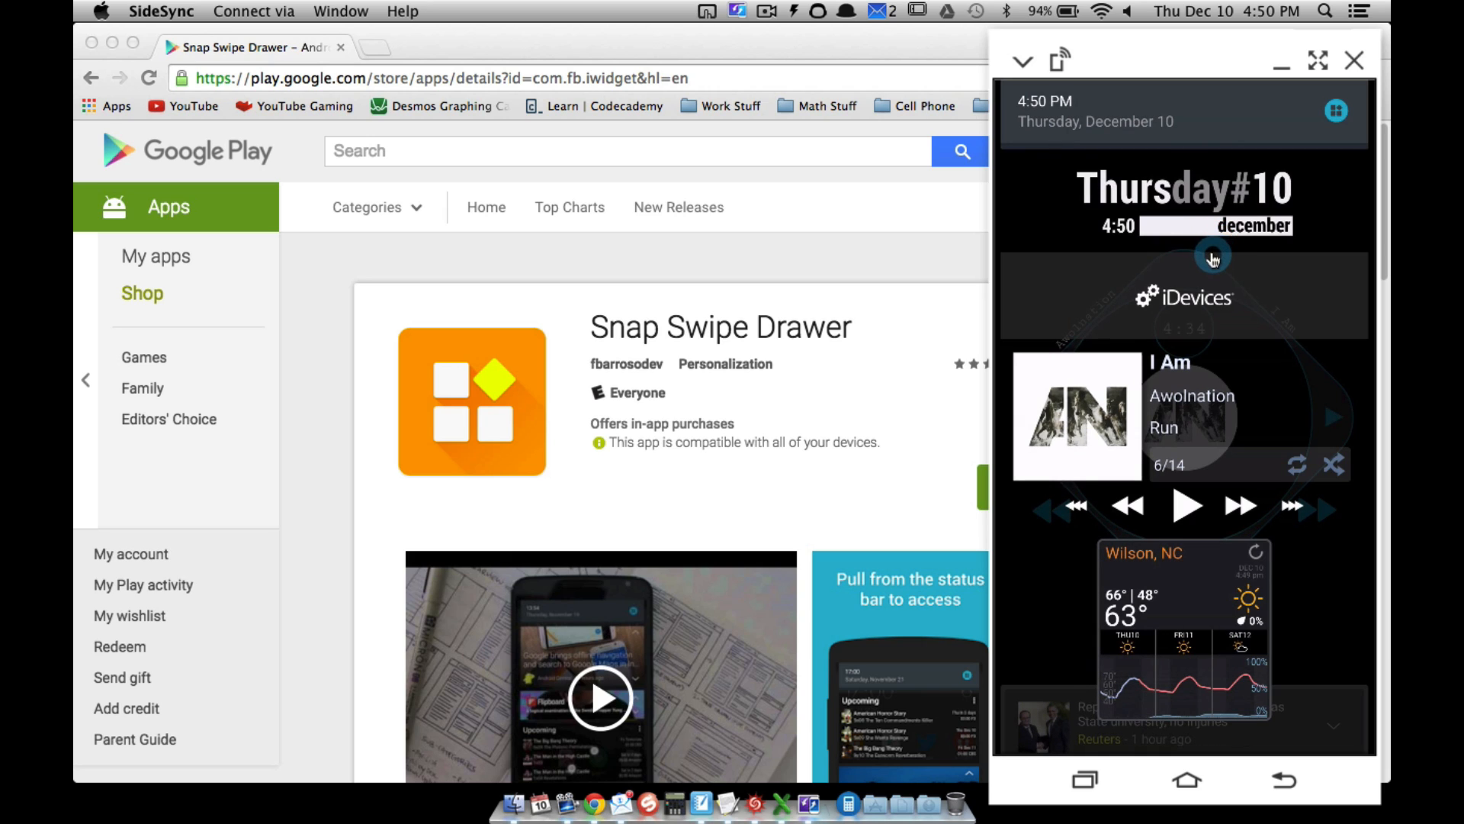
{"action": "mouse_move", "coordinate": [1190, 166]}
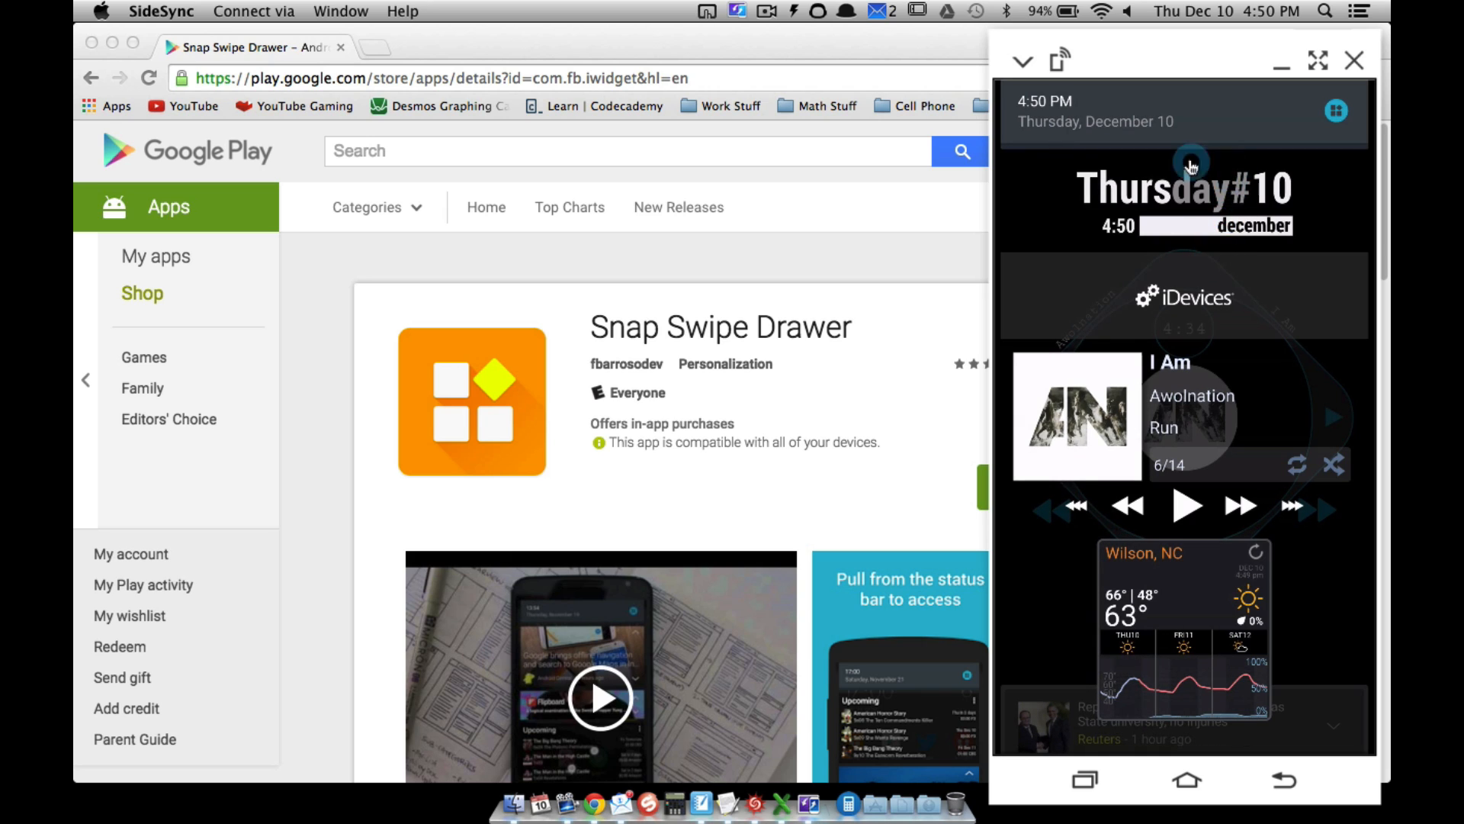
{"action": "mouse_move", "coordinate": [1187, 325]}
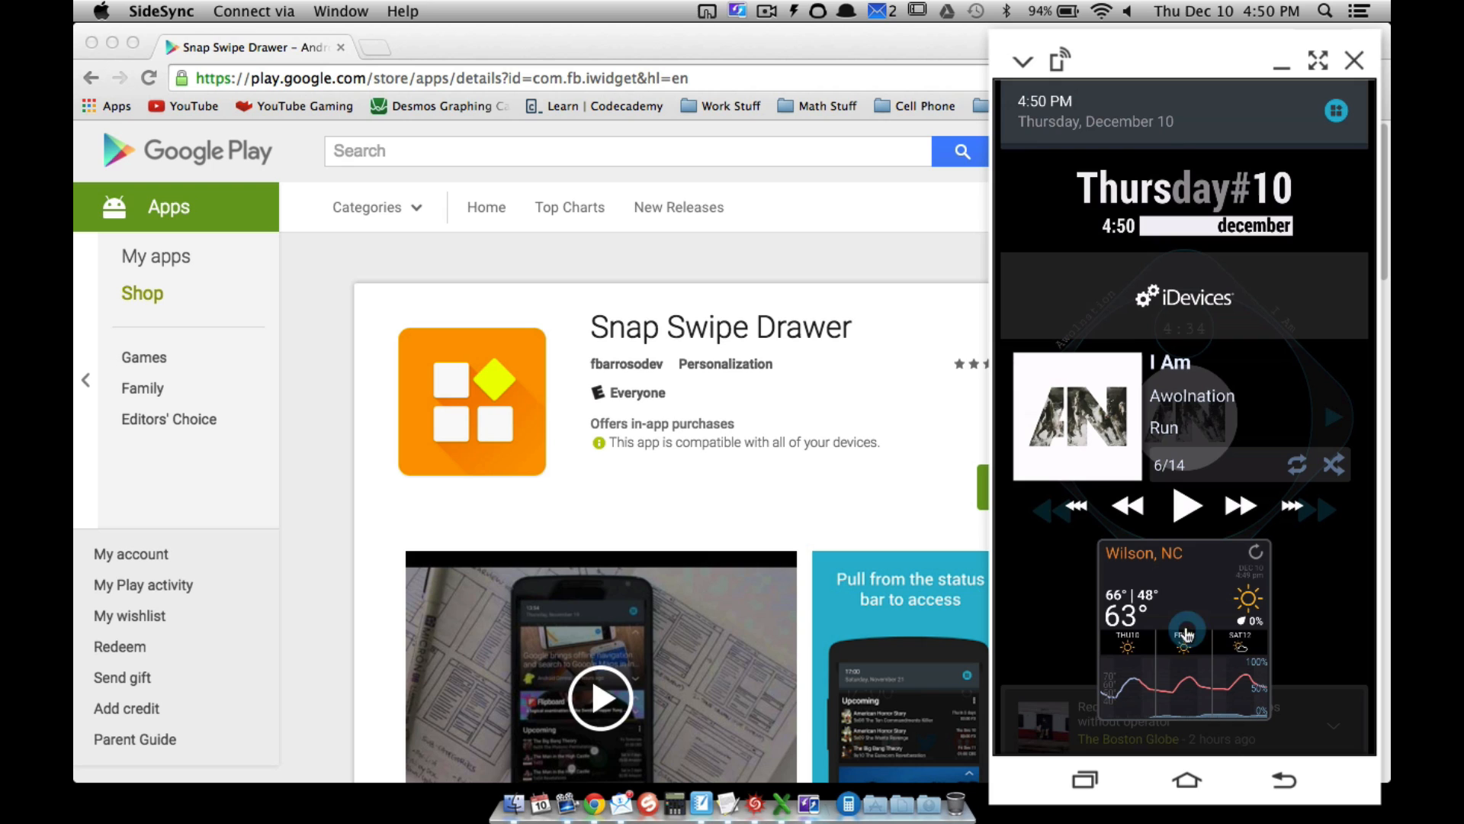
{"action": "mouse_move", "coordinate": [921, 578]}
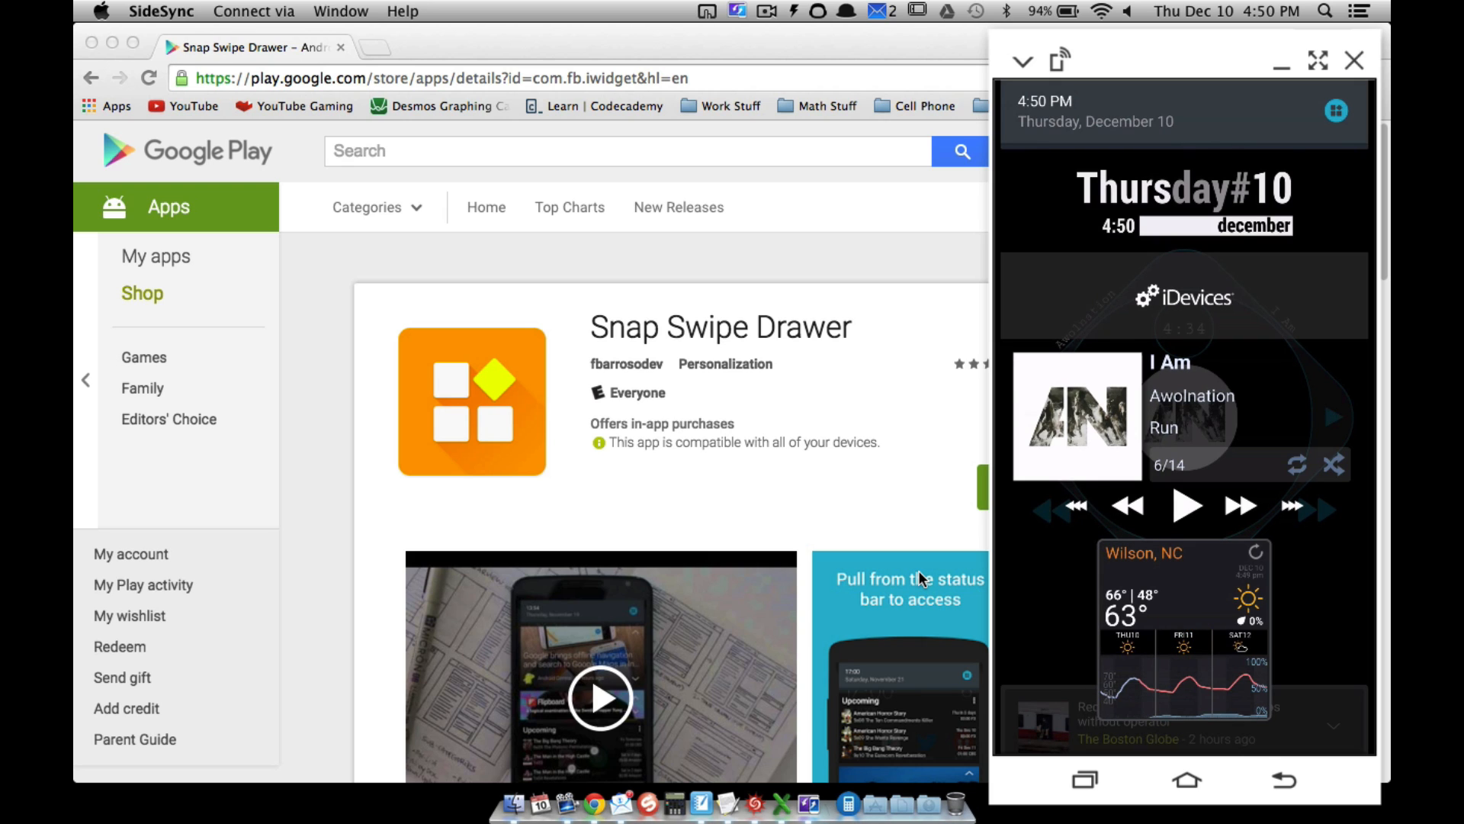
Scroll the drawer's widgets to reveal the date clock and advance the news headline.
{"action": "scroll", "scroll_direction": "down", "scroll_amount": 3}
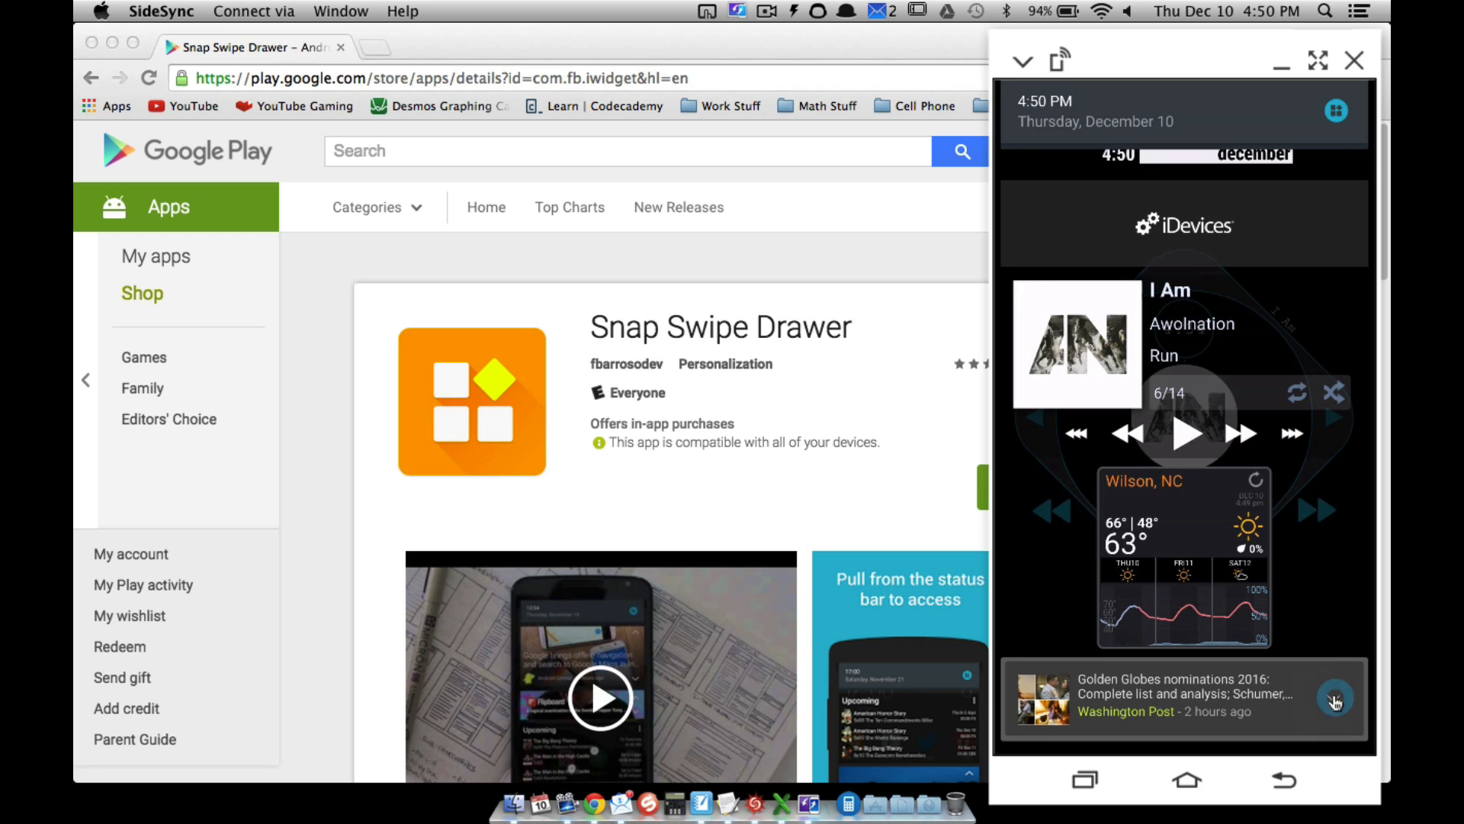
{"action": "left_click", "coordinate": [1334, 702]}
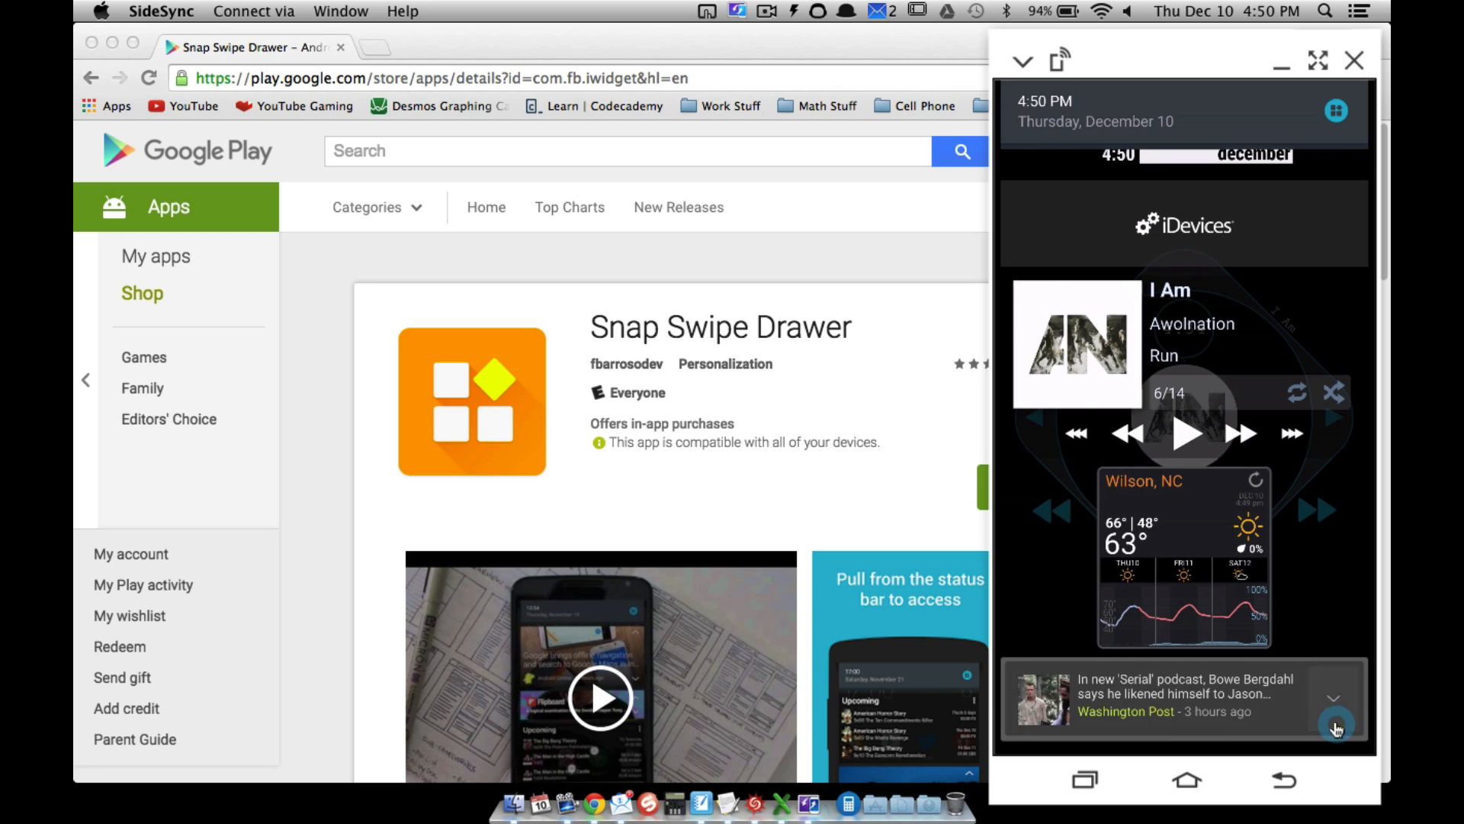
{"action": "mouse_move", "coordinate": [1333, 688]}
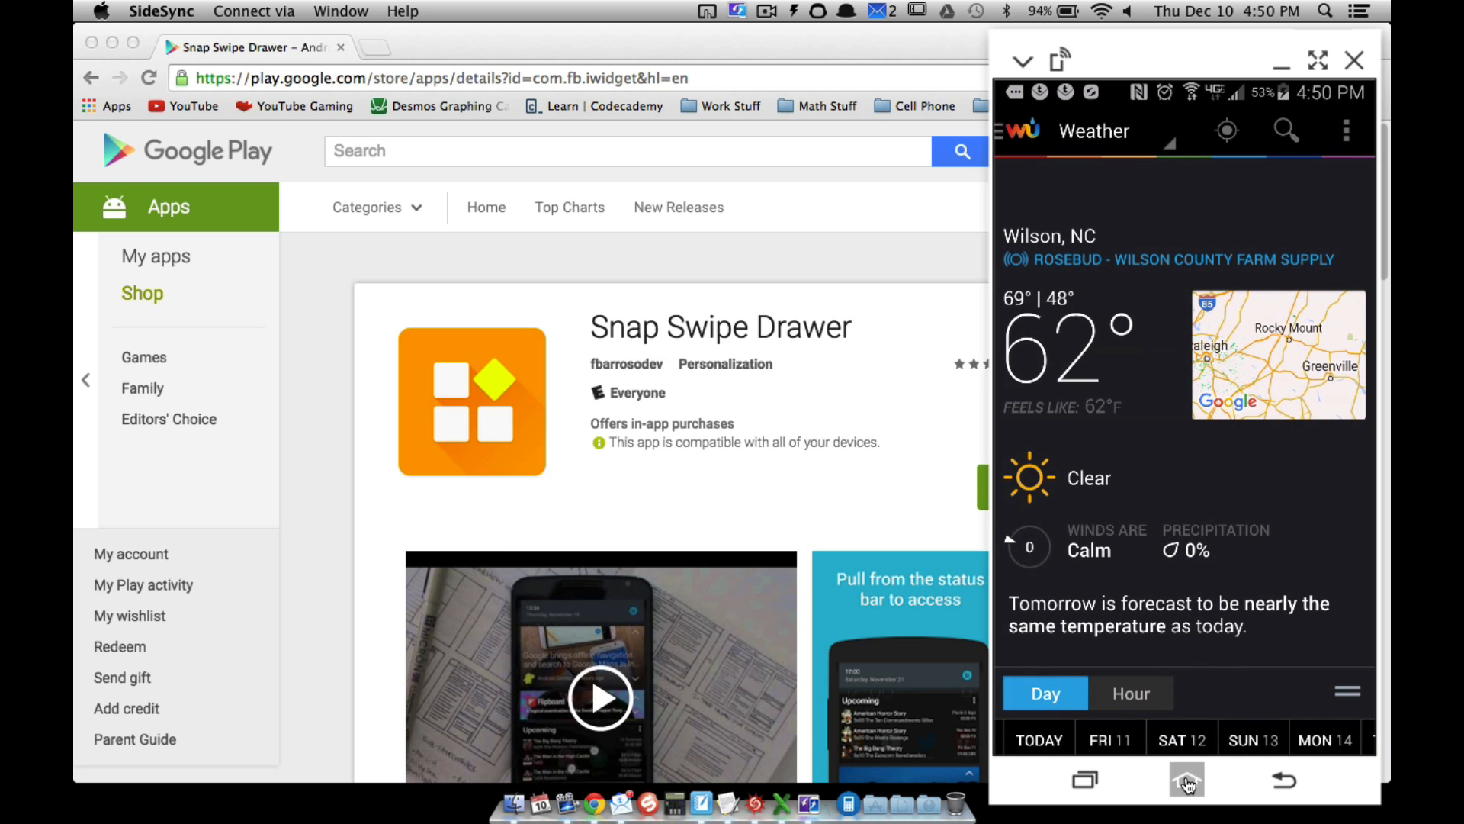
Leave the Wilson, NC weather forecast and return to the home screen.
{"action": "left_click", "coordinate": [1187, 780]}
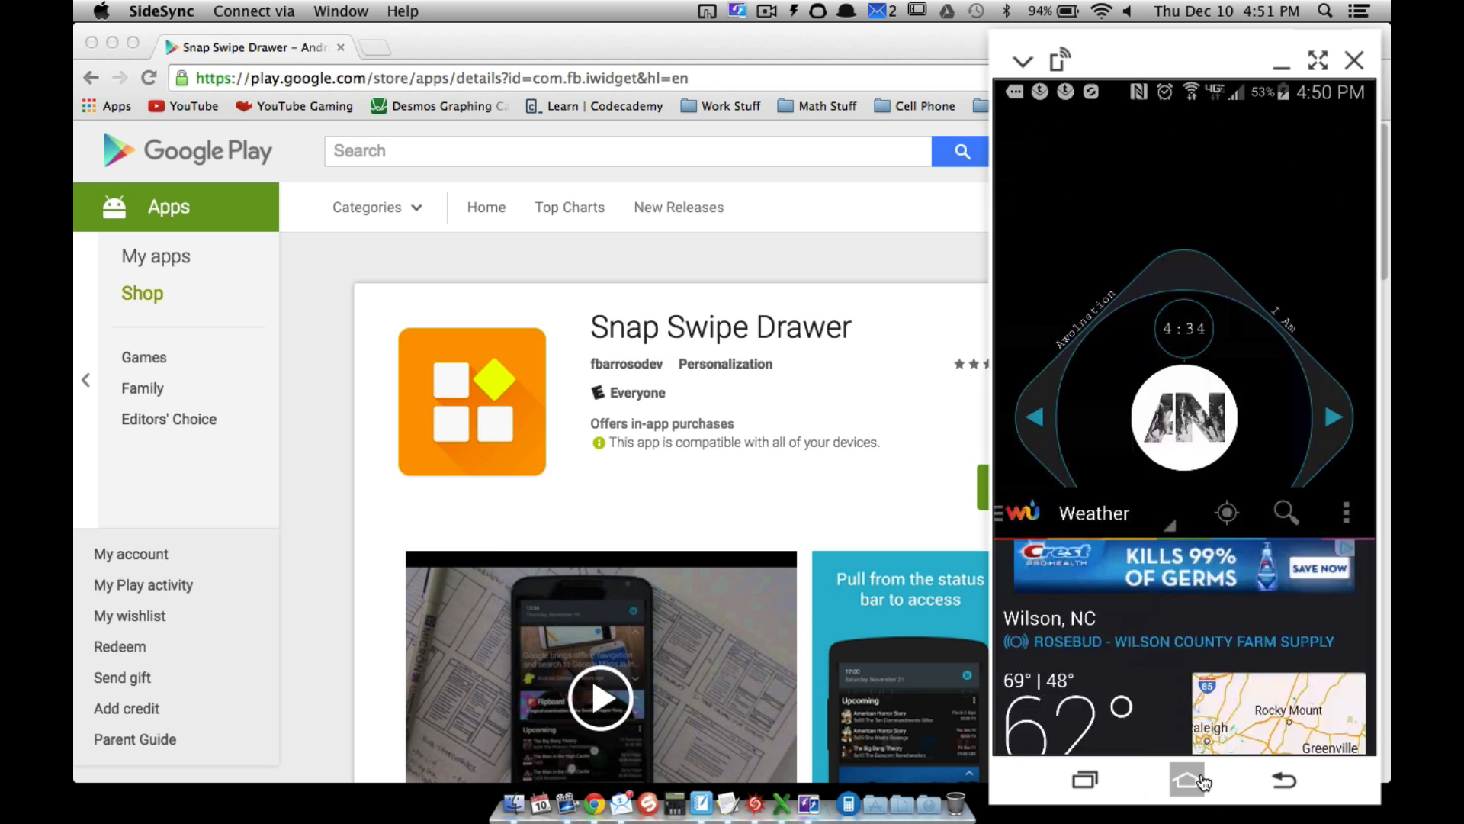
{"action": "left_click", "coordinate": [1188, 781]}
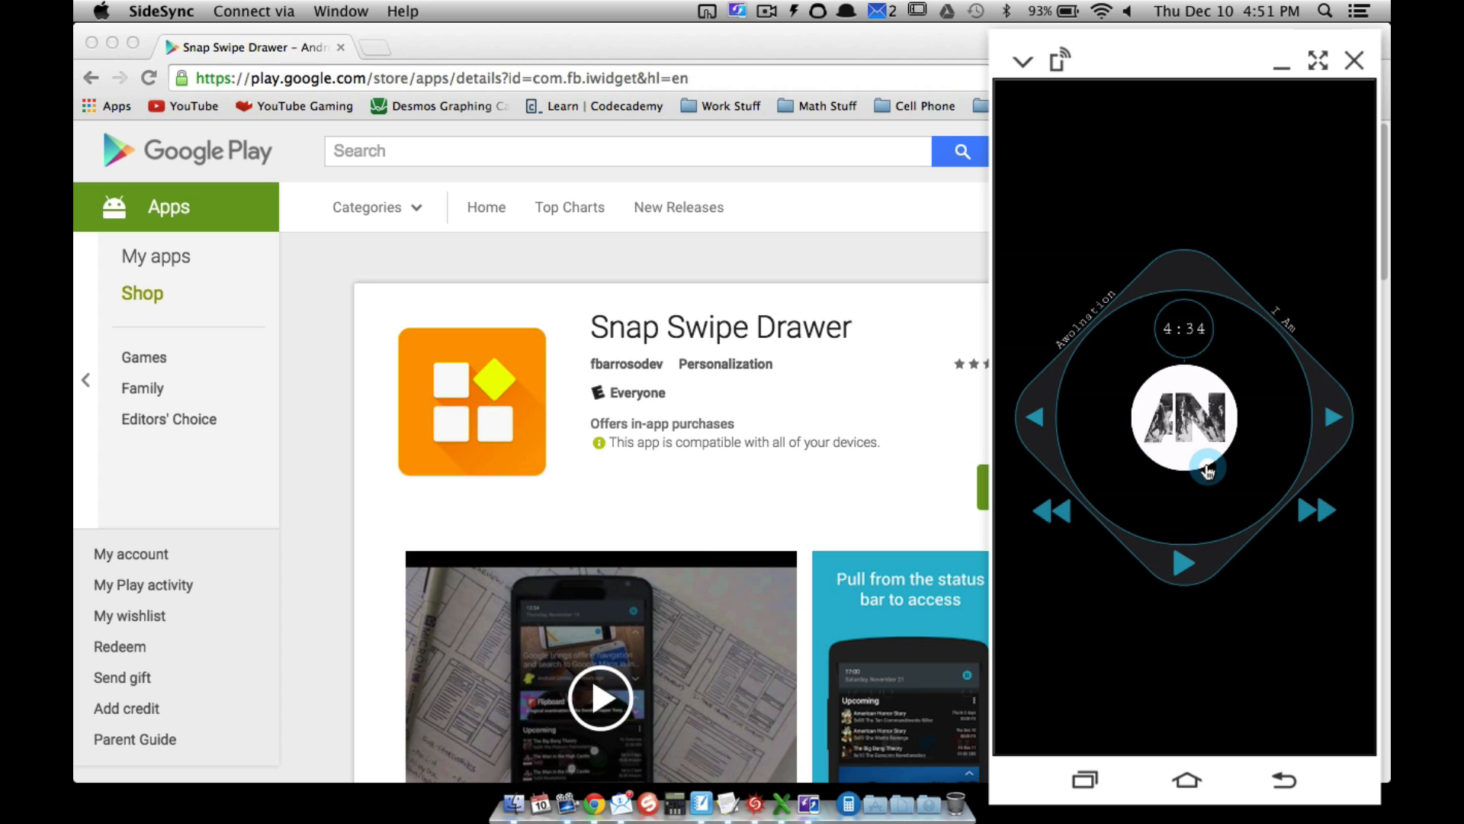
{"action": "mouse_move", "coordinate": [748, 343]}
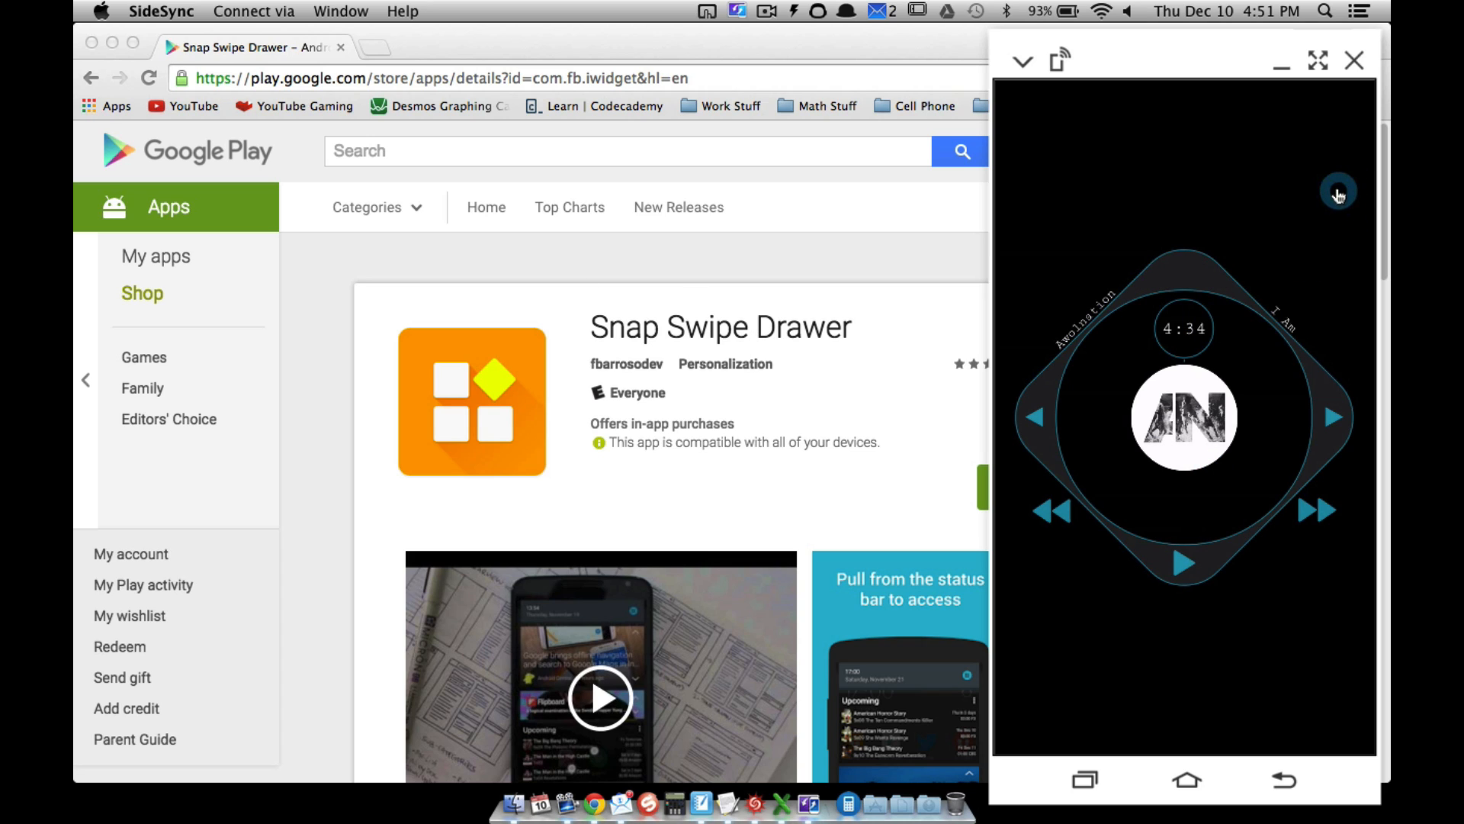
{"action": "mouse_move", "coordinate": [1342, 93]}
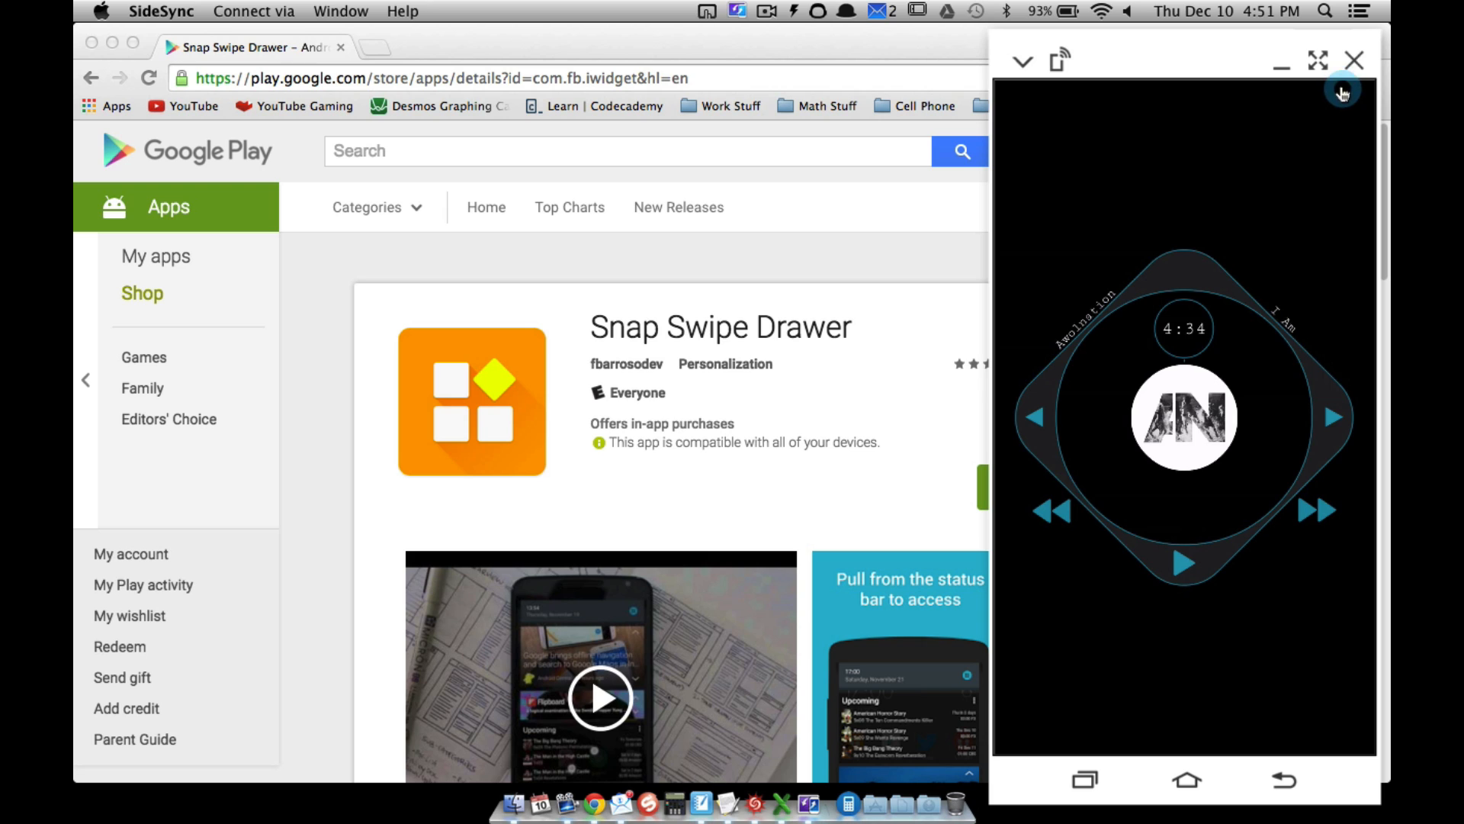
{"action": "mouse_move", "coordinate": [1357, 253]}
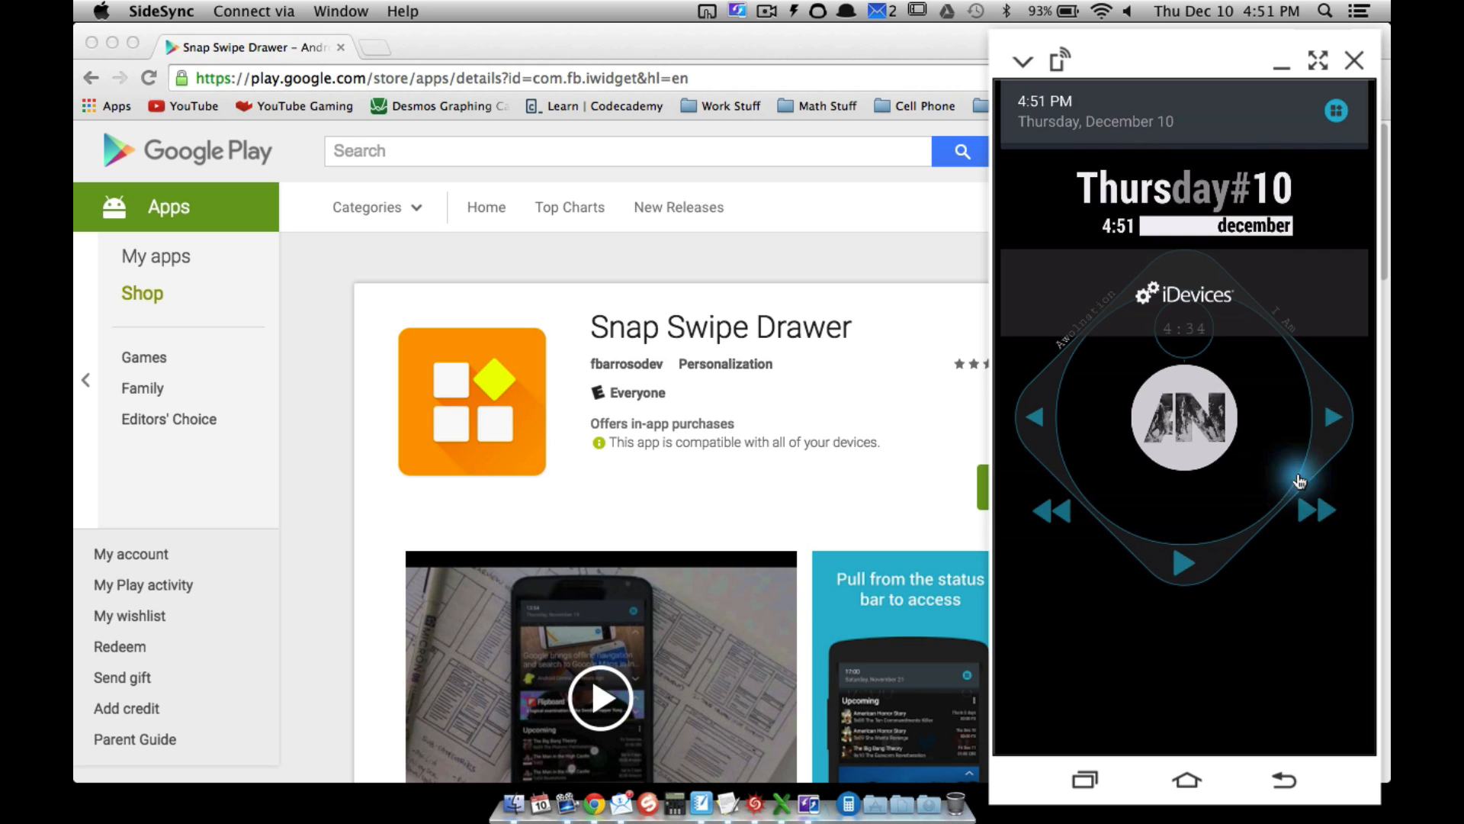
{"action": "mouse_move", "coordinate": [1257, 345]}
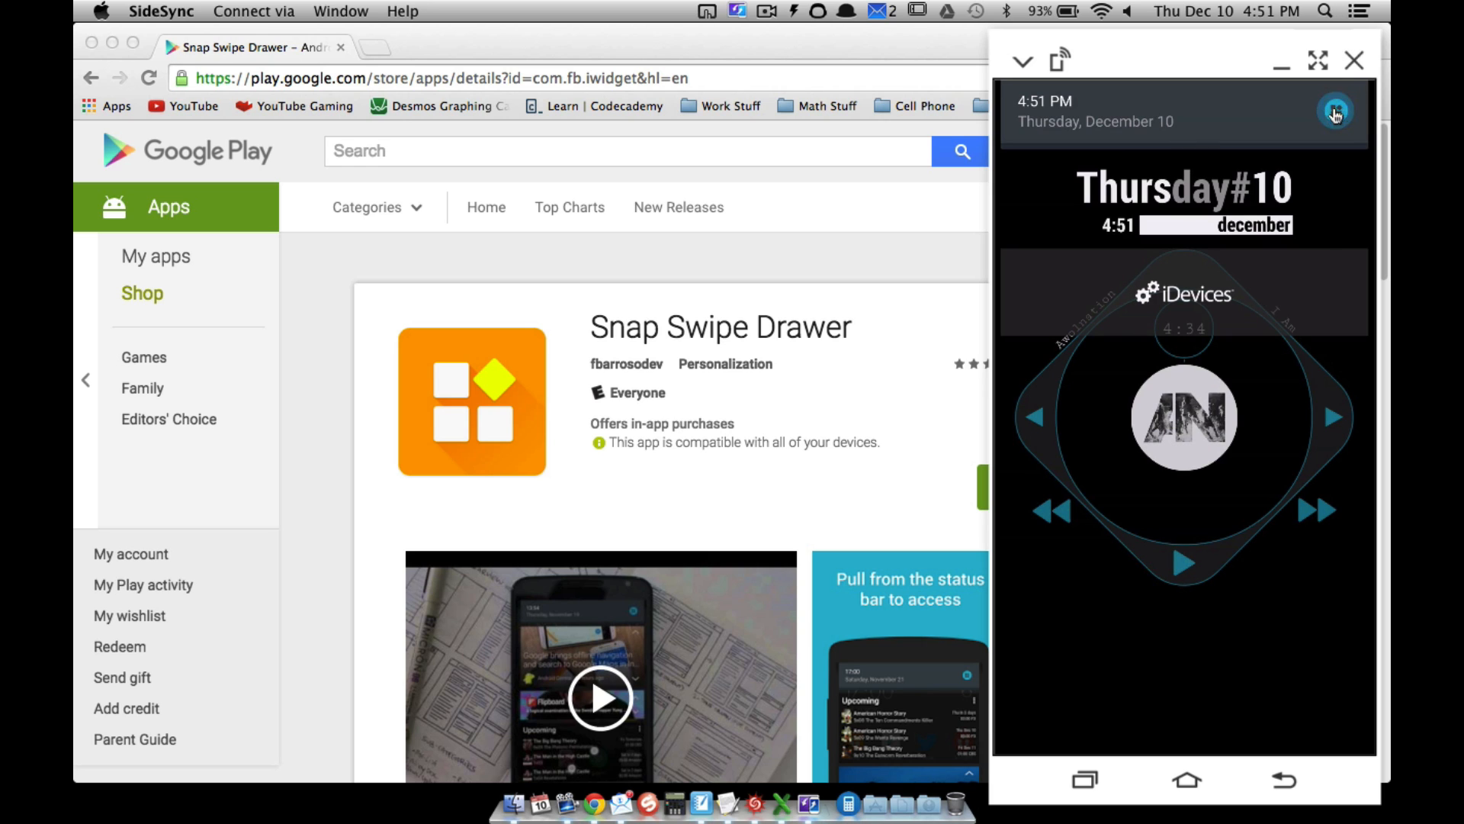
Open Snap's widget list from the drawer header and dismiss the version 1.1.2 What's New notes.
{"action": "left_click", "coordinate": [1334, 111]}
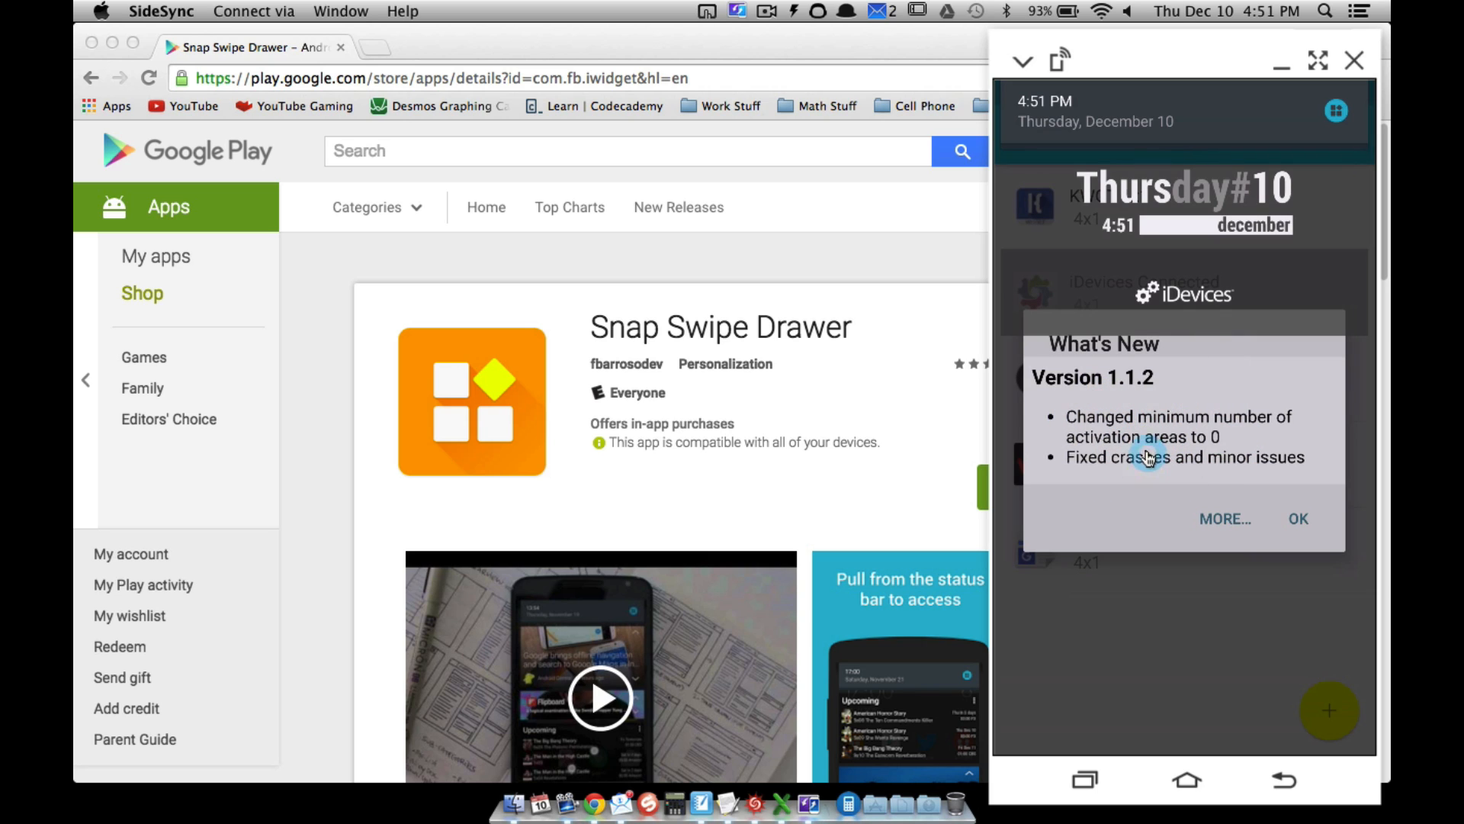
{"action": "mouse_move", "coordinate": [1116, 456]}
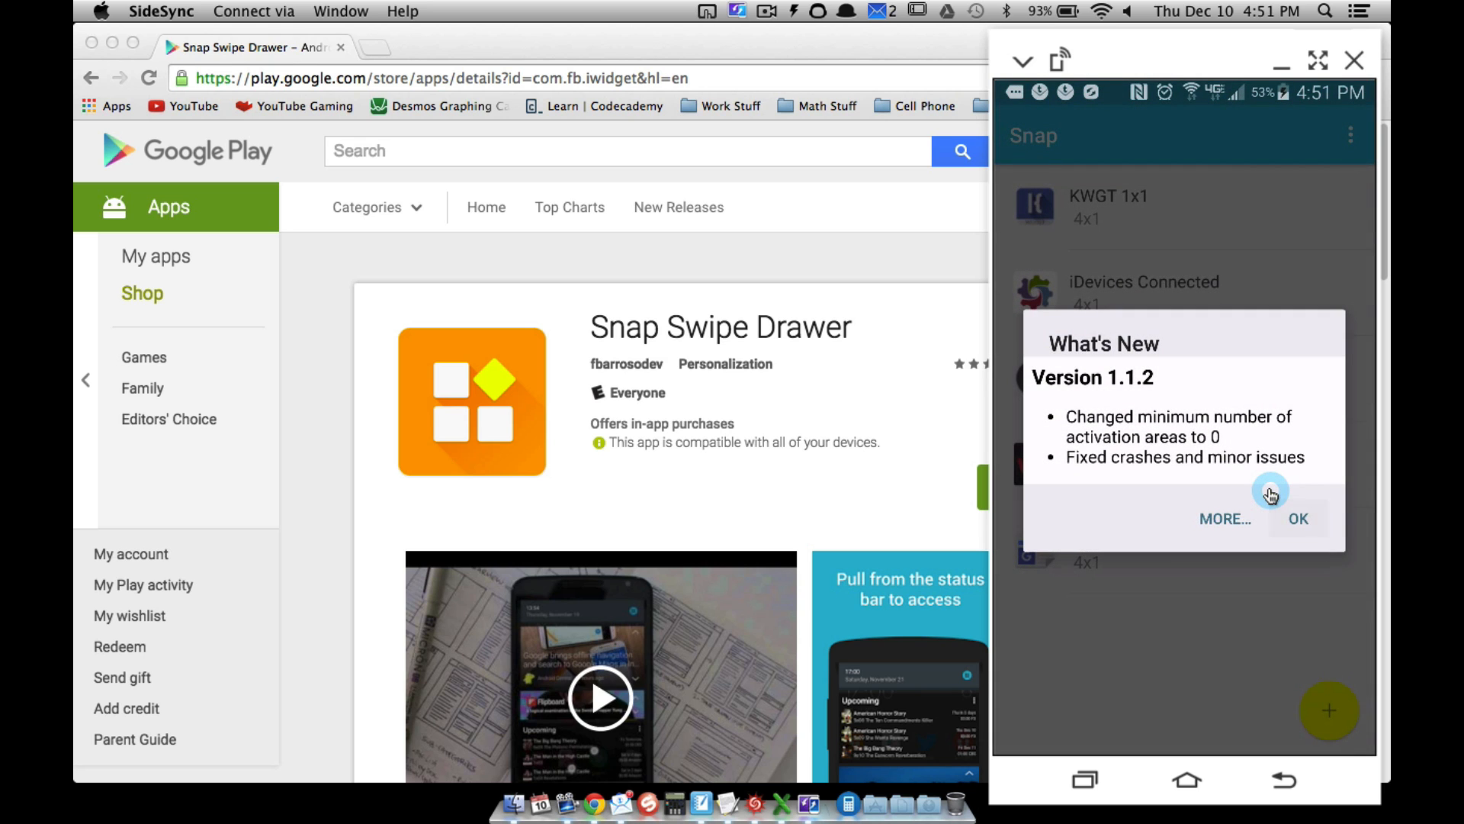
{"action": "left_click", "coordinate": [1297, 519]}
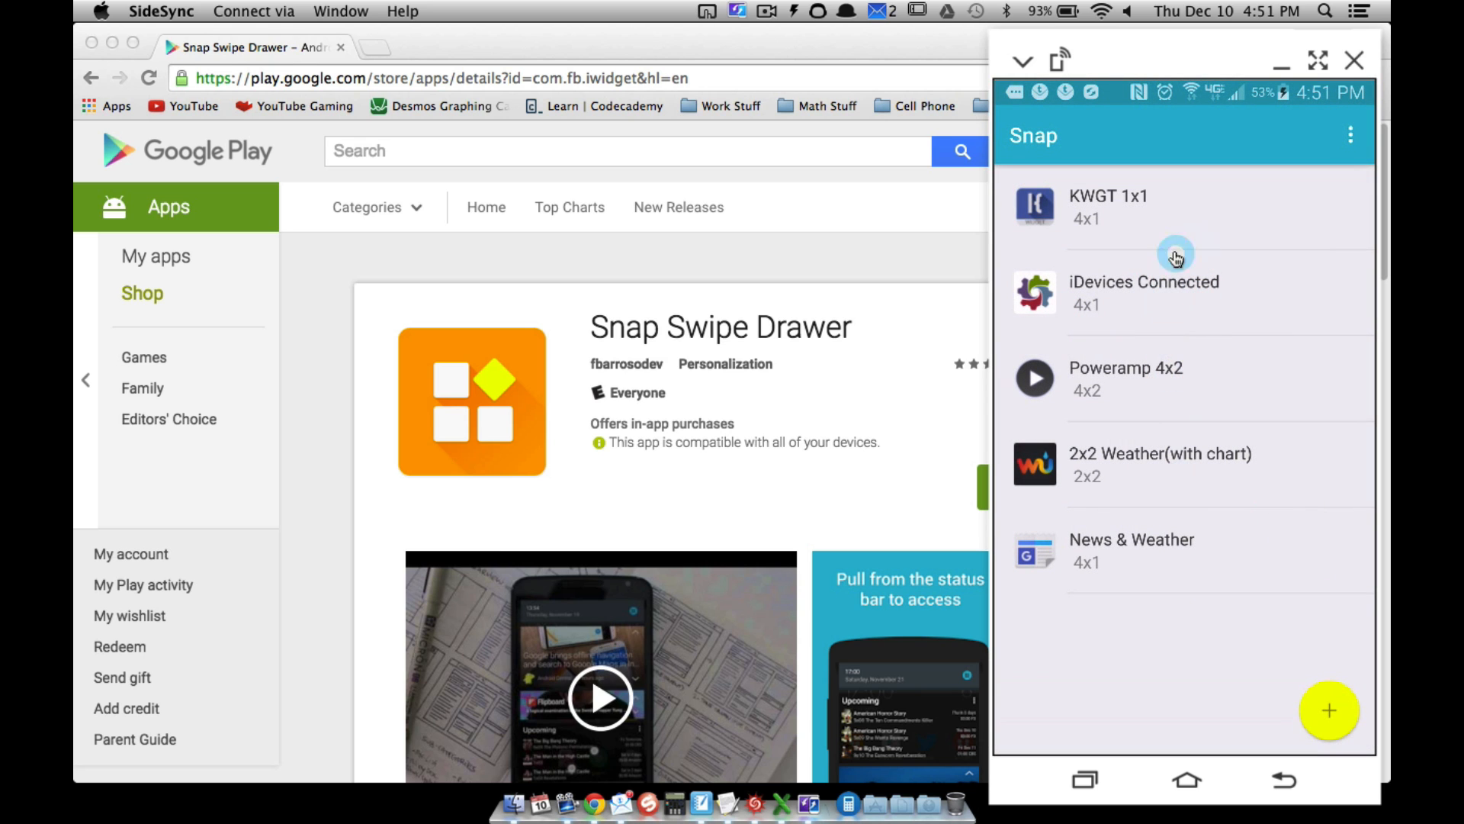
{"action": "mouse_move", "coordinate": [1160, 233]}
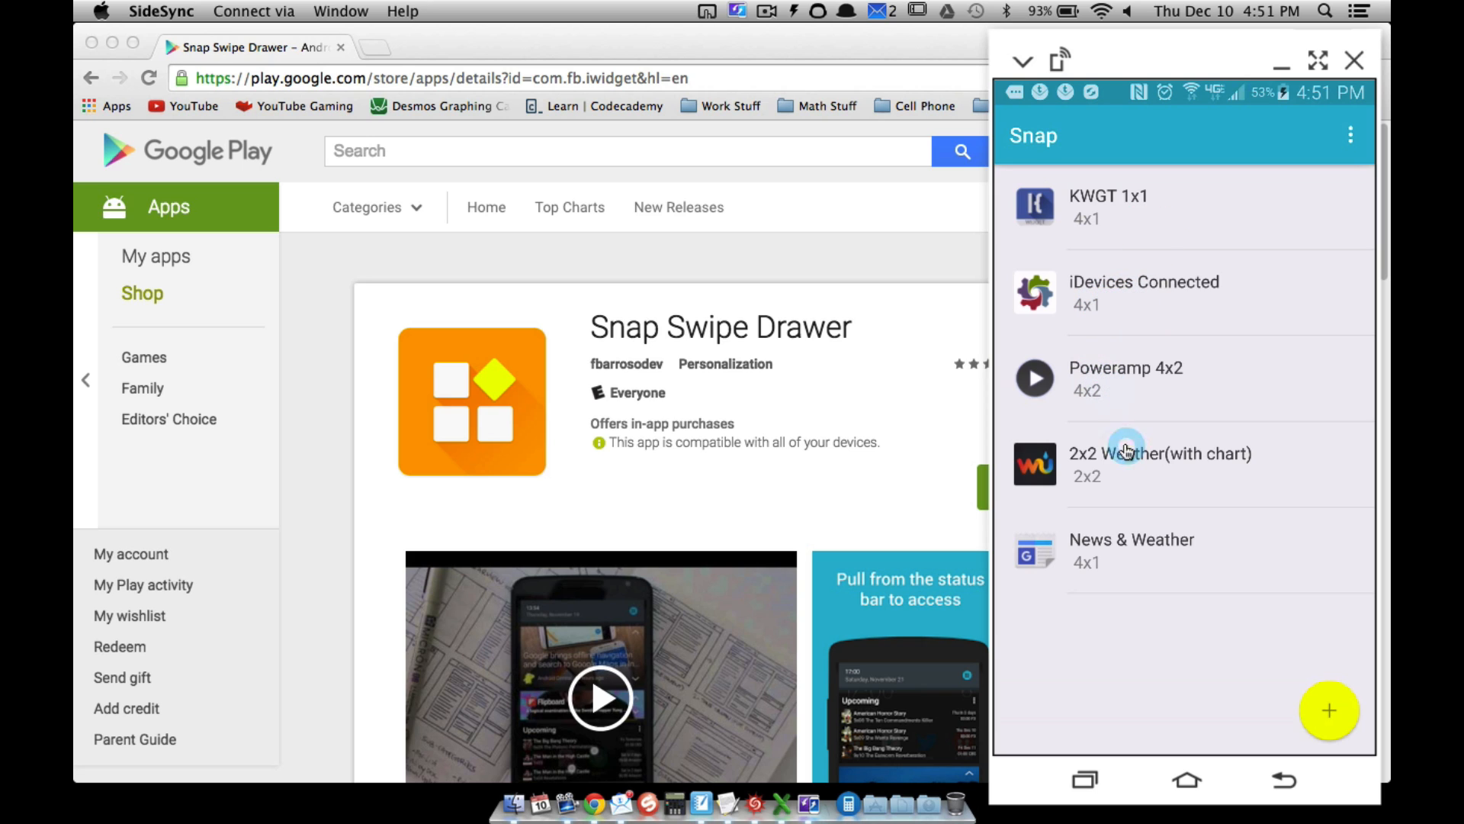
{"action": "mouse_move", "coordinate": [1119, 573]}
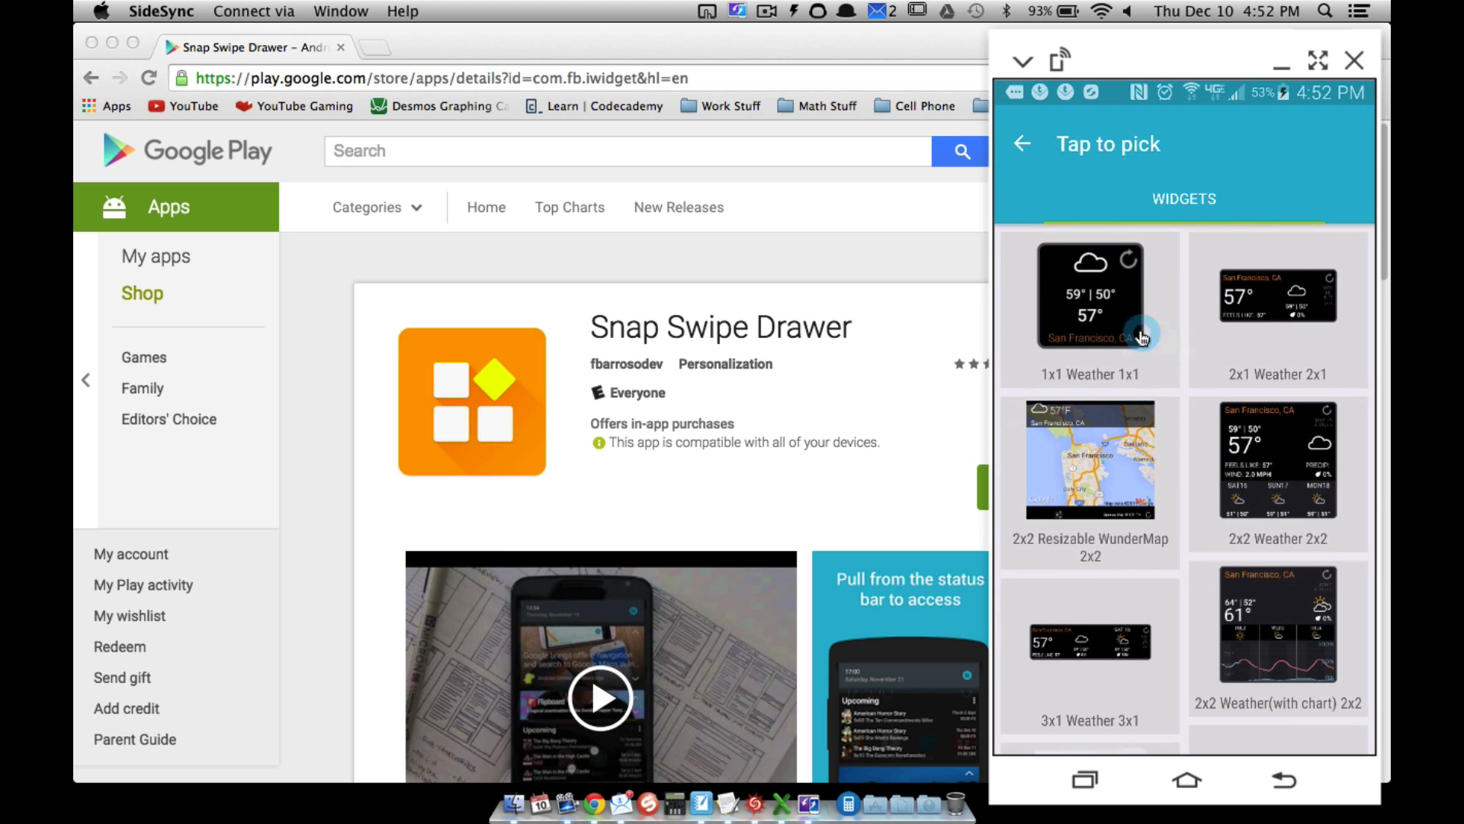
Scroll through the Widgets picker and choose My InfoZone 4x1.
{"action": "scroll", "scroll_direction": "down", "scroll_amount": 3}
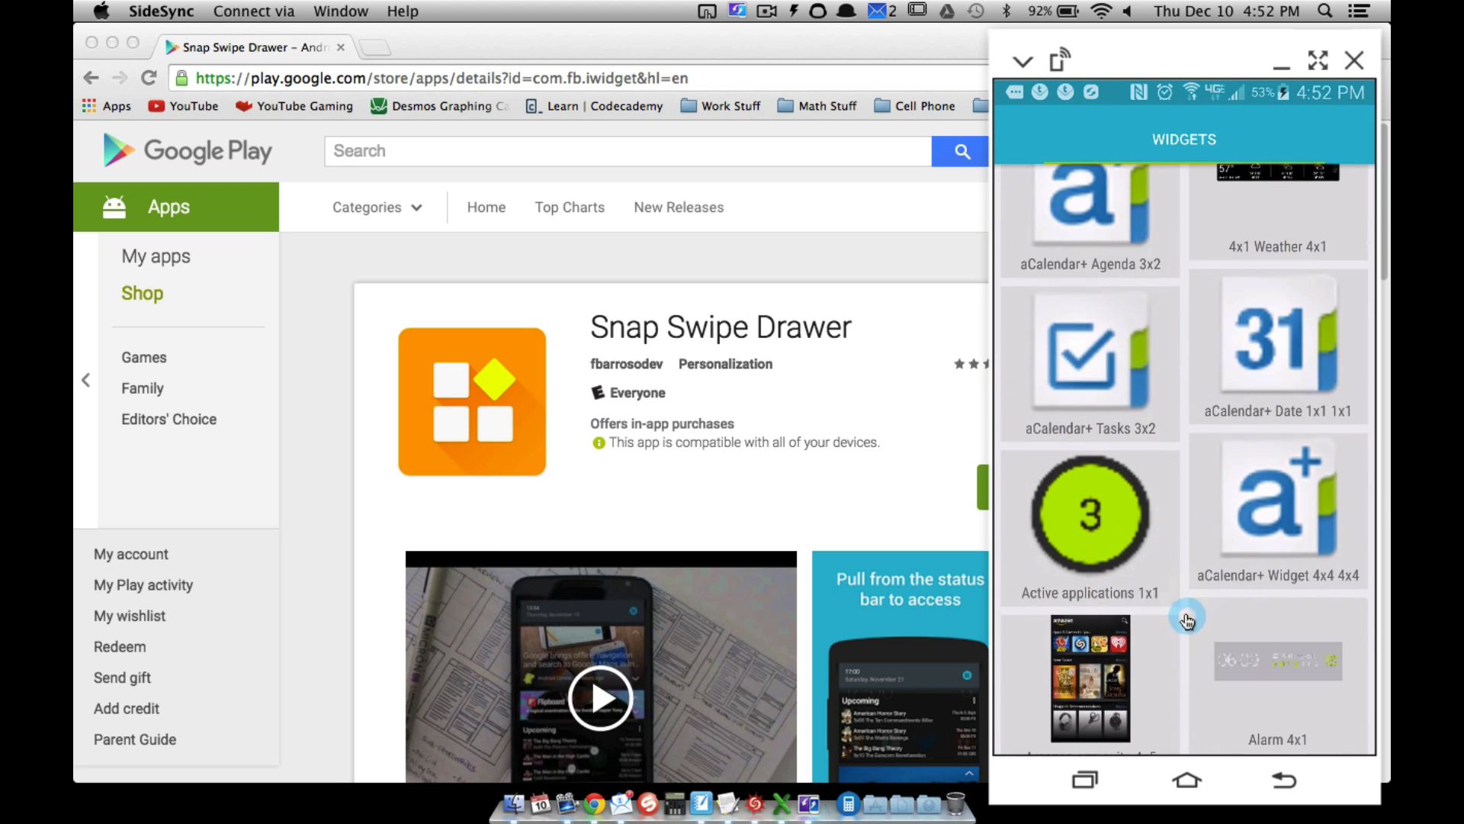
{"action": "scroll", "scroll_direction": "down", "scroll_amount": 3}
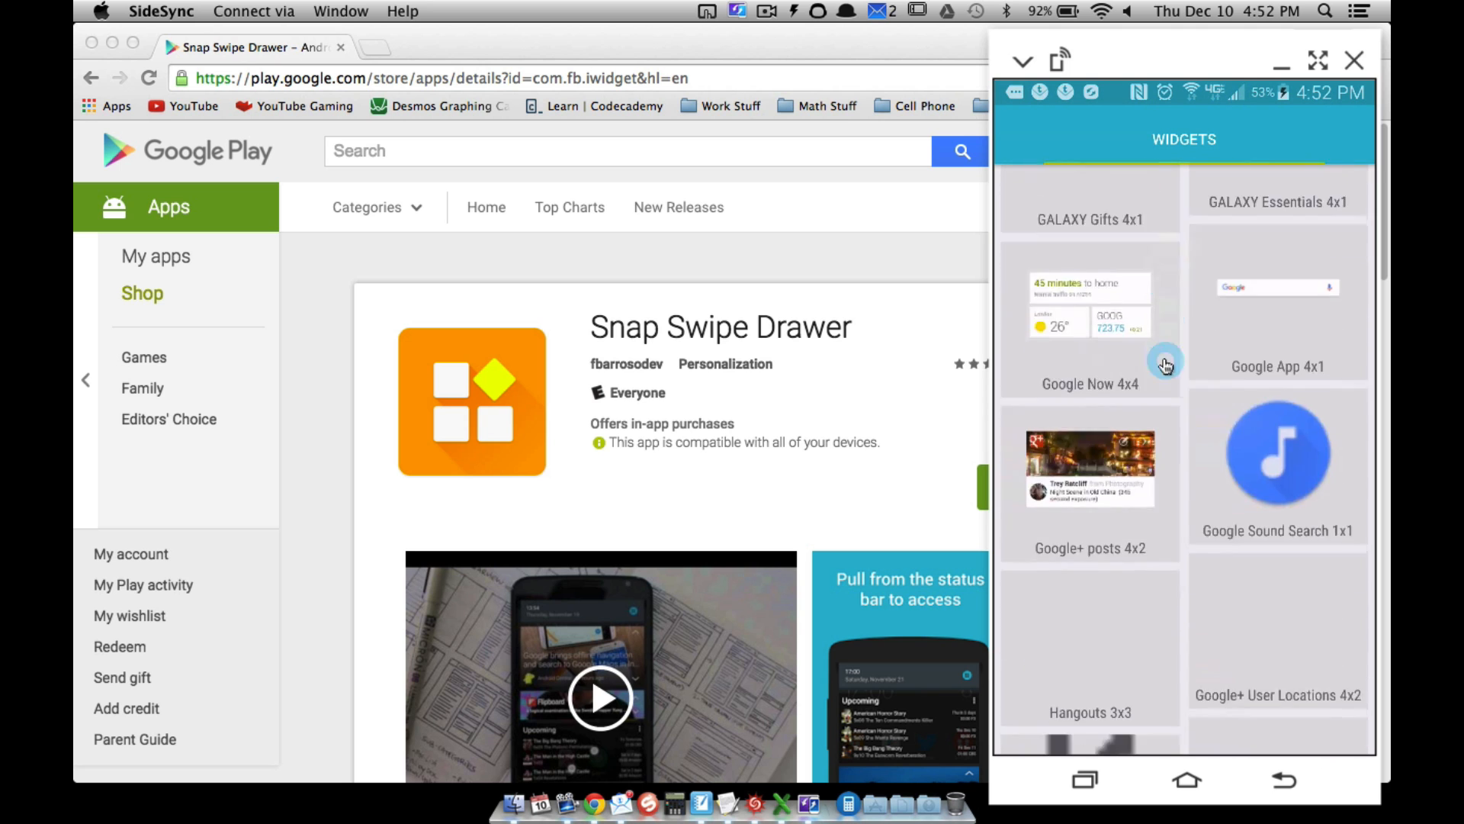
{"action": "scroll", "scroll_direction": "down", "scroll_amount": 3}
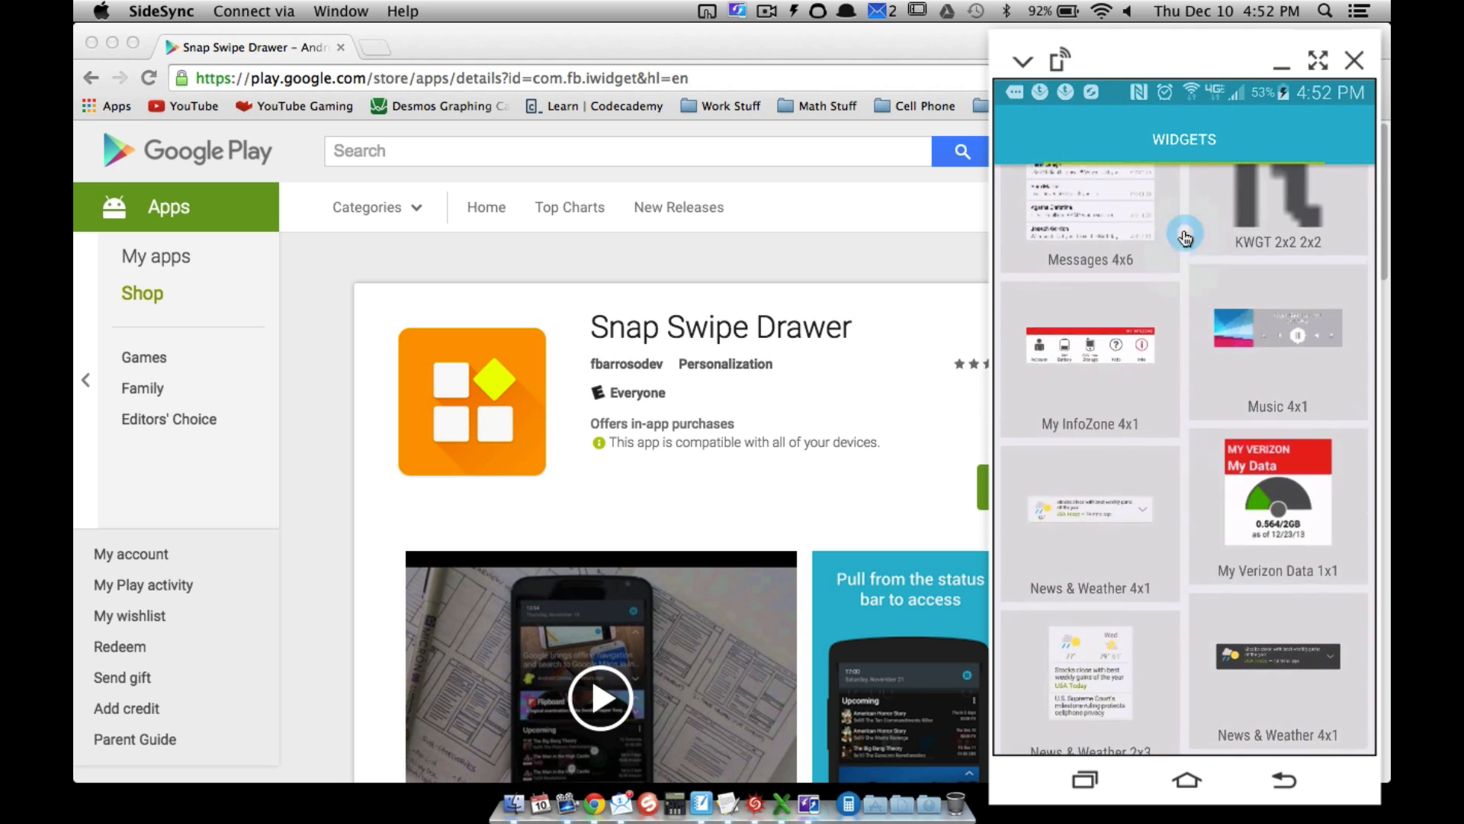
{"action": "scroll", "scroll_direction": "down", "scroll_amount": 3}
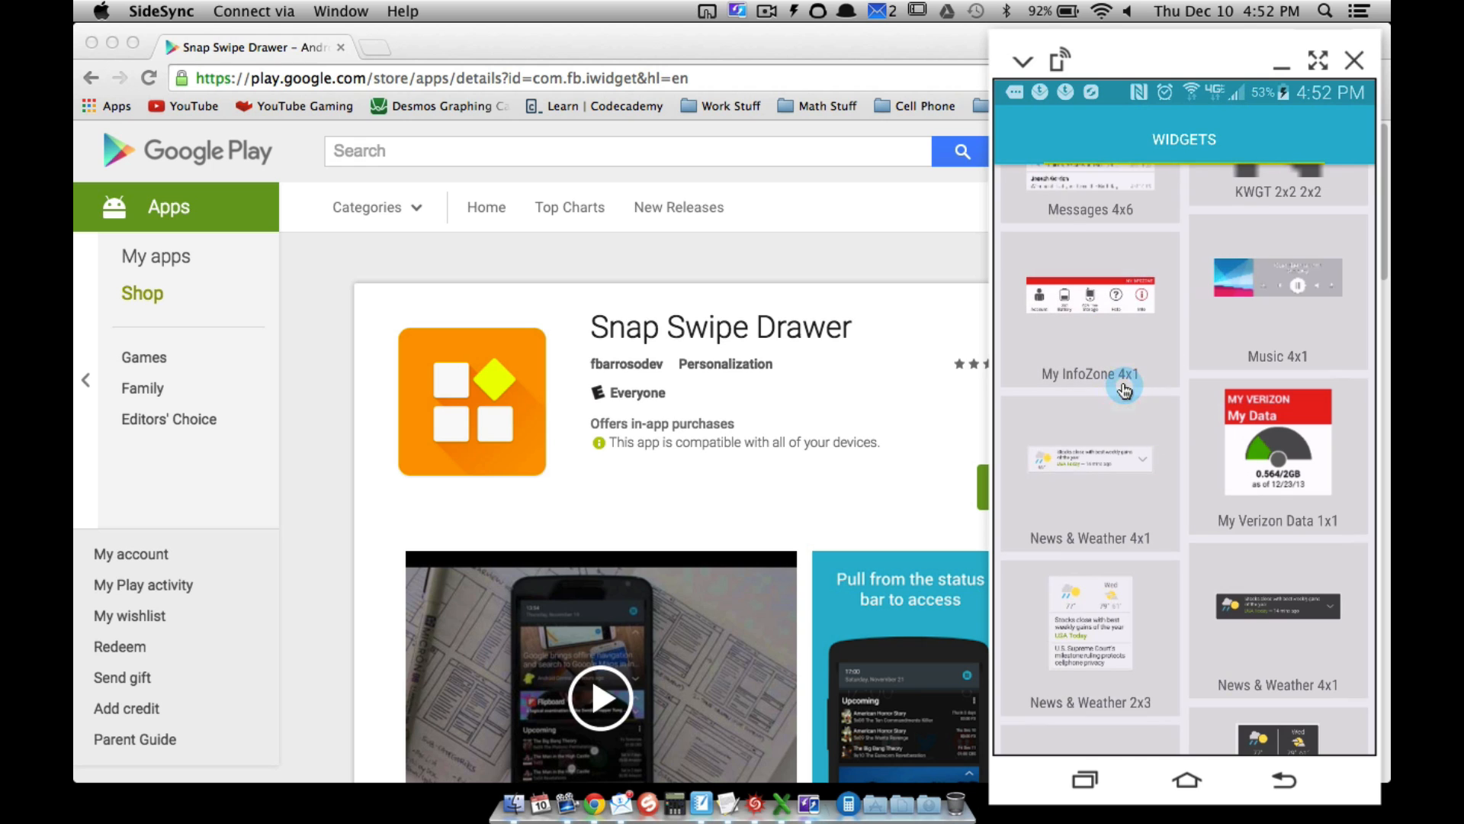
{"action": "left_click", "coordinate": [1089, 374]}
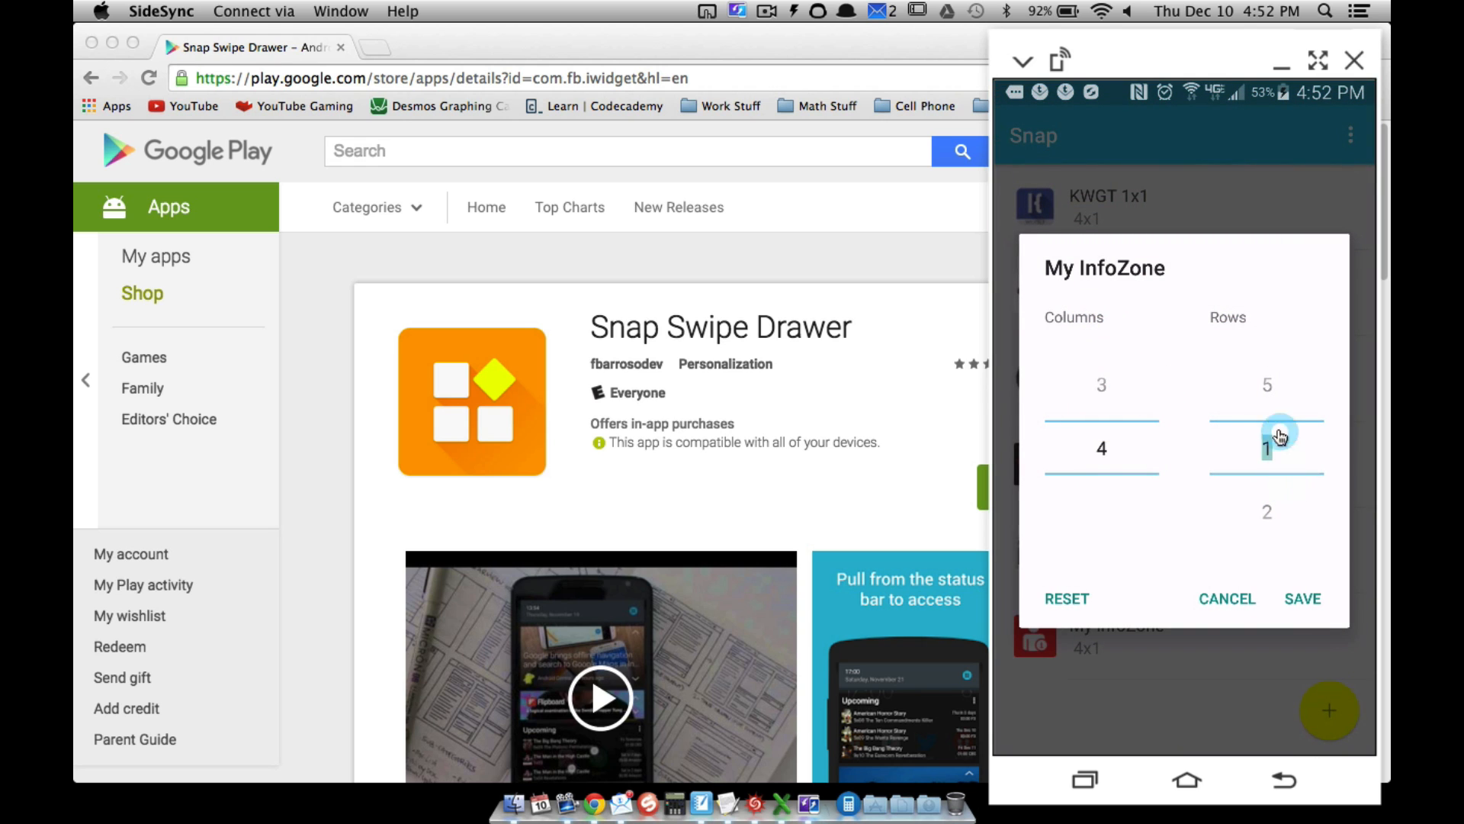
Save My InfoZone at 4x1 and drag it to the top of the widget list.
{"action": "left_click", "coordinate": [1301, 599]}
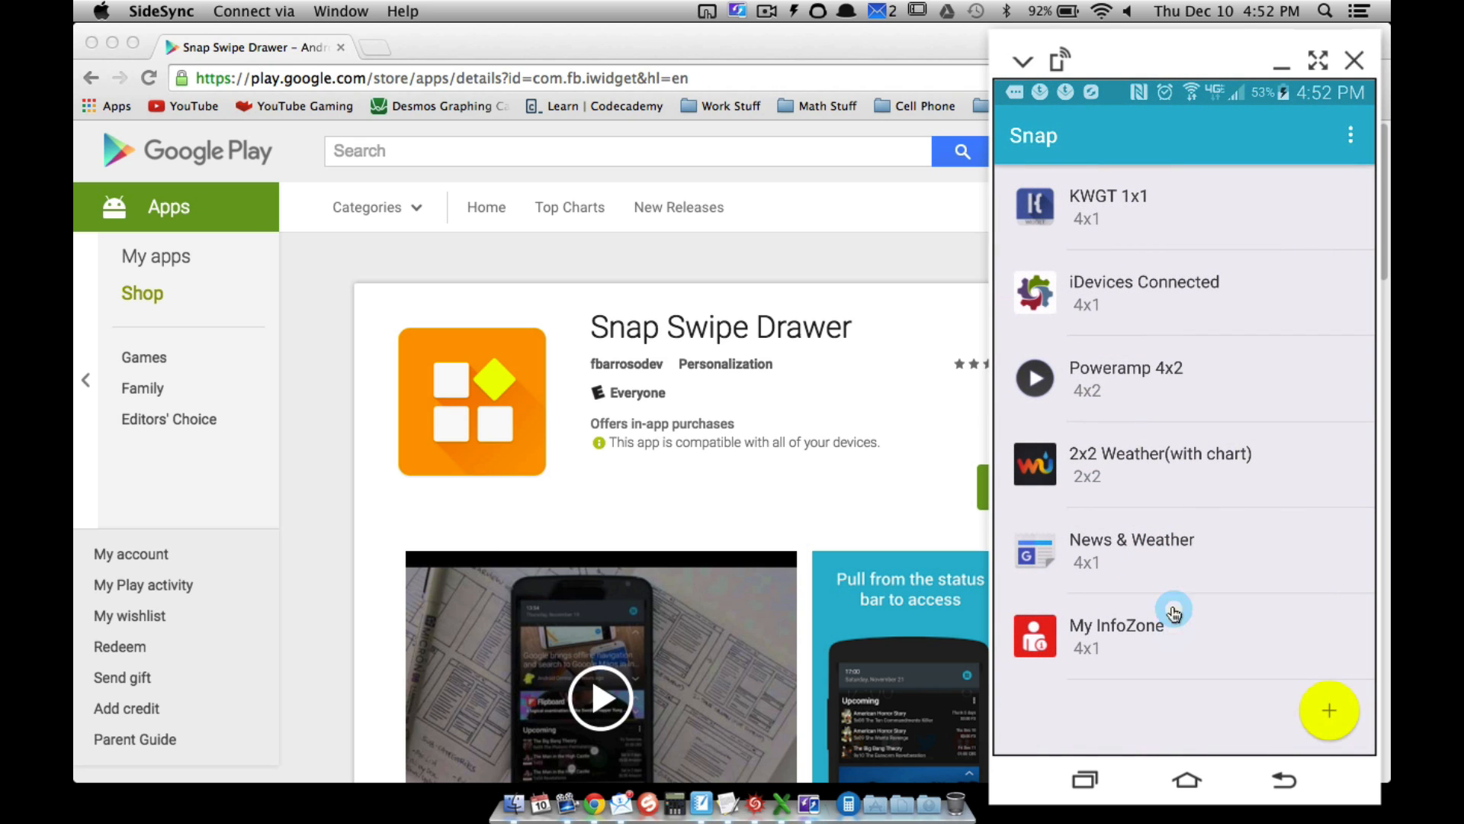
{"action": "mouse_move", "coordinate": [1139, 588]}
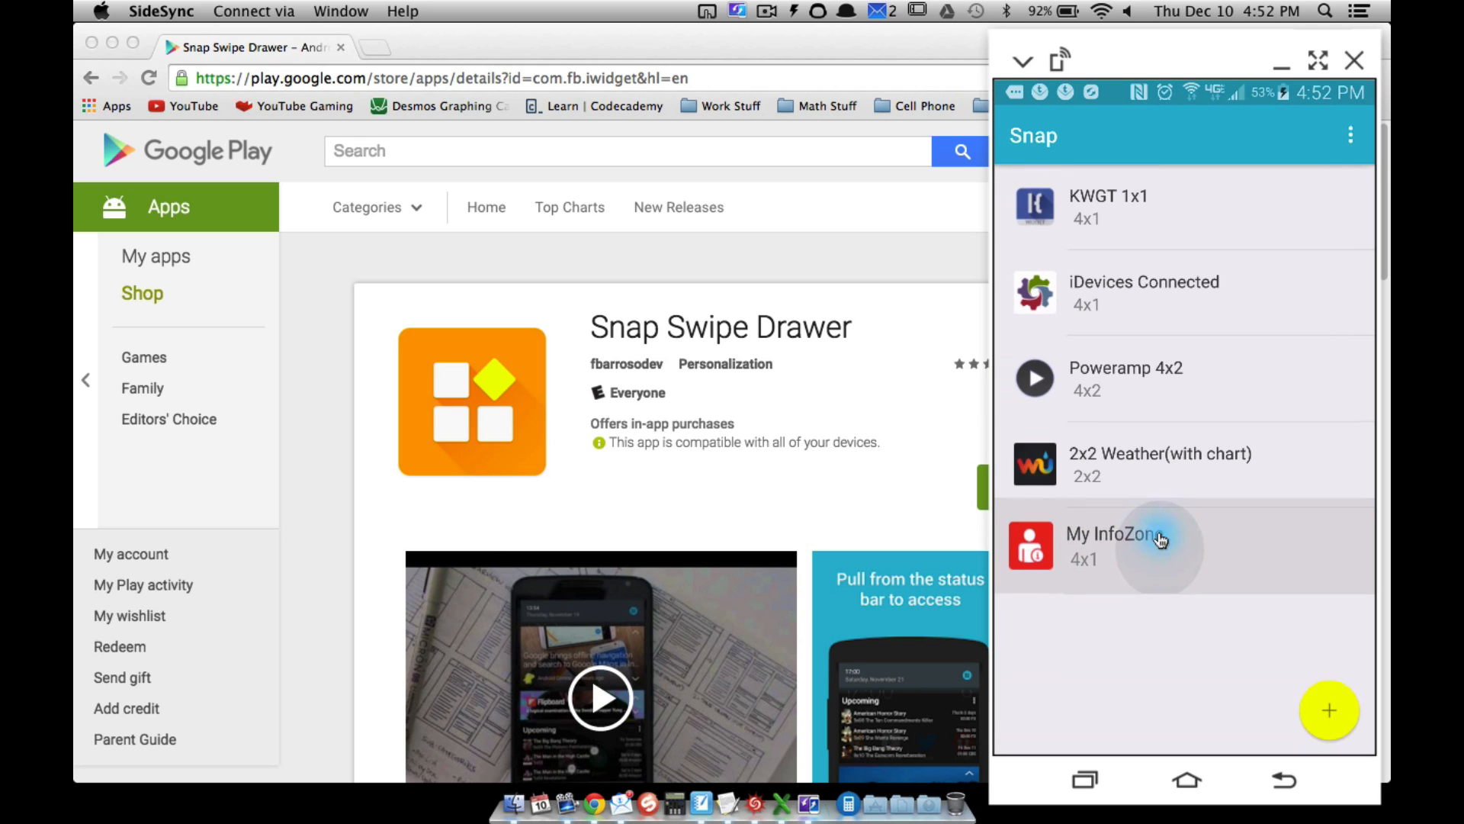
{"action": "left_click_drag", "start_coordinate": [1161, 541], "coordinate": [1160, 221]}
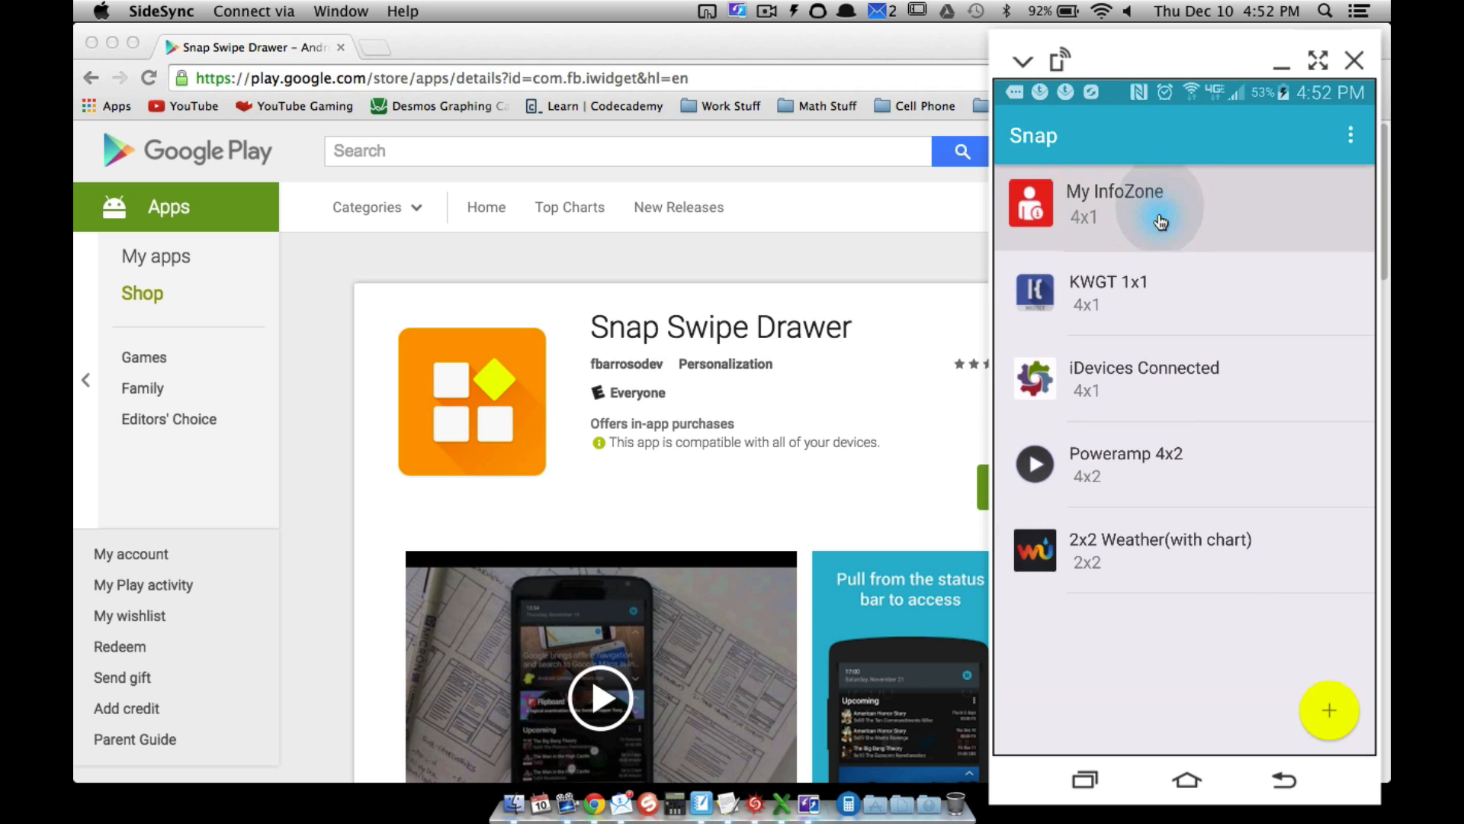
{"action": "mouse_move", "coordinate": [1253, 742]}
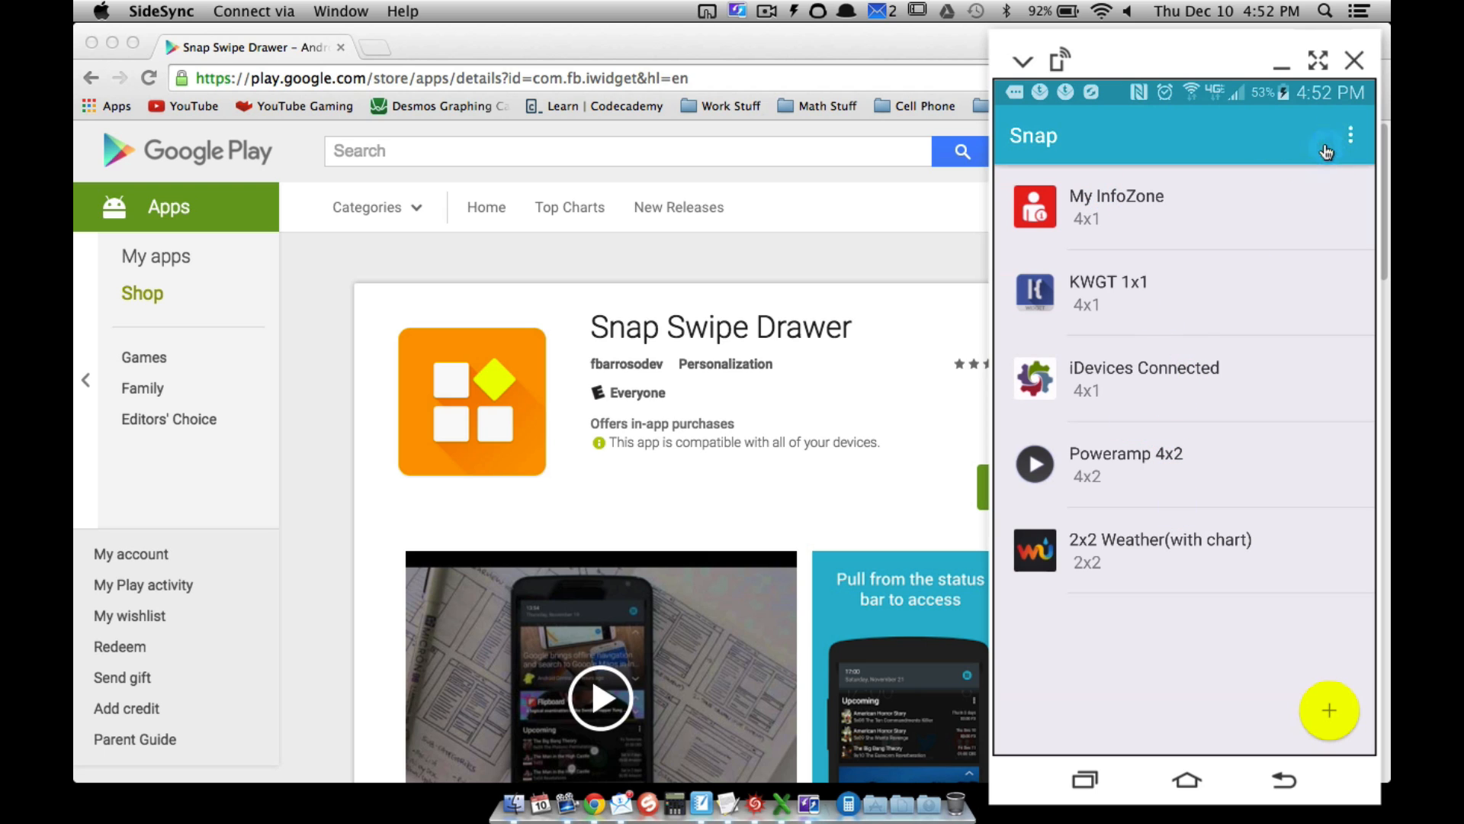
{"action": "left_click", "coordinate": [1351, 135]}
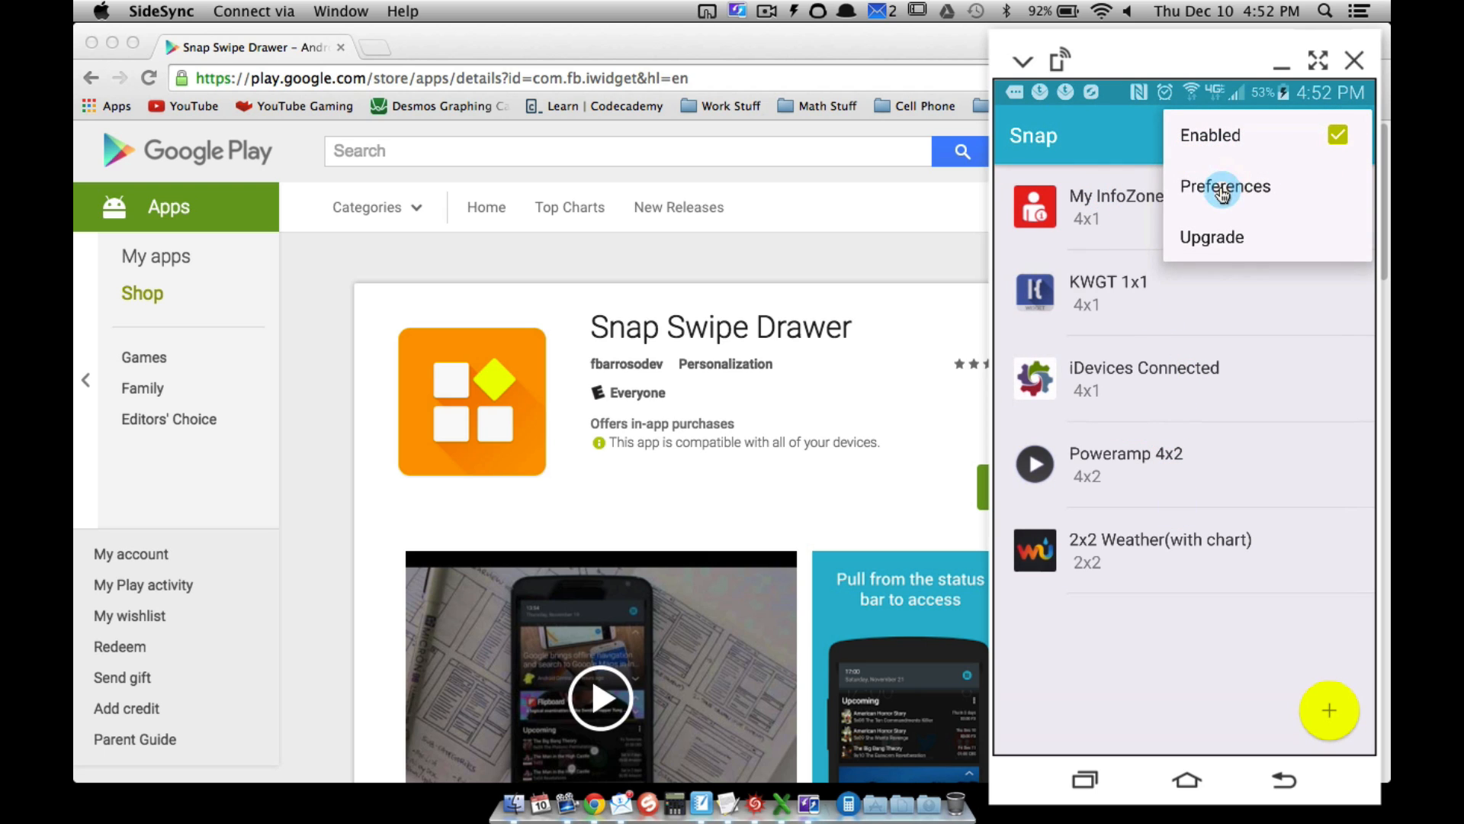
Open Snap Preferences and set only the right status-bar activation area checked.
{"action": "left_click", "coordinate": [1224, 186]}
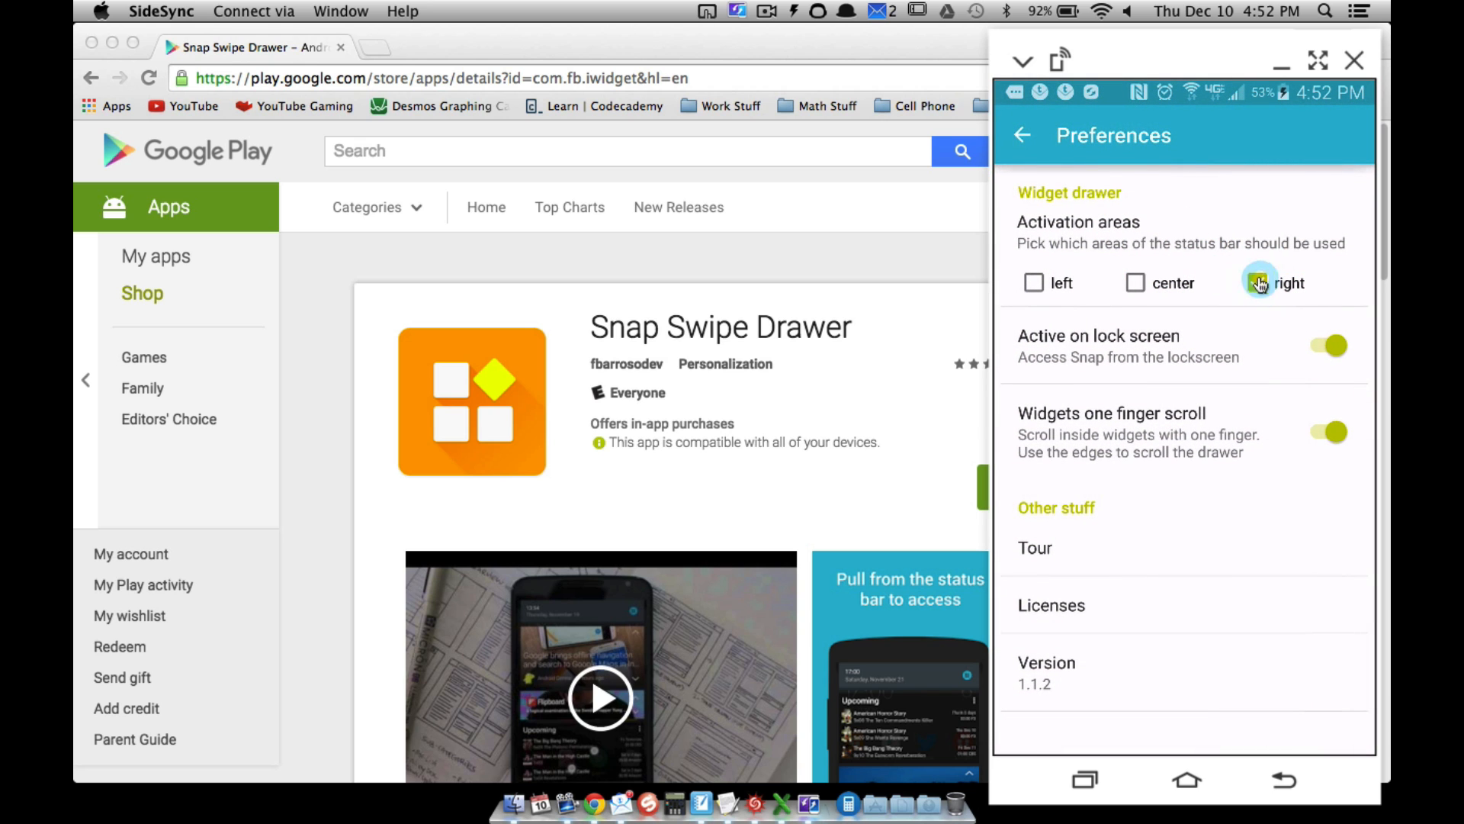
{"action": "left_click", "coordinate": [1256, 283]}
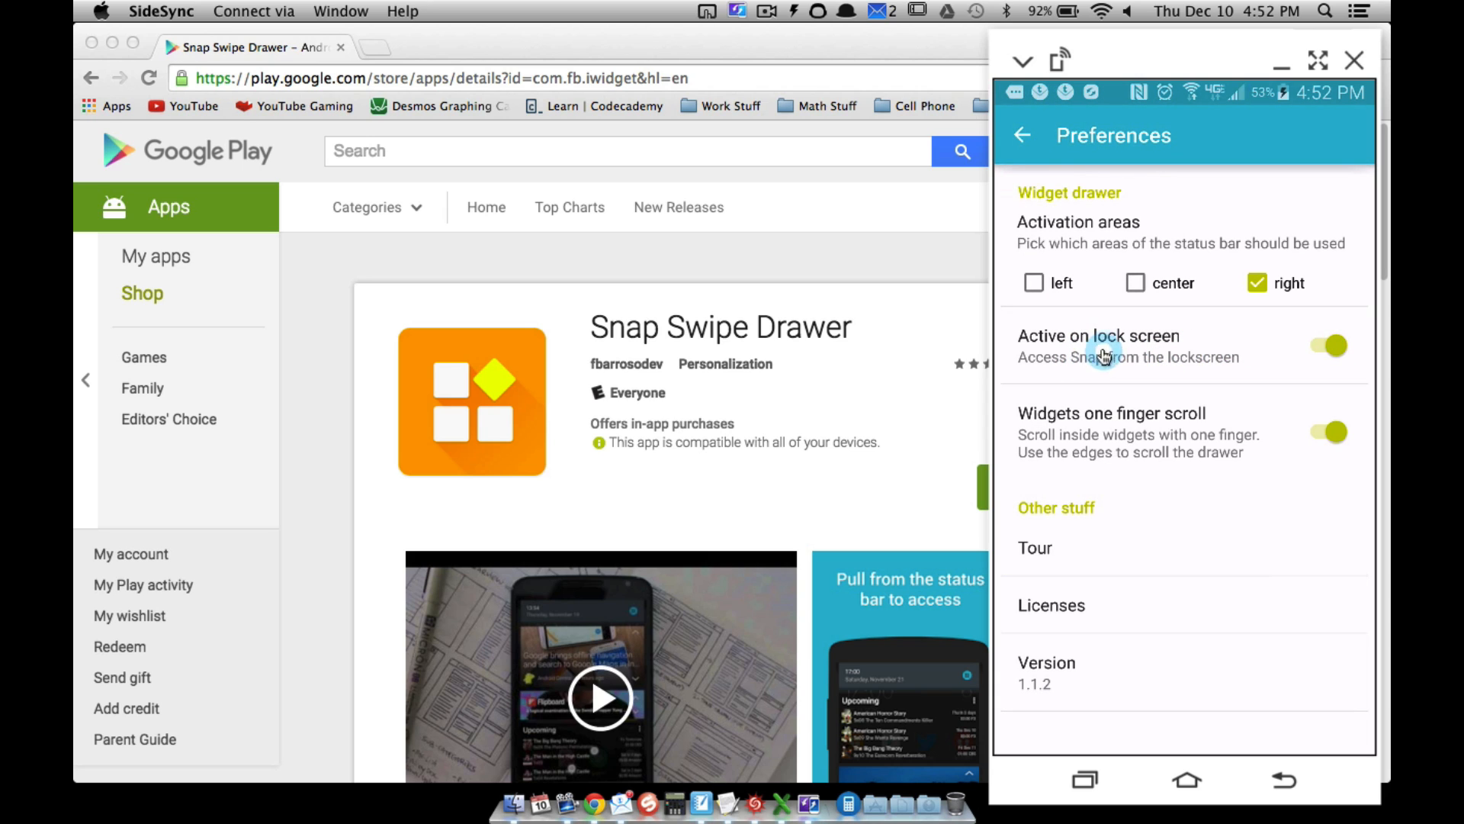
{"action": "mouse_move", "coordinate": [1168, 475]}
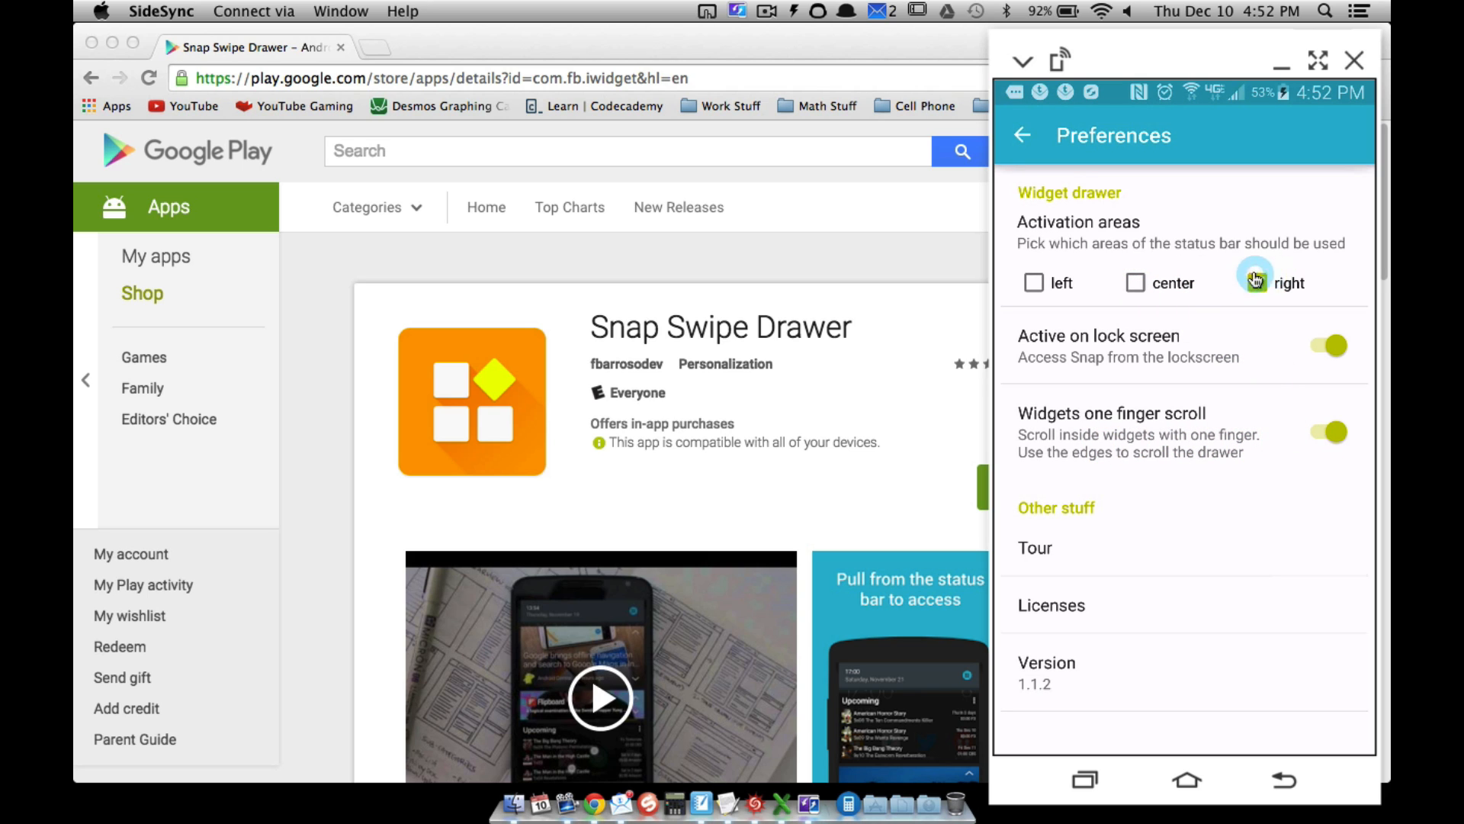
{"action": "left_click", "coordinate": [1256, 282]}
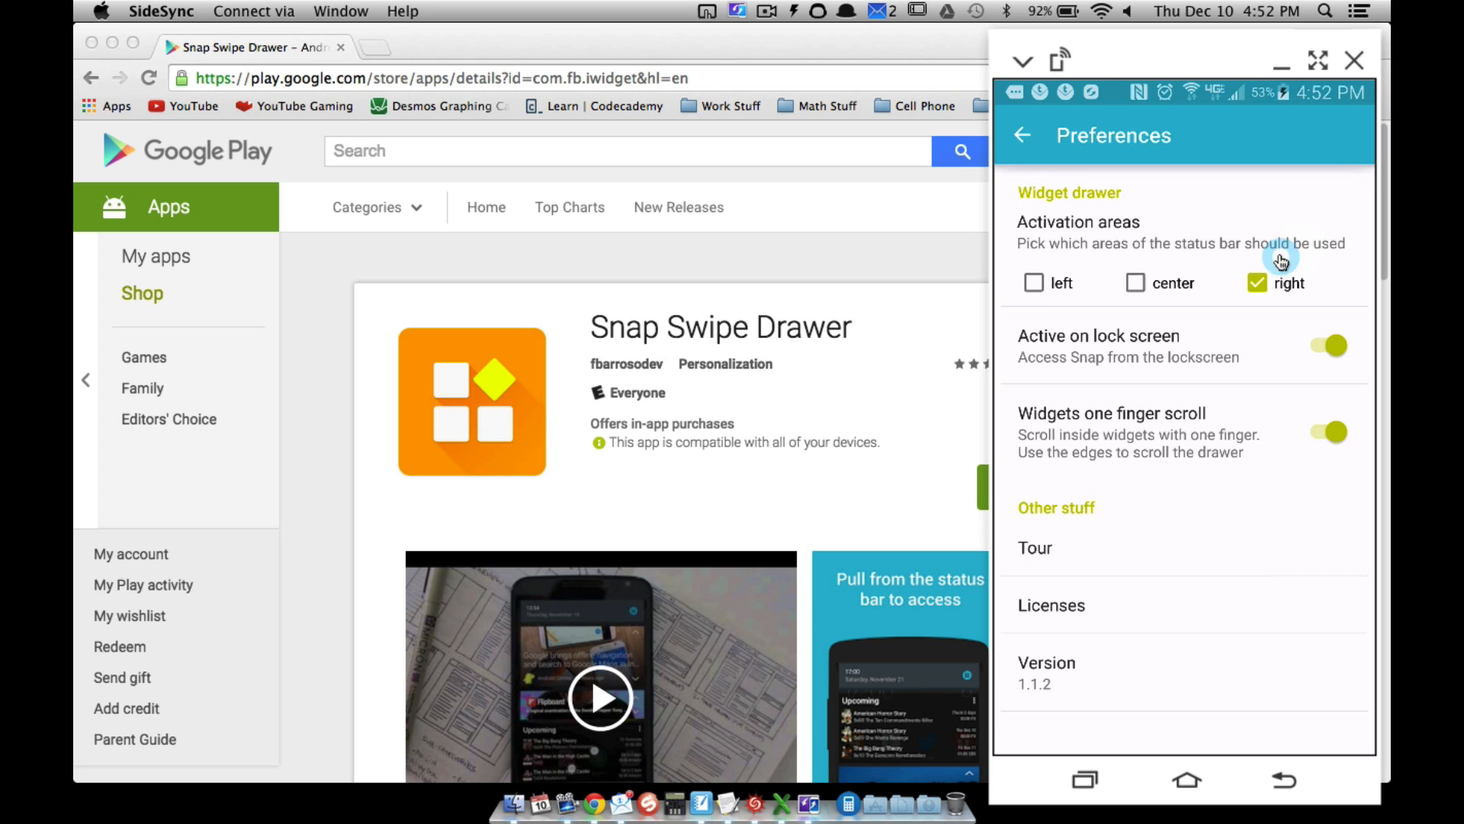
{"action": "mouse_move", "coordinate": [1335, 120]}
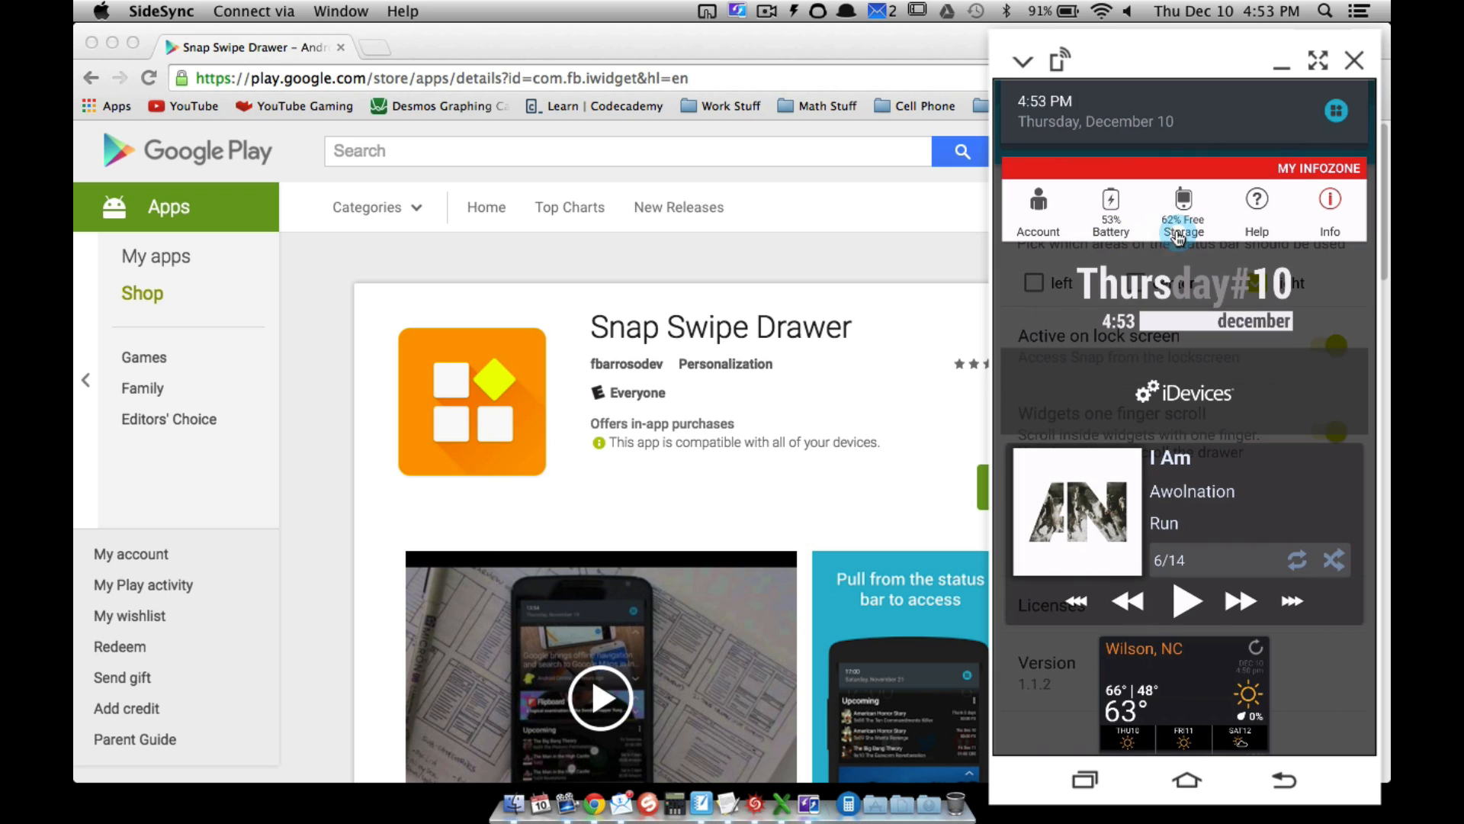
{"action": "mouse_move", "coordinate": [1184, 285]}
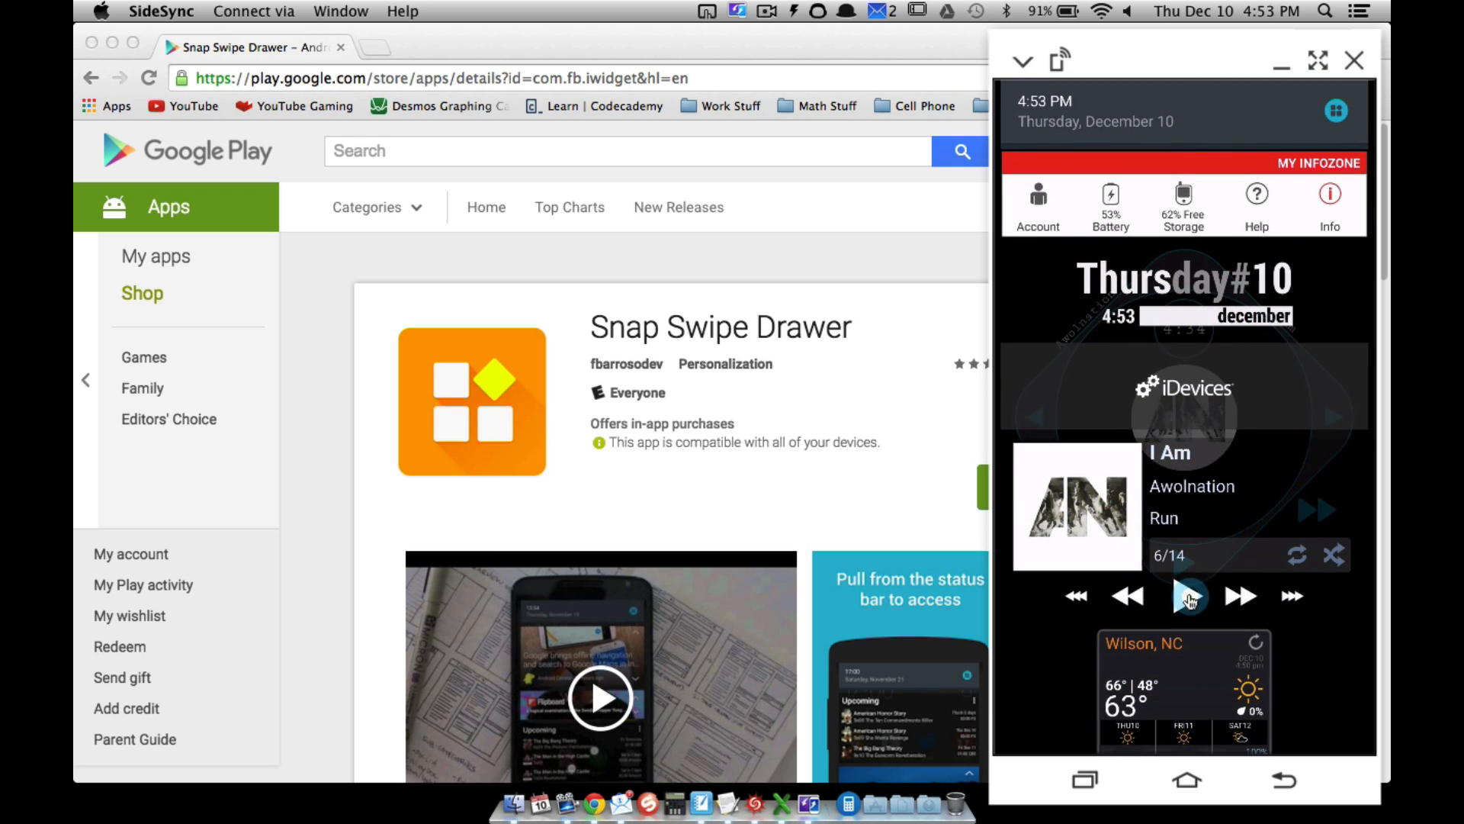
Play music on the Poweramp widget, skip back to track 1, 'Run', and pause.
{"action": "left_click", "coordinate": [1189, 599]}
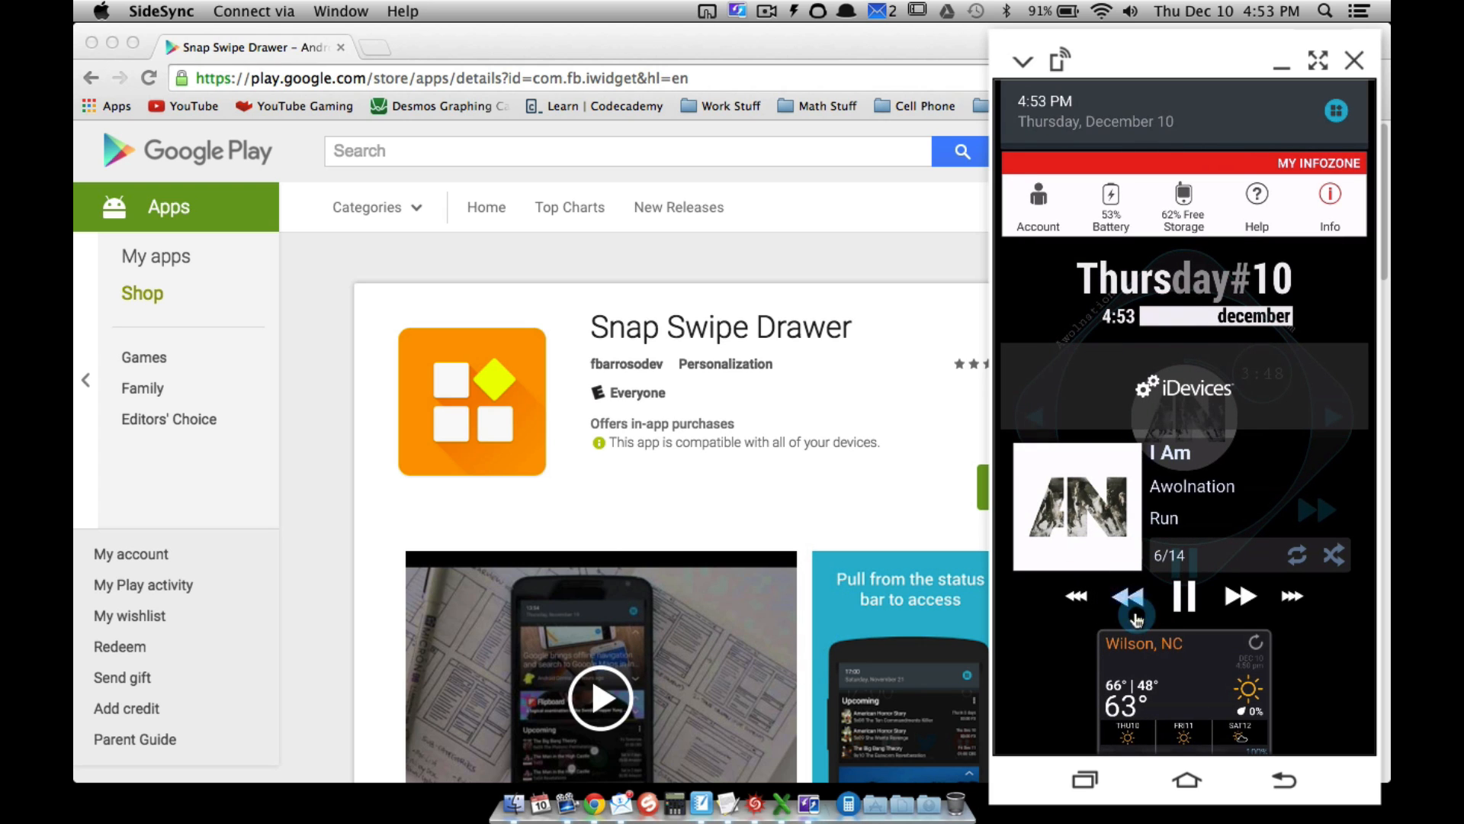
{"action": "left_click", "coordinate": [1133, 596]}
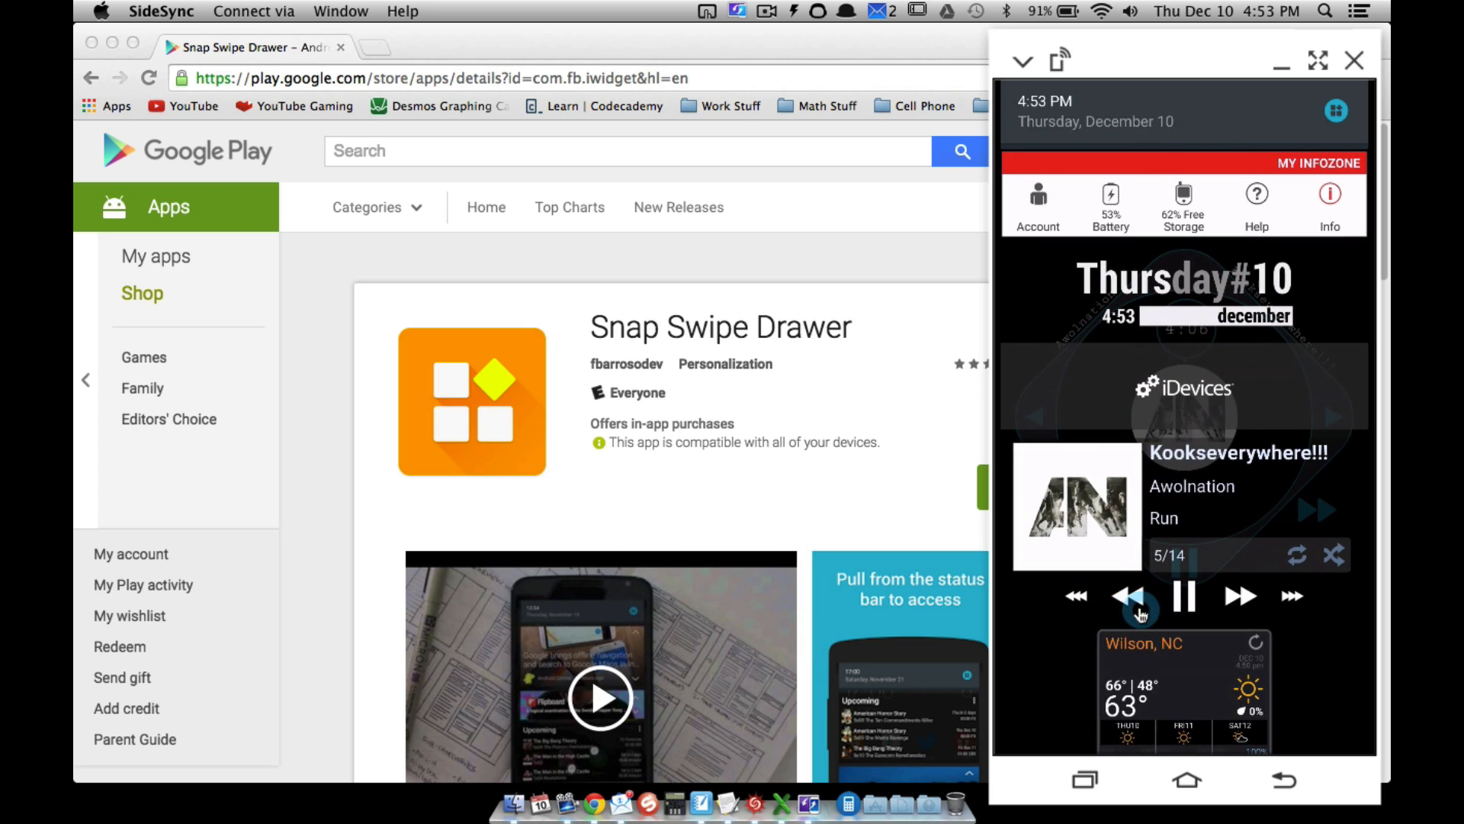
{"action": "left_click", "coordinate": [1131, 595]}
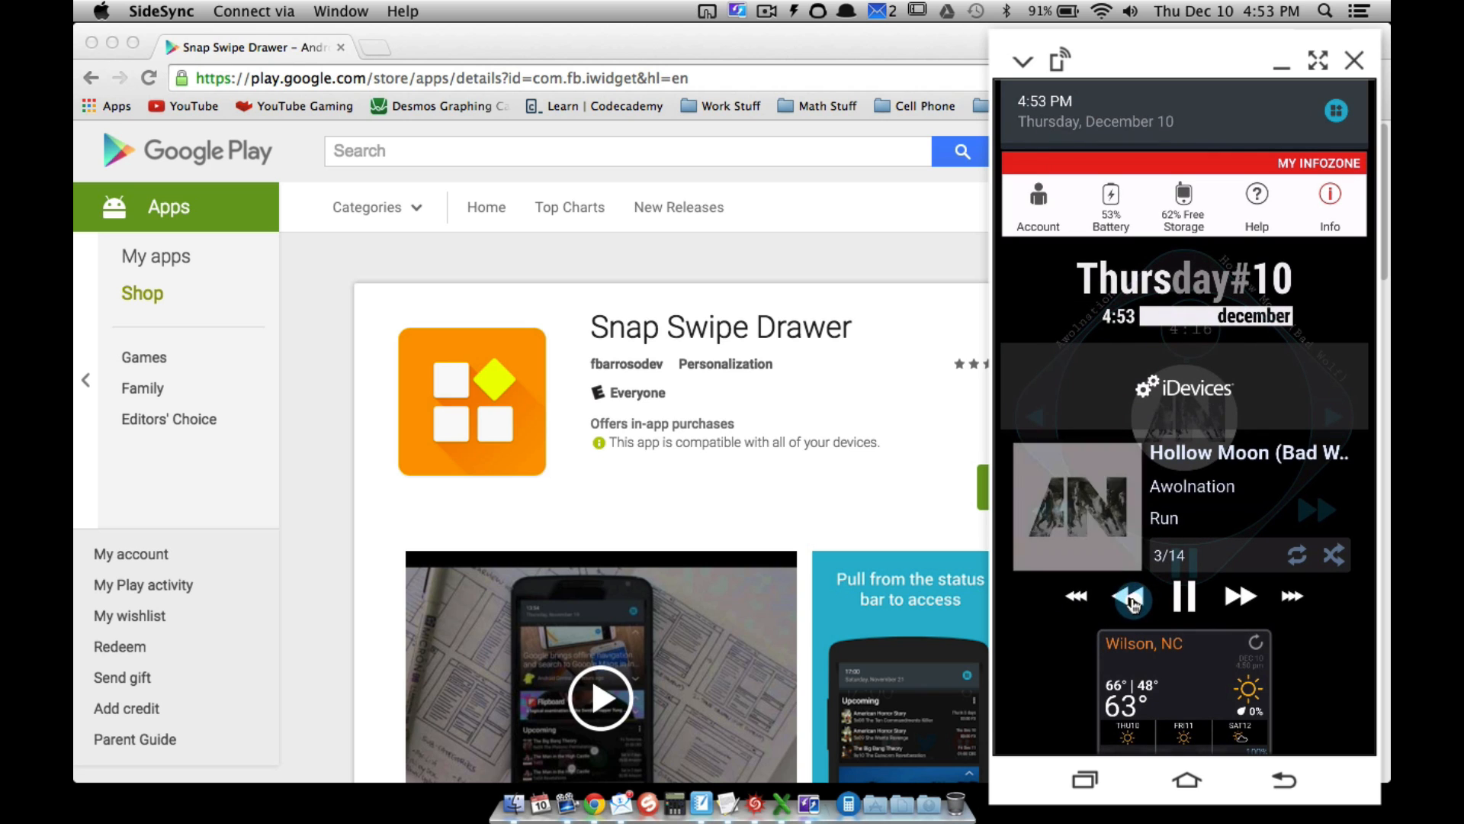
{"action": "left_click", "coordinate": [1129, 597]}
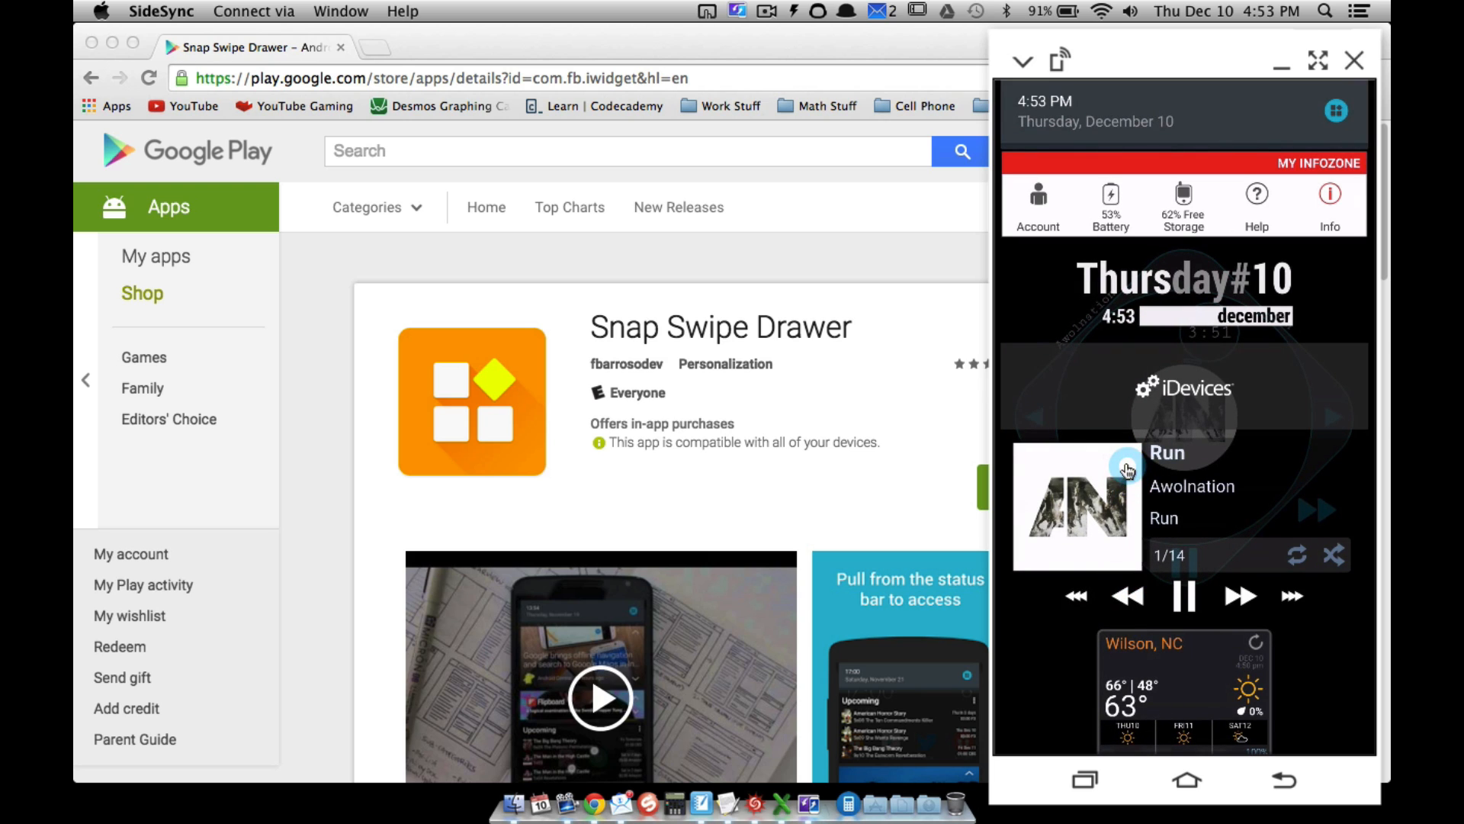
{"action": "left_click", "coordinate": [1183, 595]}
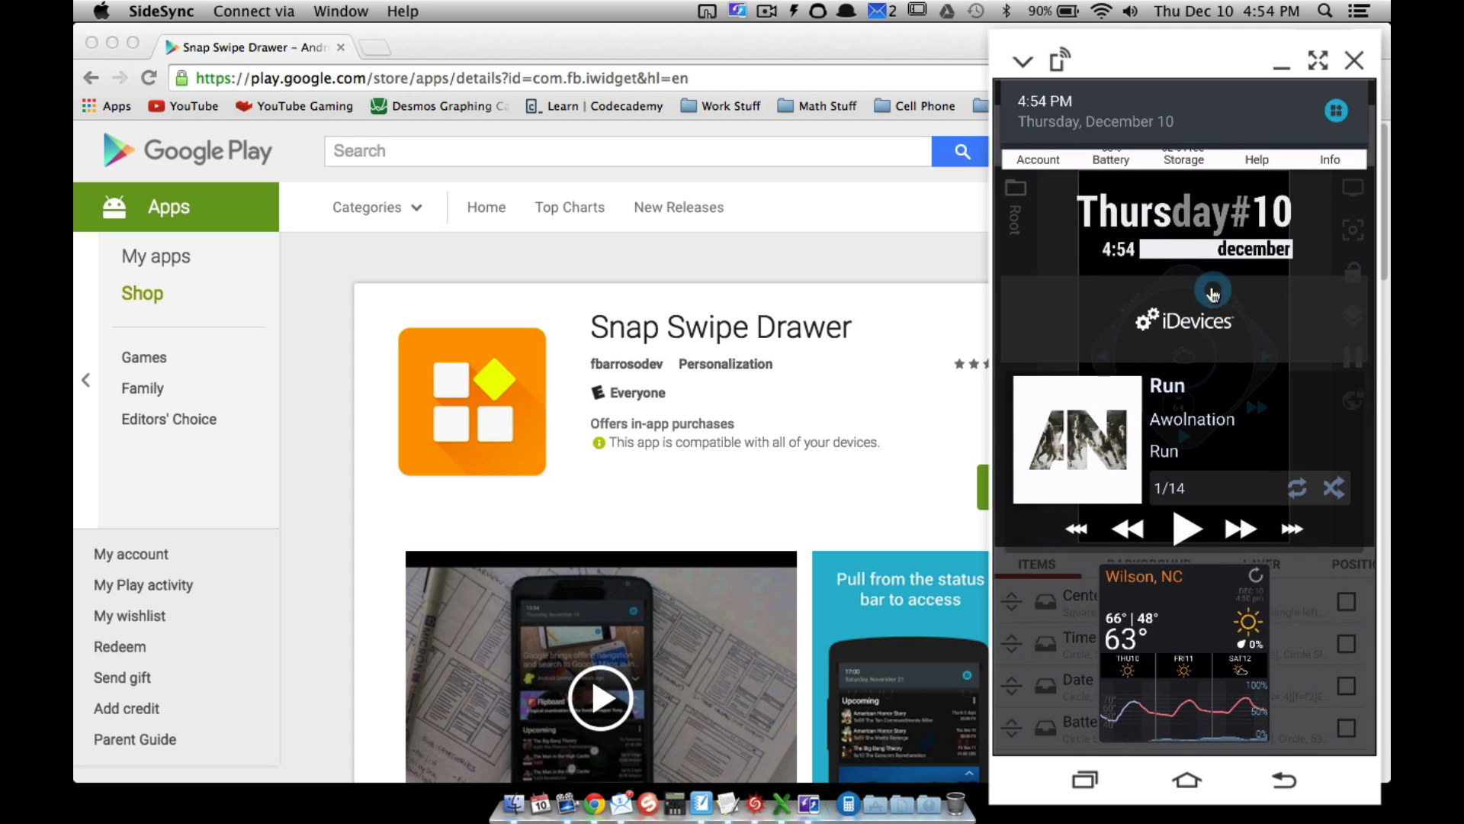
{"action": "mouse_move", "coordinate": [1188, 232]}
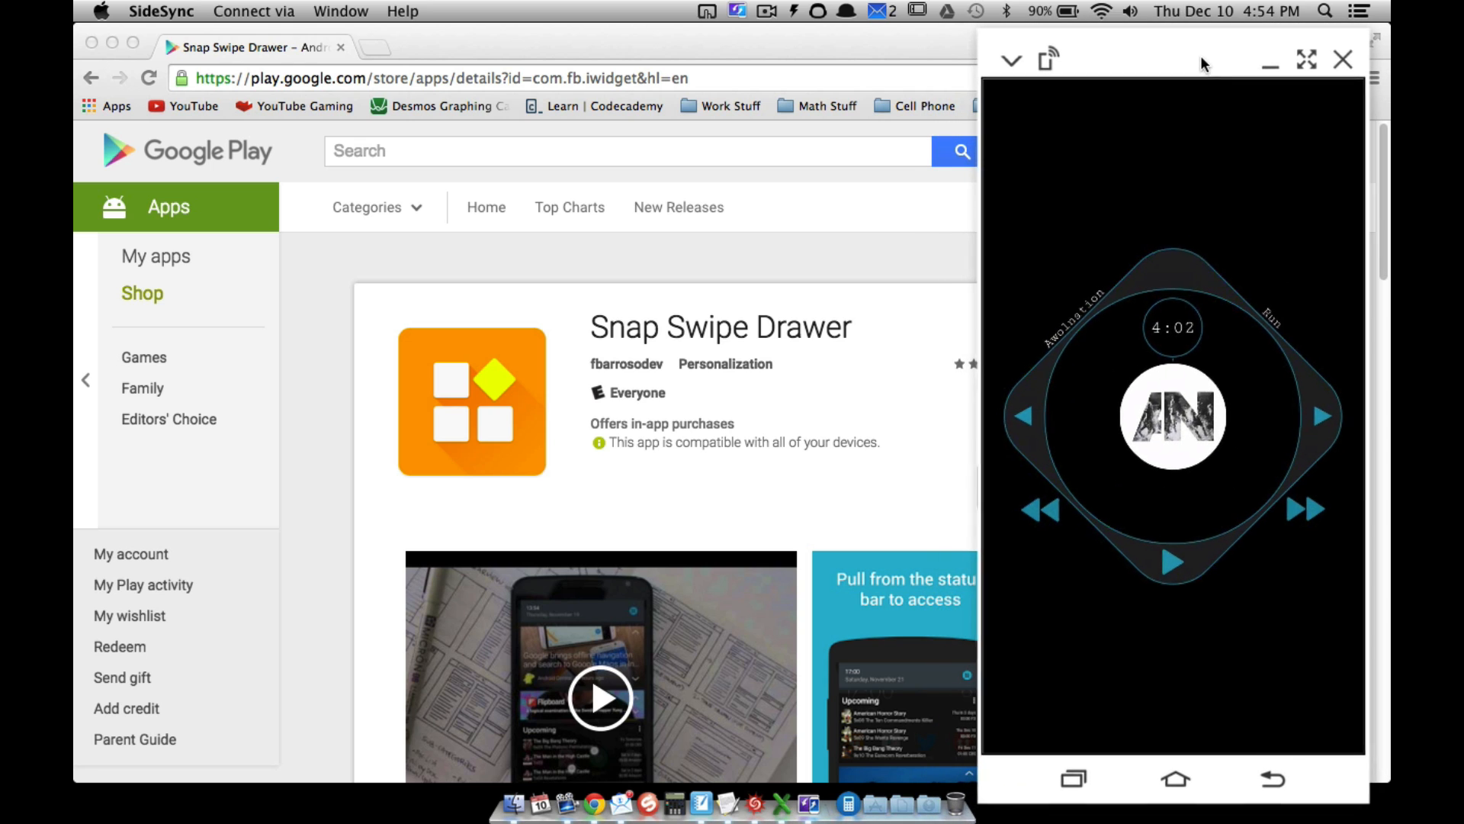
{"action": "mouse_move", "coordinate": [1311, 278]}
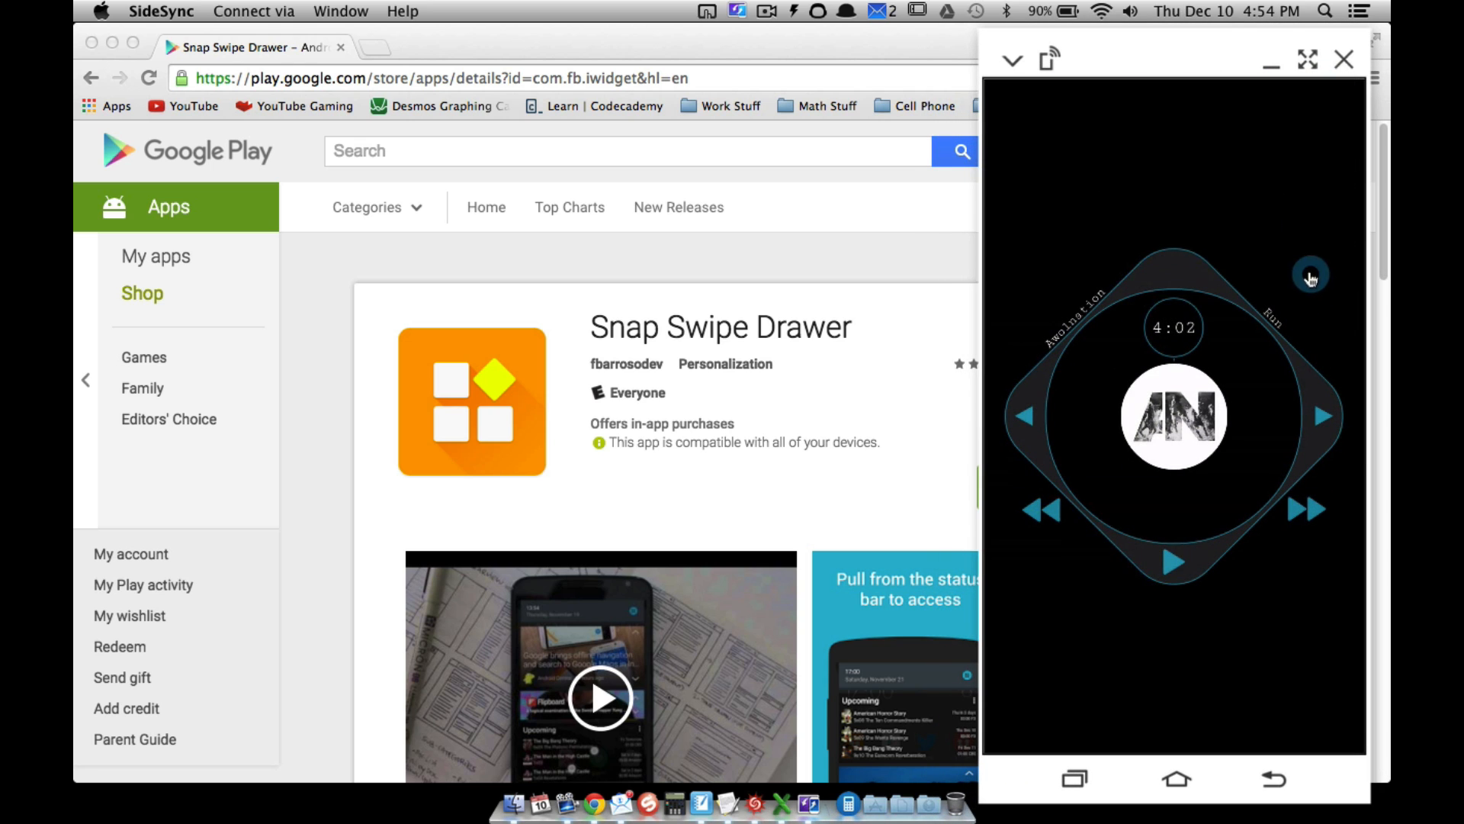
Pick KWGT 1x1 from the Widgets list and size it four columns by one row.
{"action": "left_click", "coordinate": [1311, 276]}
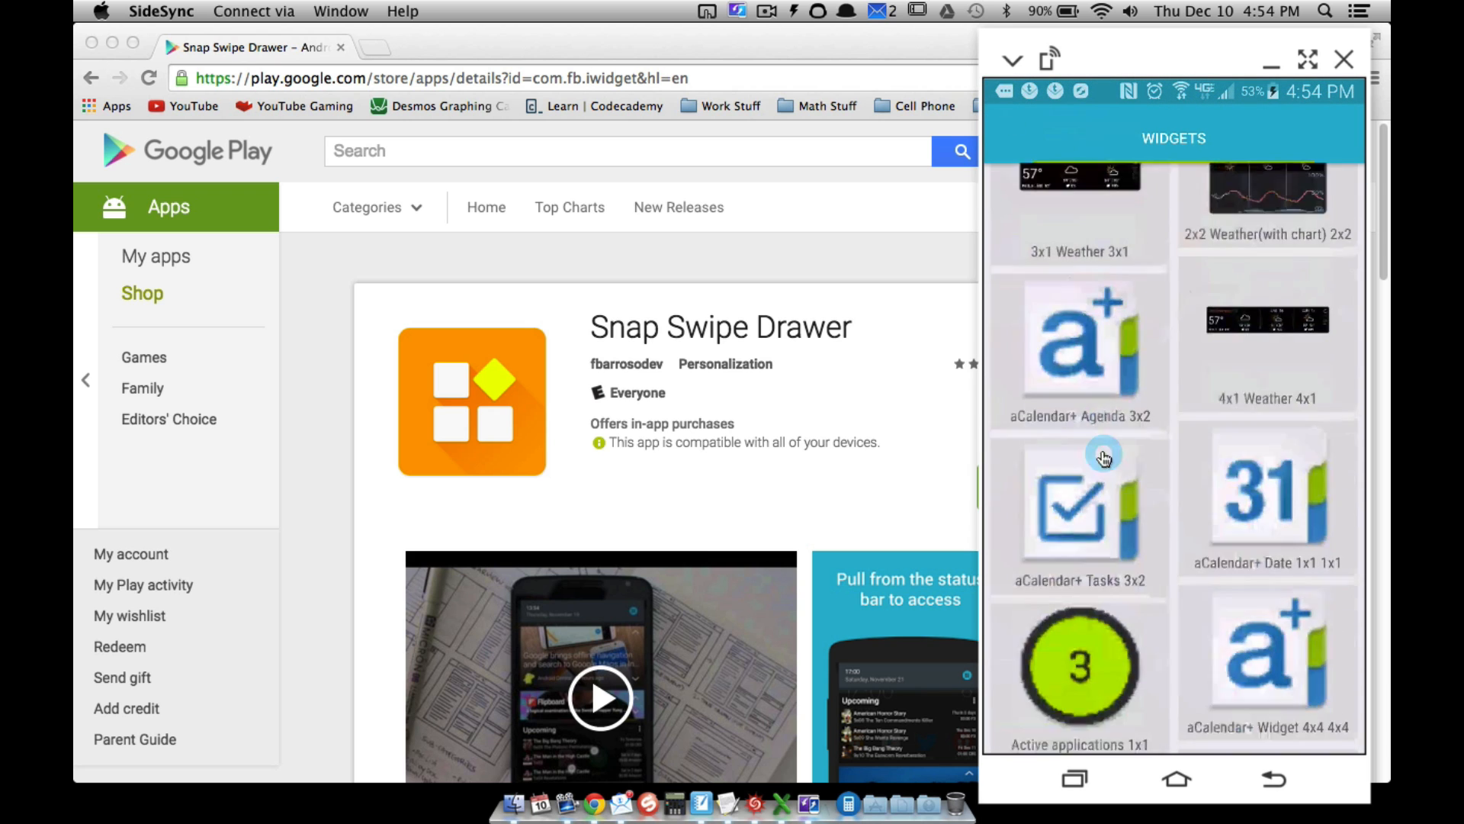
{"action": "scroll", "scroll_direction": "down", "scroll_amount": 3}
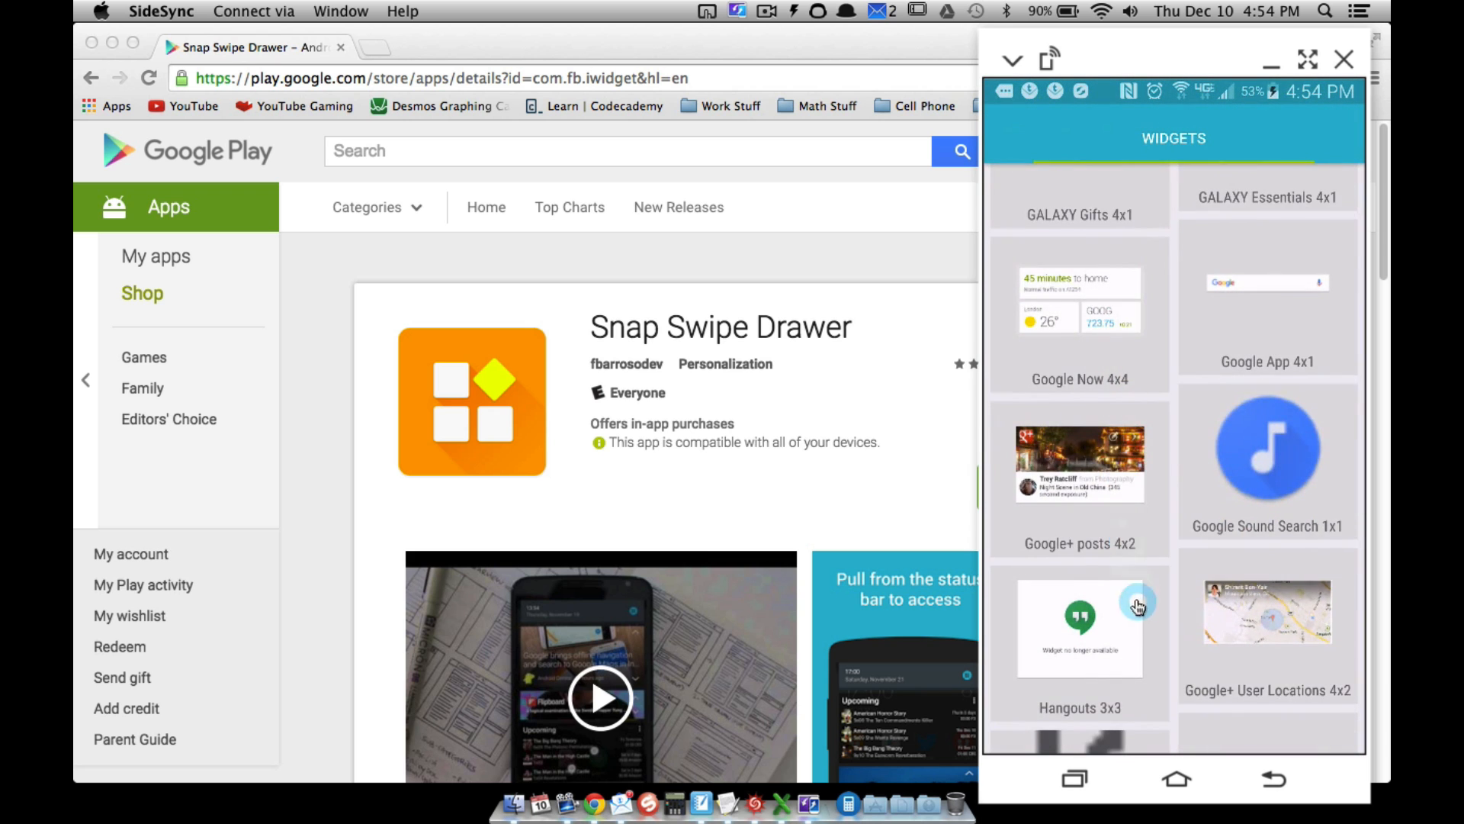
{"action": "scroll", "scroll_direction": "down", "scroll_amount": 3}
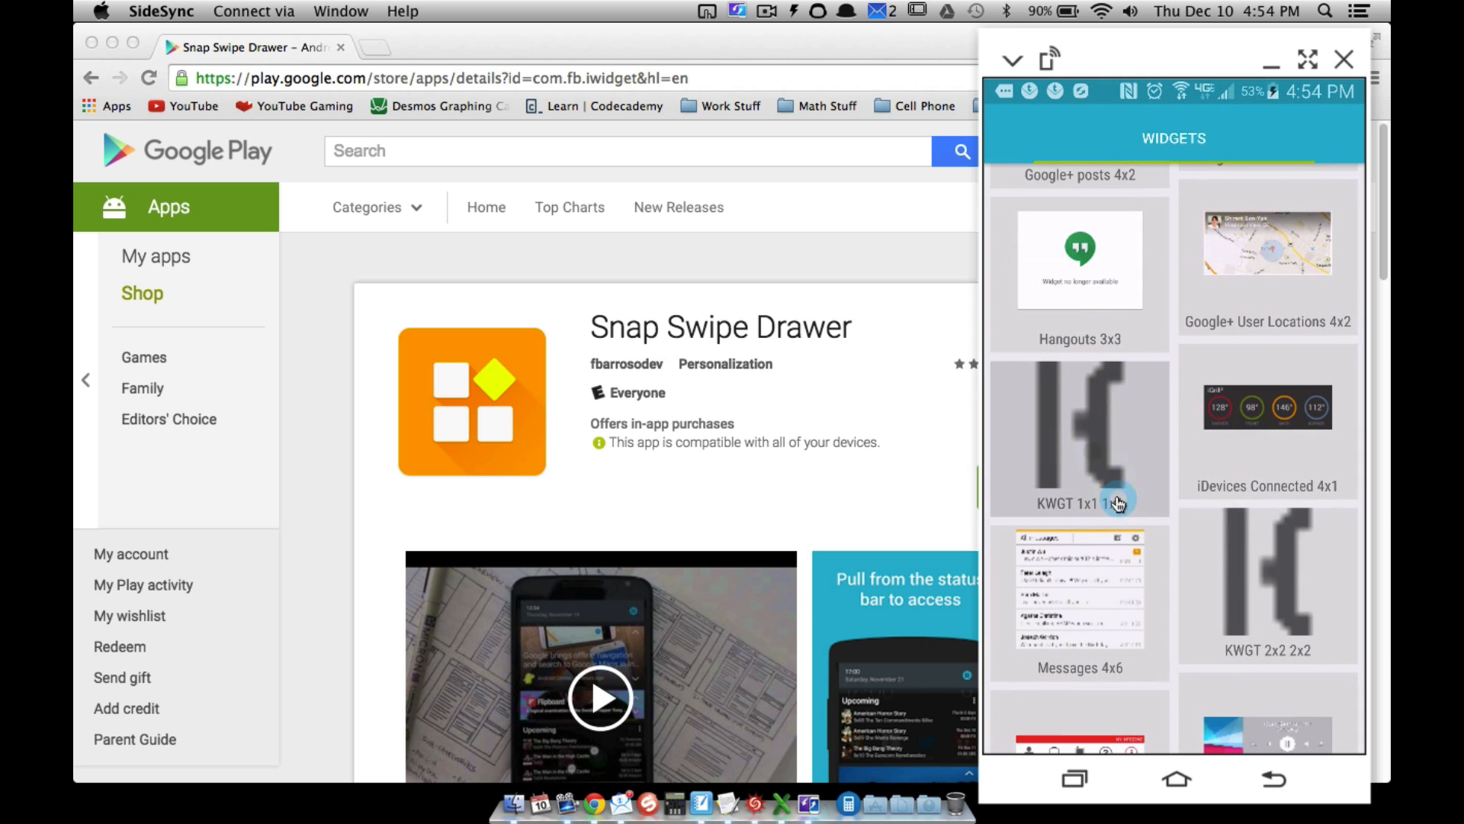
{"action": "mouse_move", "coordinate": [1256, 461]}
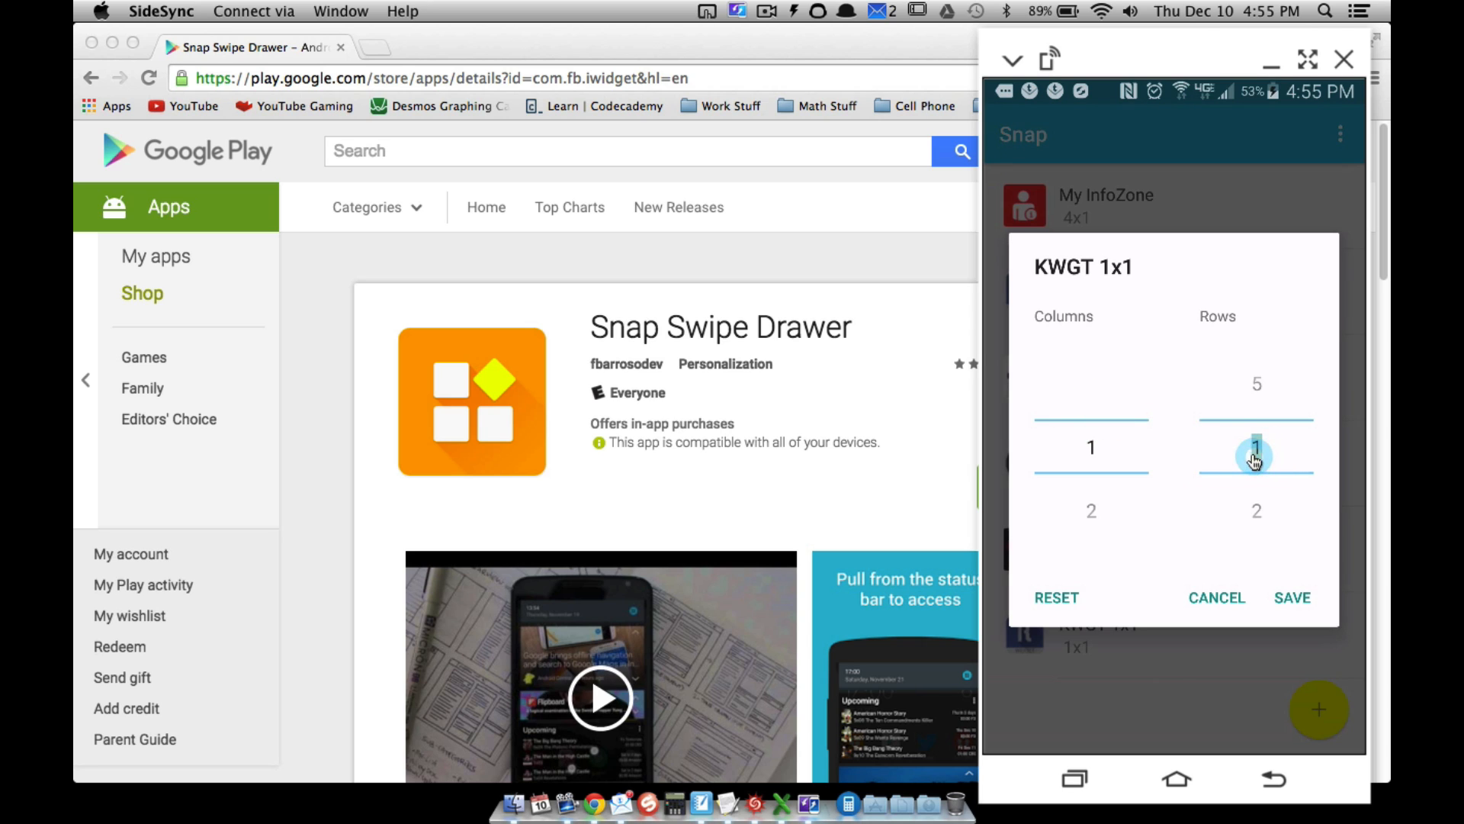
{"action": "left_click_drag", "start_coordinate": [1256, 457], "coordinate": [1256, 540]}
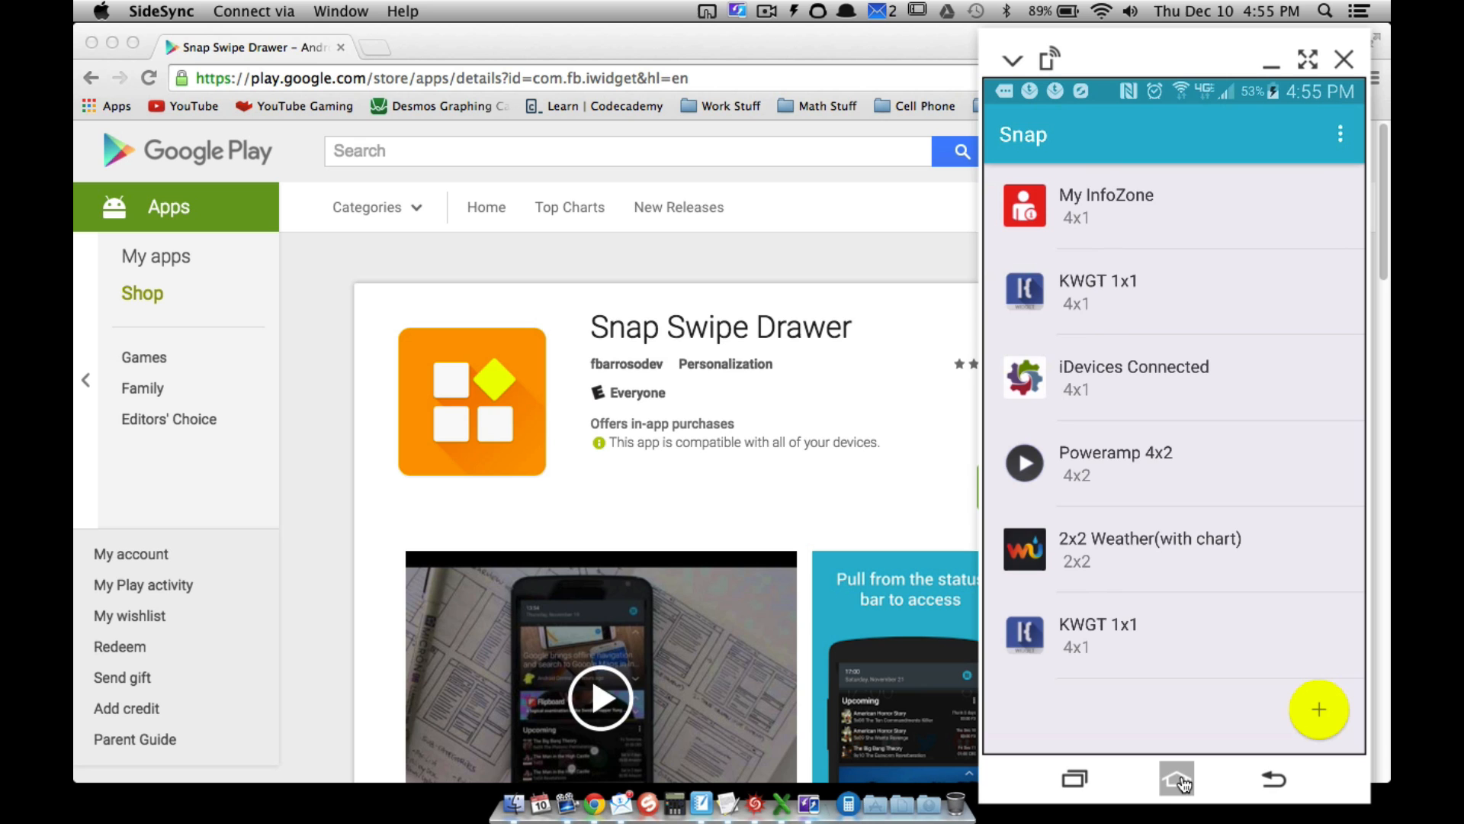
Open the KWGT widget, load the IKW002 clock preset, and scale it to 136.
{"action": "left_click", "coordinate": [1176, 779]}
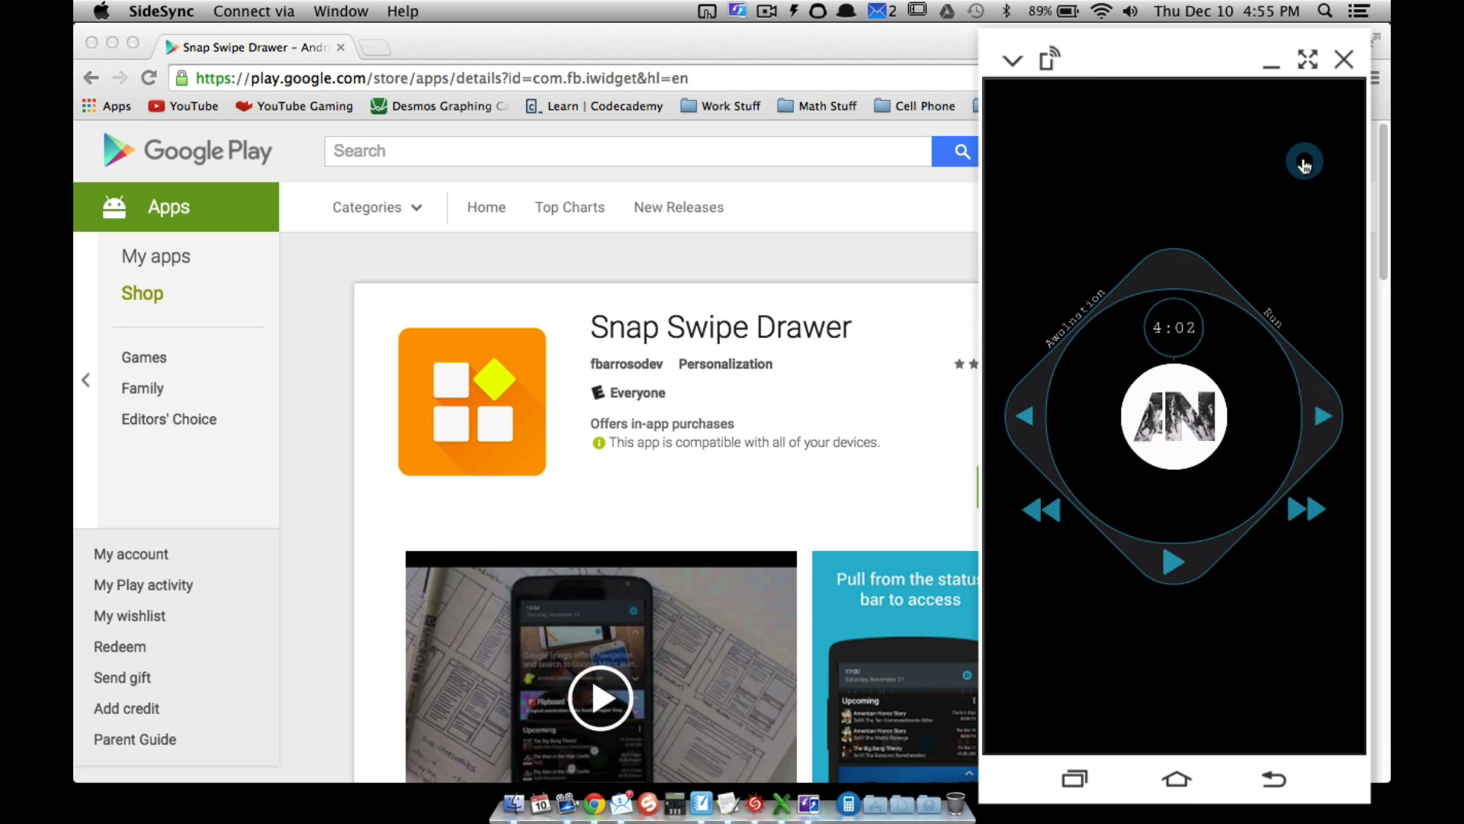
{"action": "left_click", "coordinate": [1306, 163]}
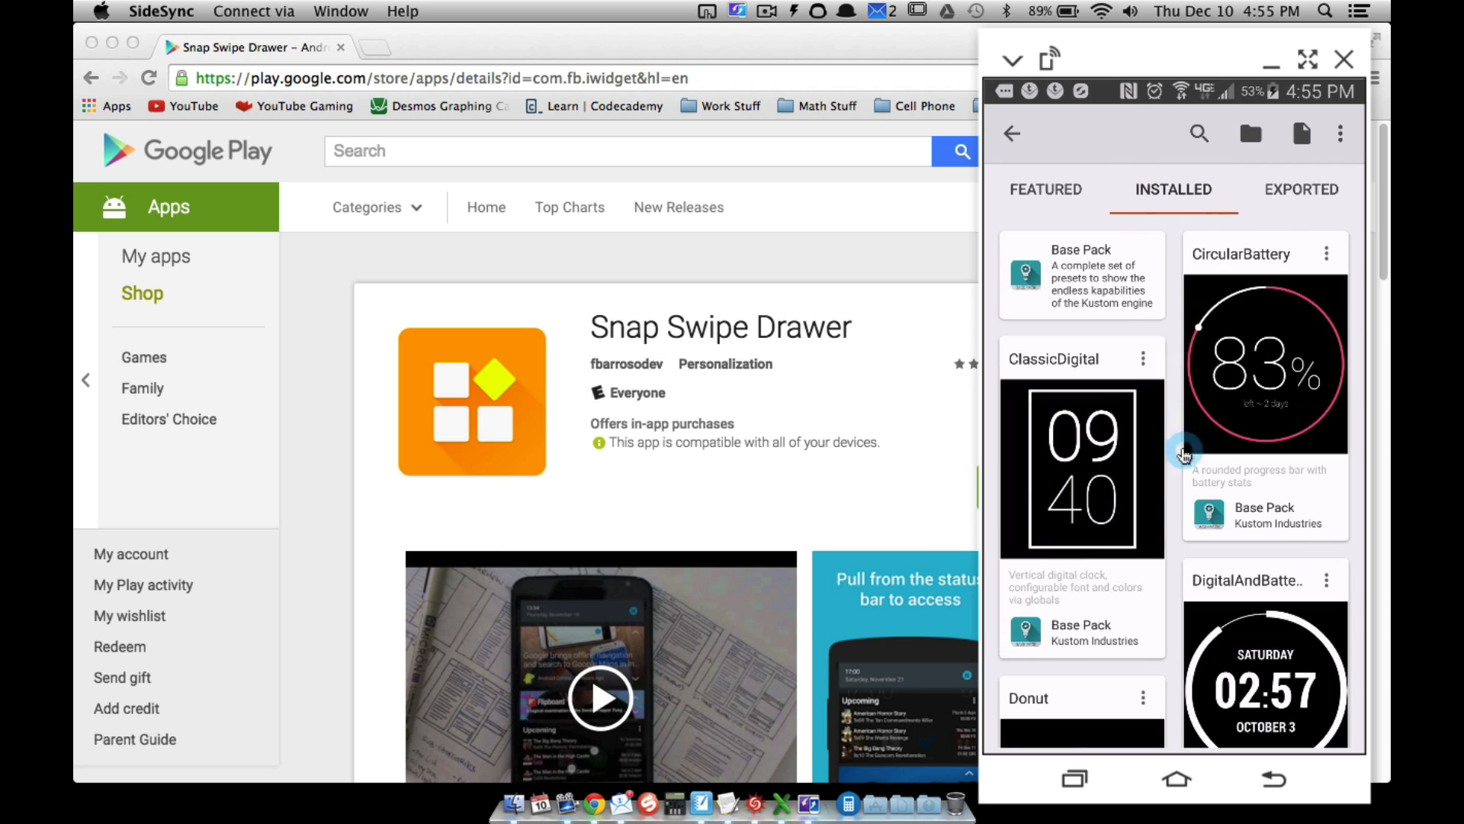
{"action": "scroll", "scroll_direction": "down", "scroll_amount": 3}
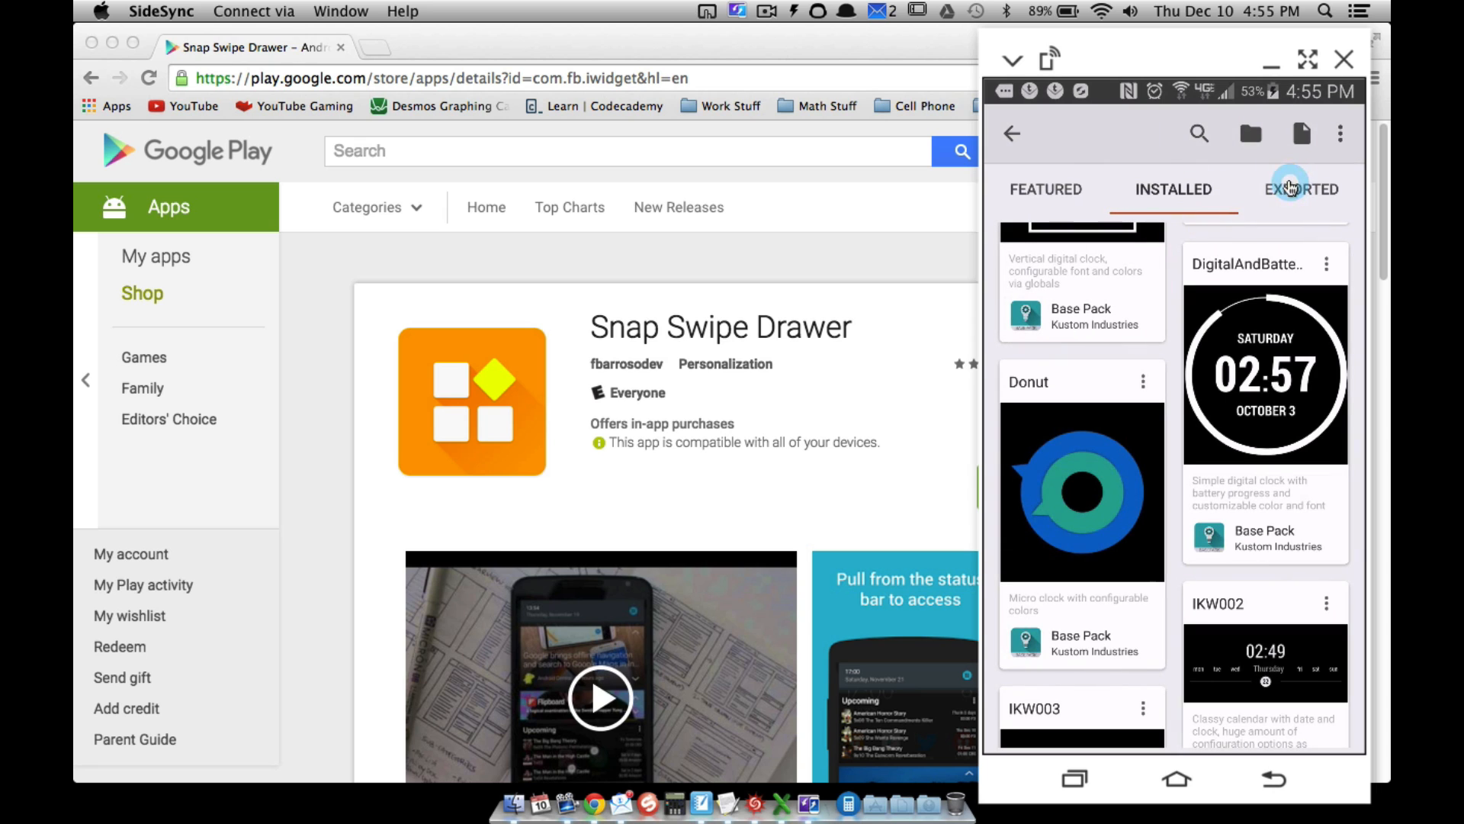
{"action": "scroll", "scroll_direction": "down", "scroll_amount": 3}
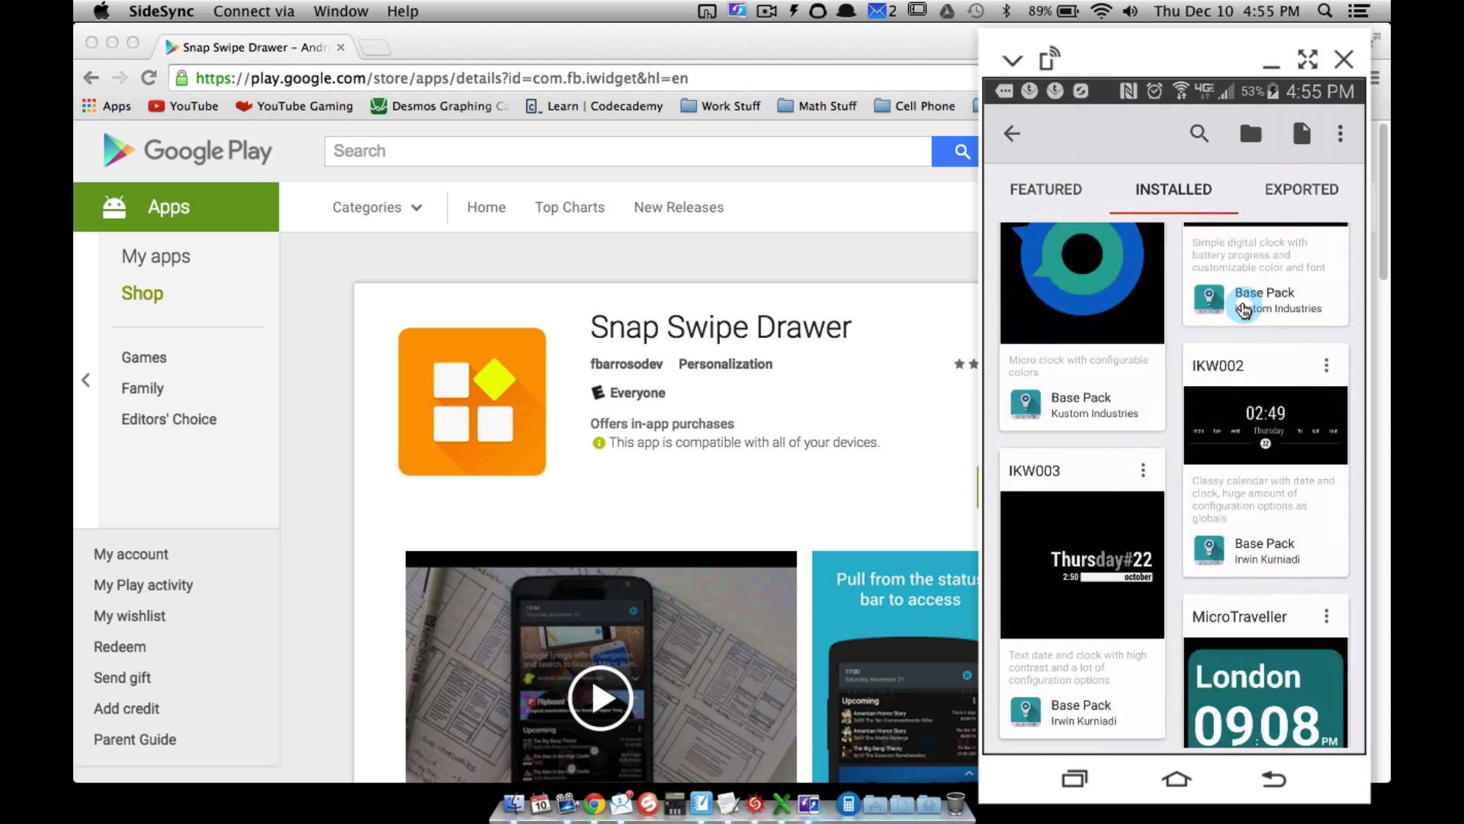
{"action": "mouse_move", "coordinate": [1239, 431]}
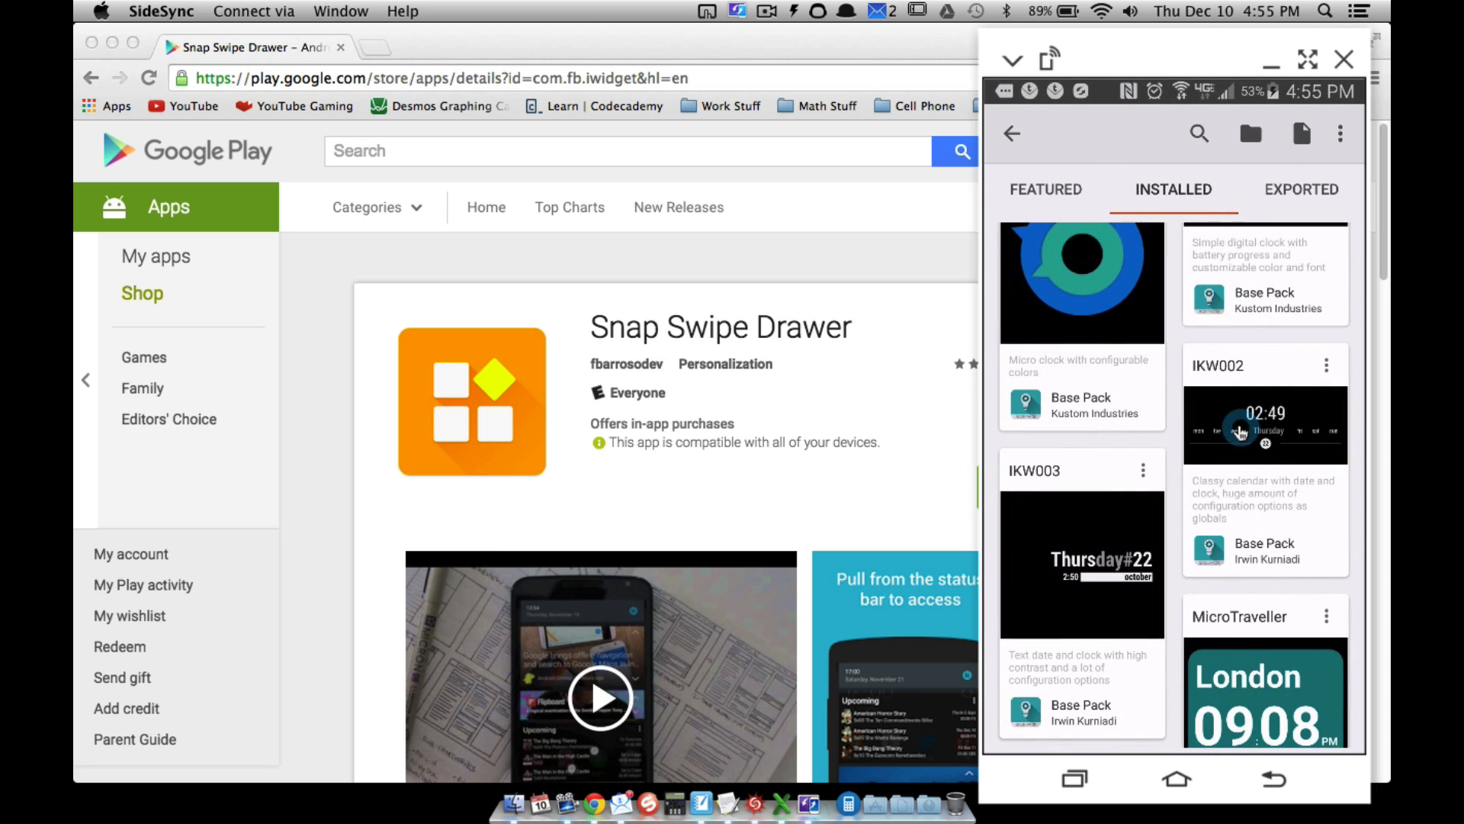
{"action": "left_click", "coordinate": [1264, 425]}
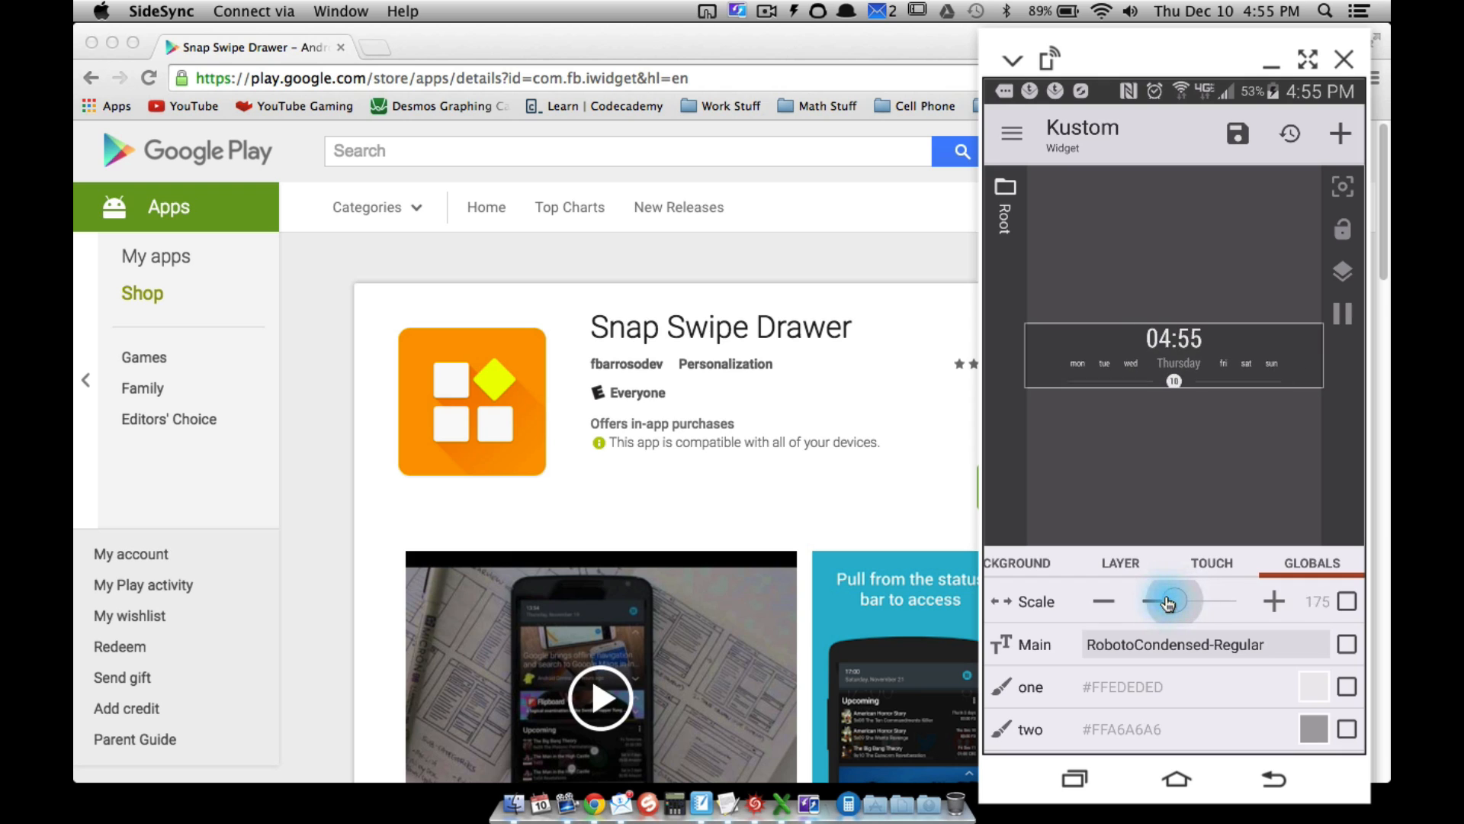
{"action": "left_click_drag", "start_coordinate": [1176, 602], "coordinate": [1168, 601]}
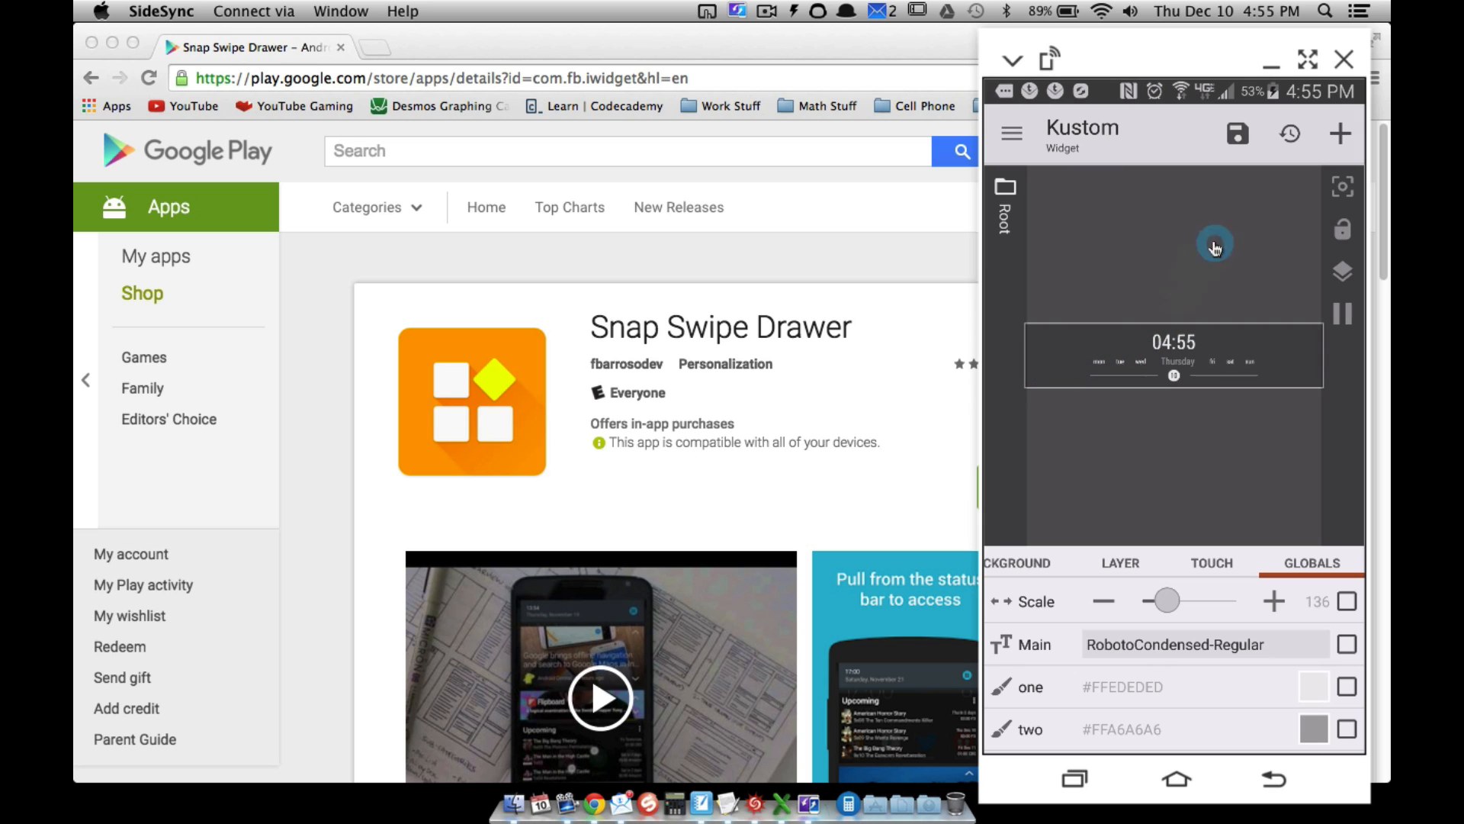
{"action": "left_click", "coordinate": [1237, 133]}
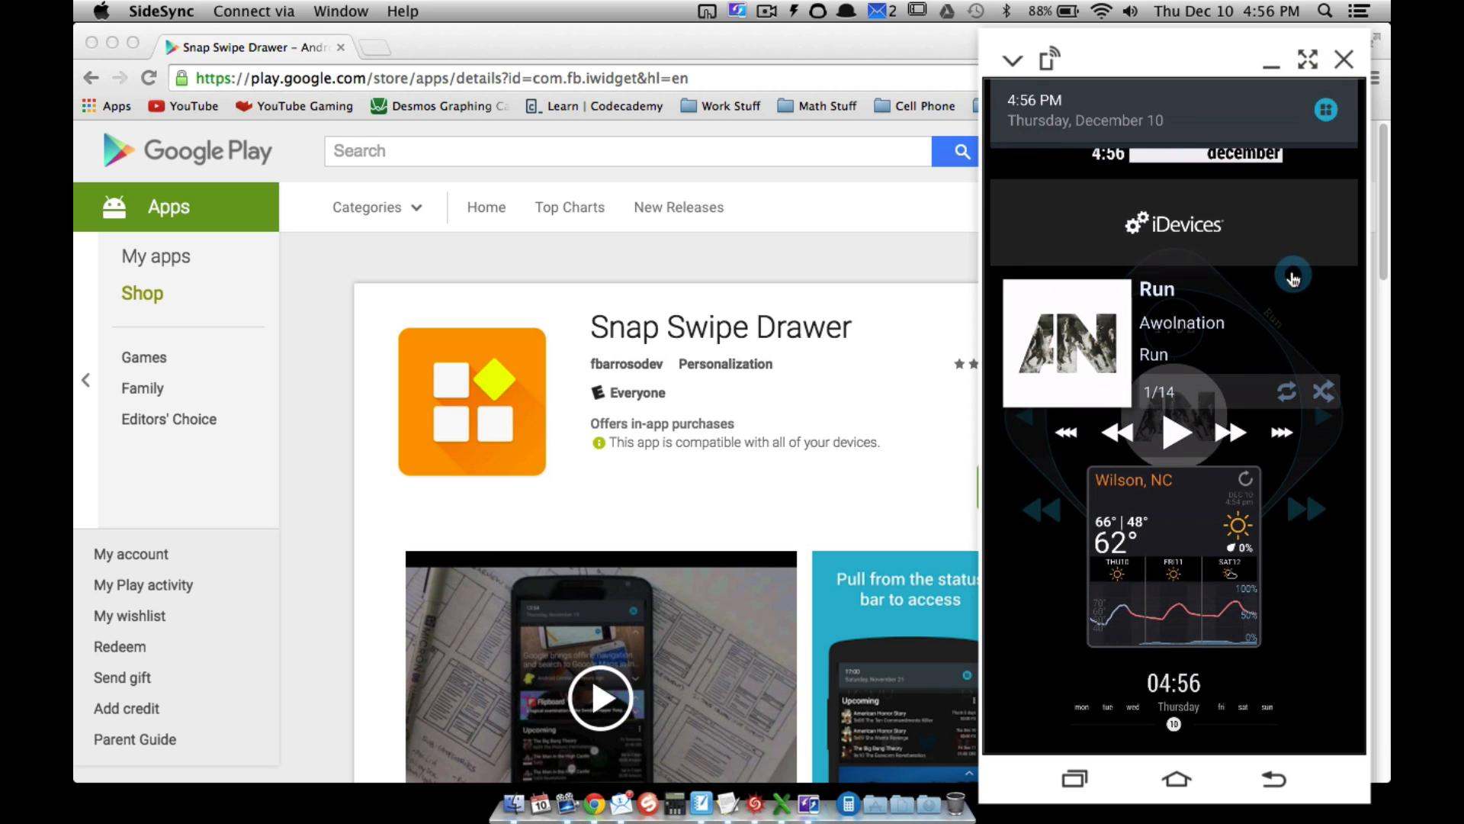
{"action": "mouse_move", "coordinate": [1120, 259]}
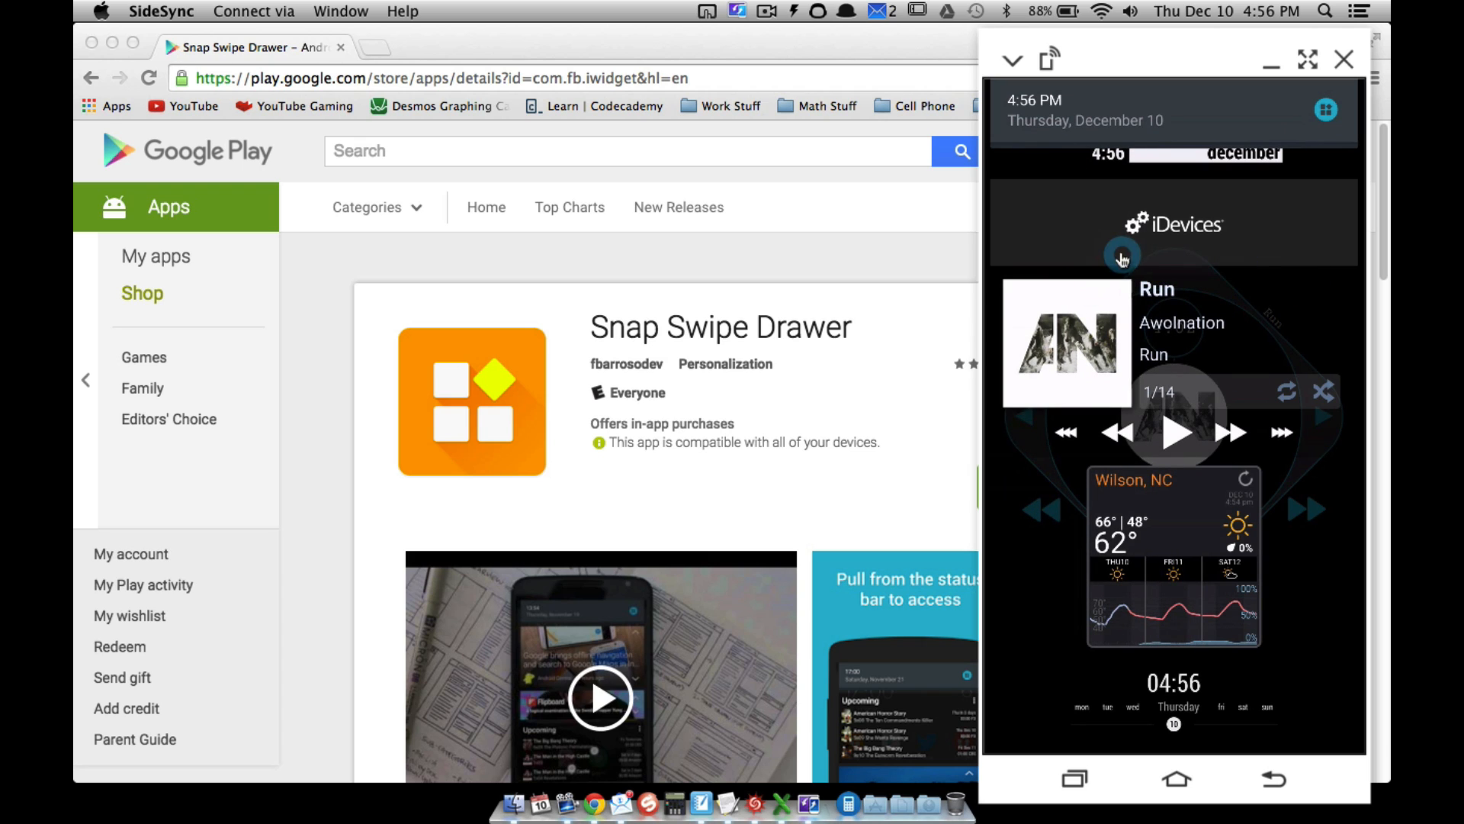
{"action": "mouse_move", "coordinate": [1190, 531]}
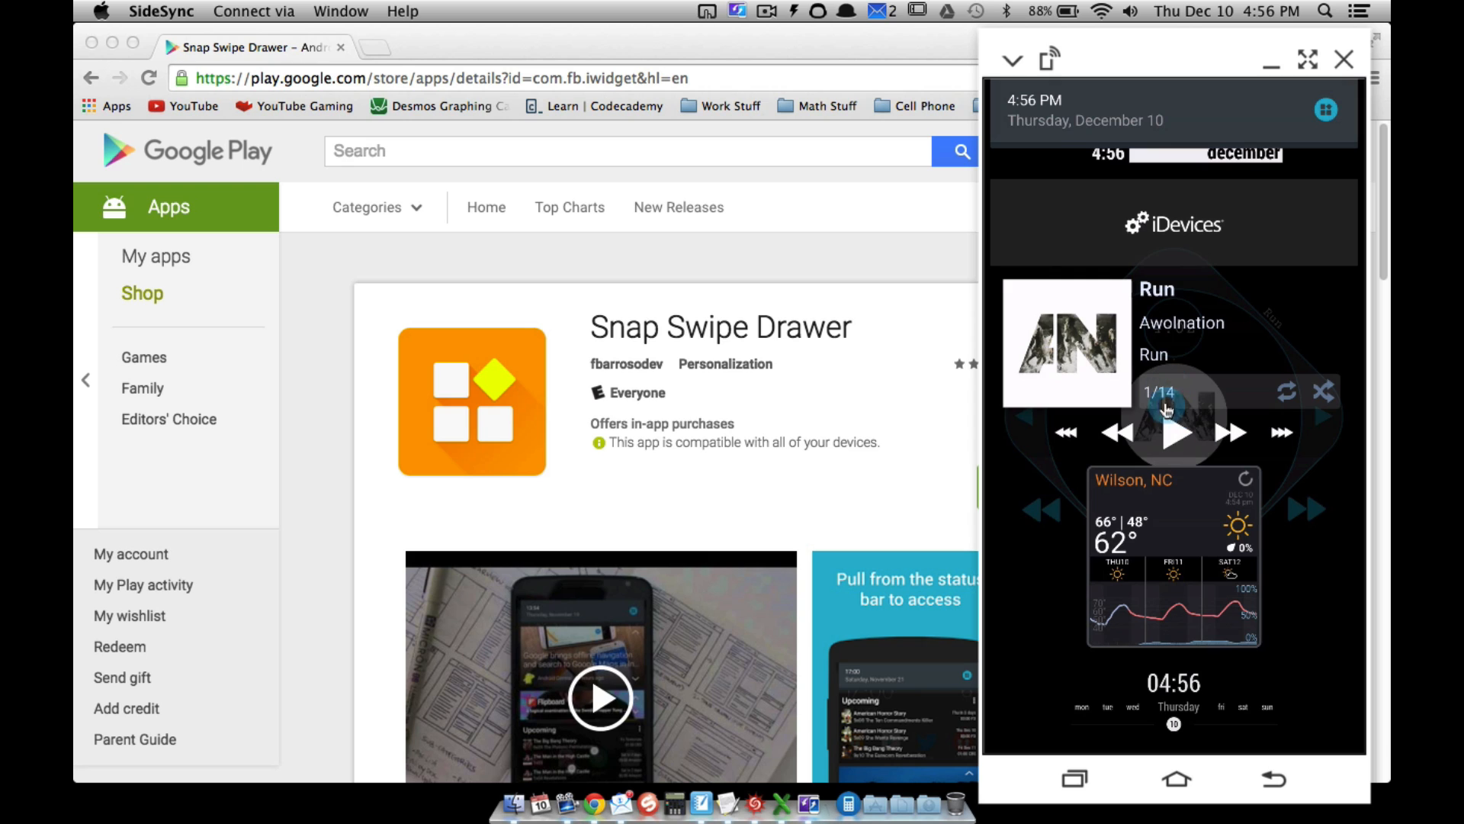
{"action": "mouse_move", "coordinate": [1292, 492]}
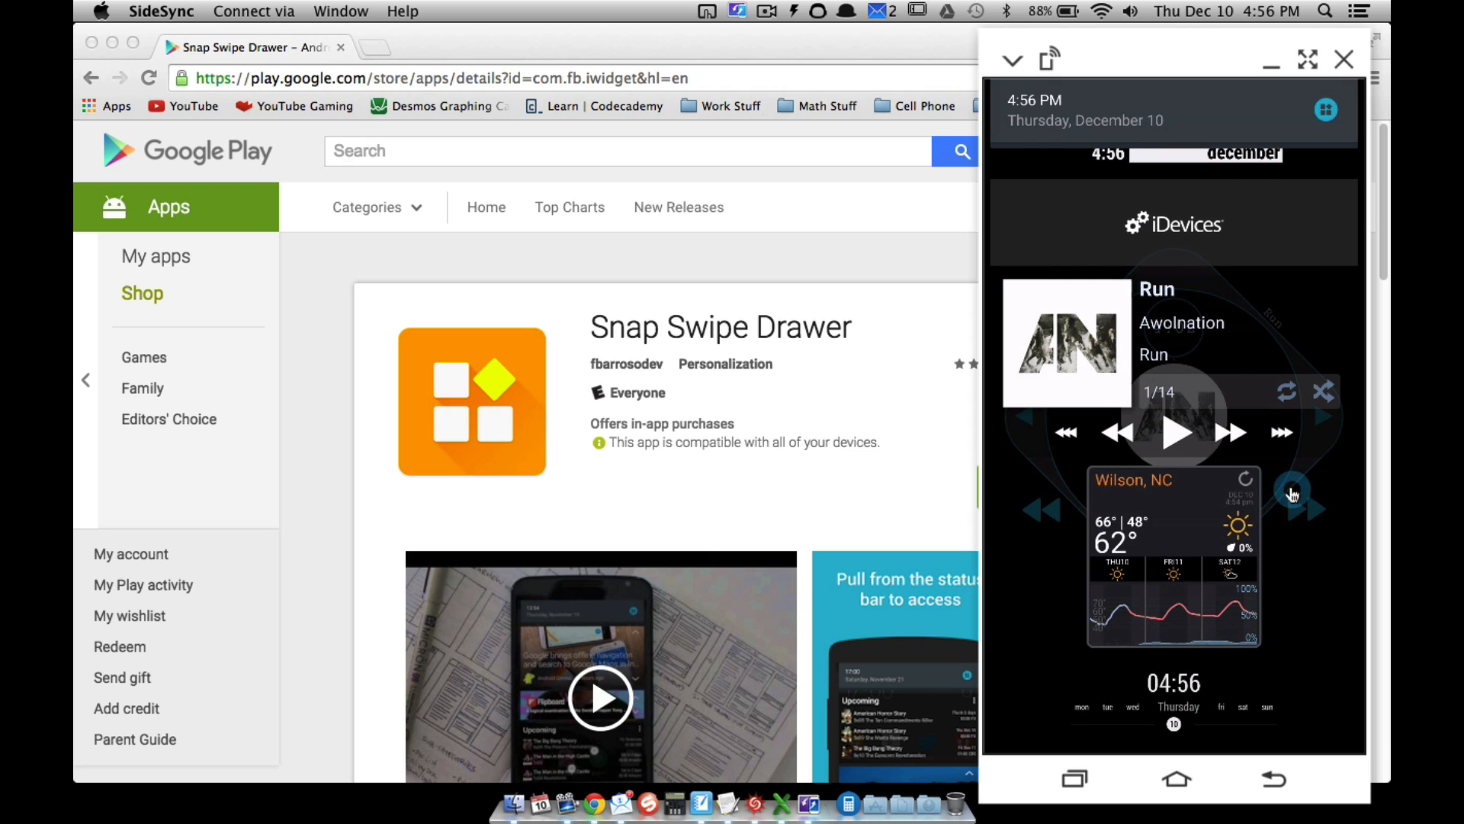
{"action": "mouse_move", "coordinate": [1215, 656]}
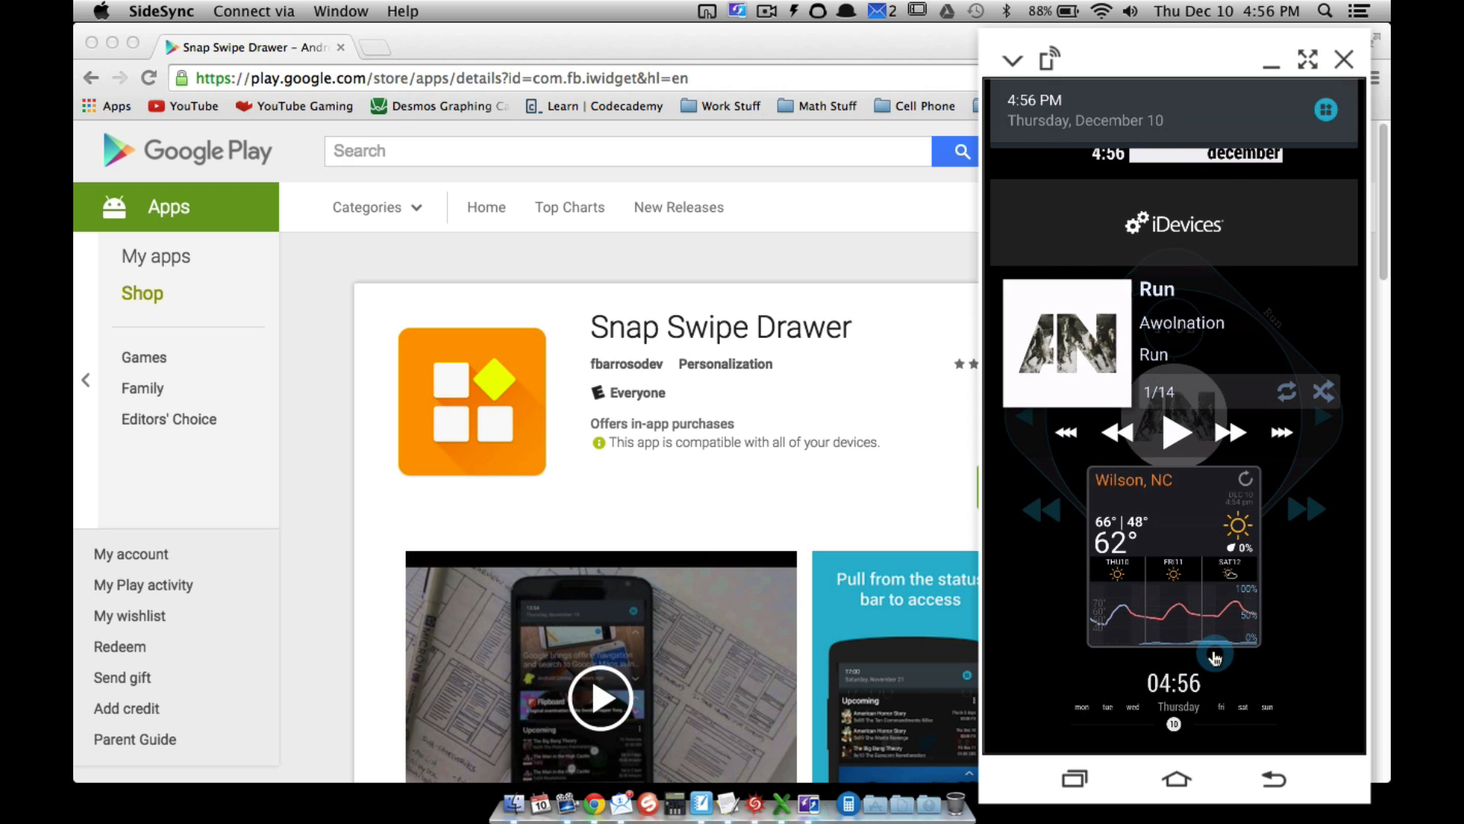
Pull the Snap drawer over the lock screen, then close it to reveal the 4:56 clock.
{"action": "left_click", "coordinate": [1215, 653]}
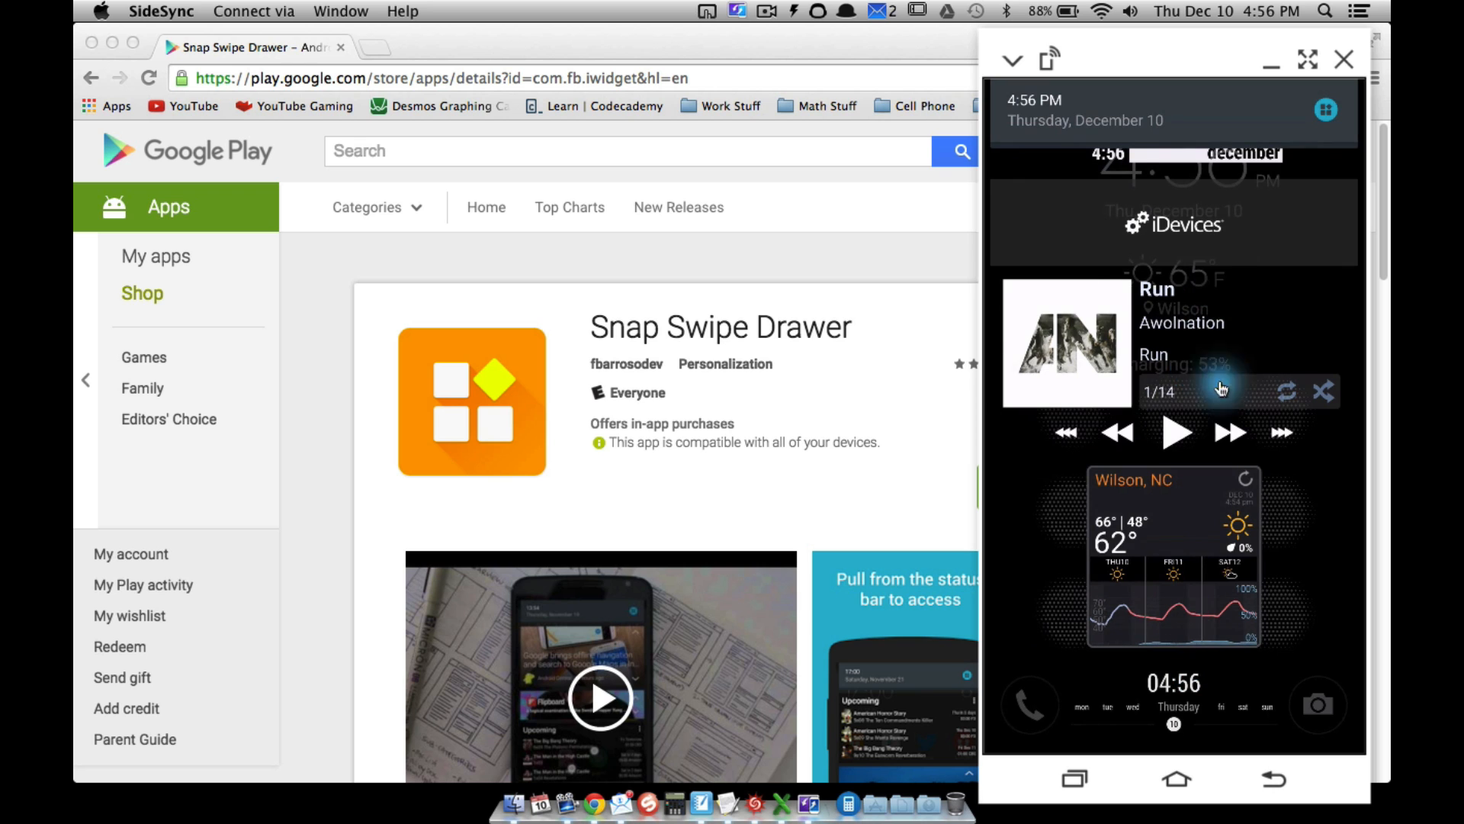
{"action": "mouse_move", "coordinate": [1212, 353]}
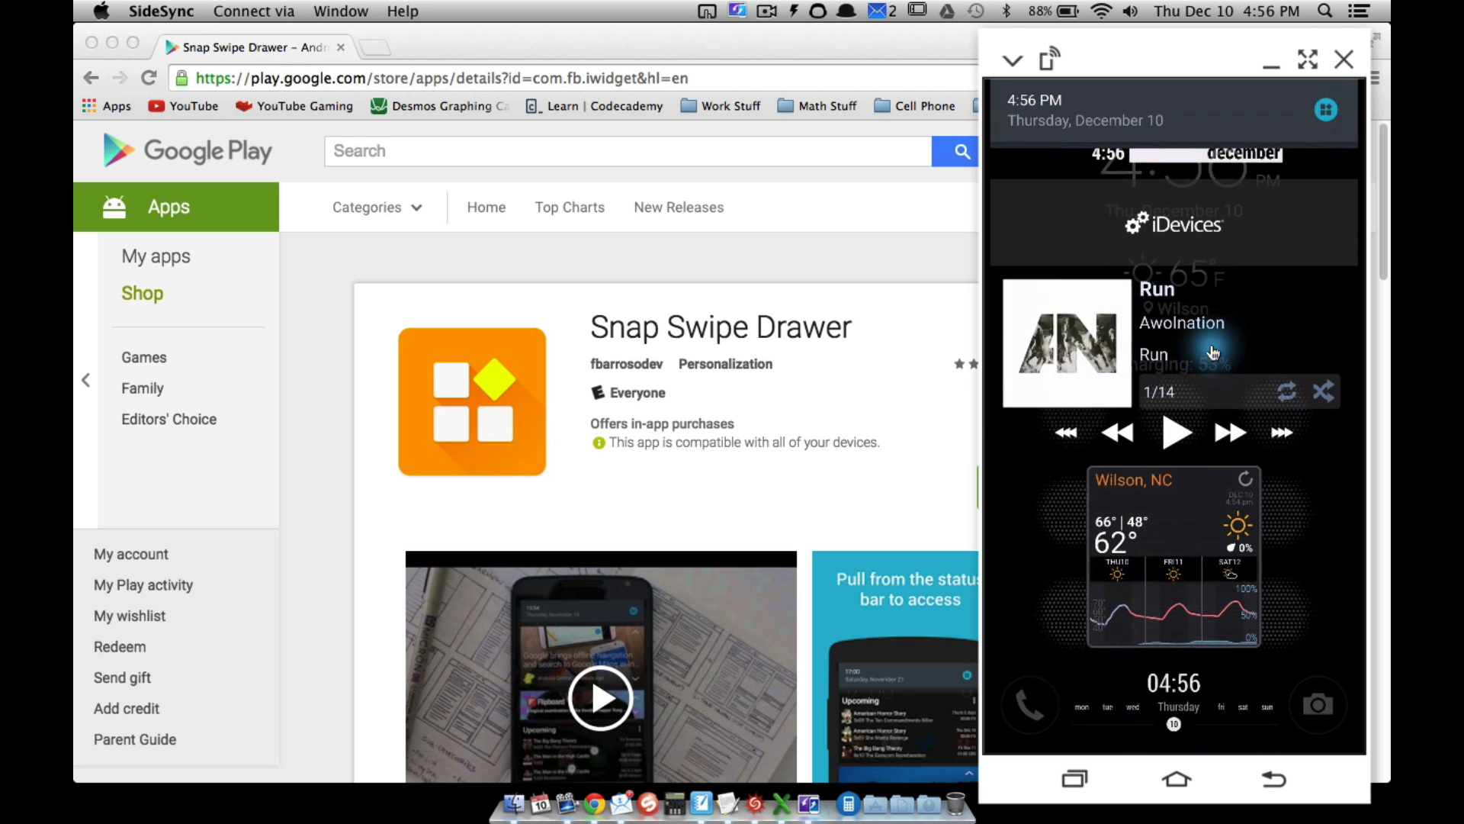
{"action": "left_click", "coordinate": [1273, 779]}
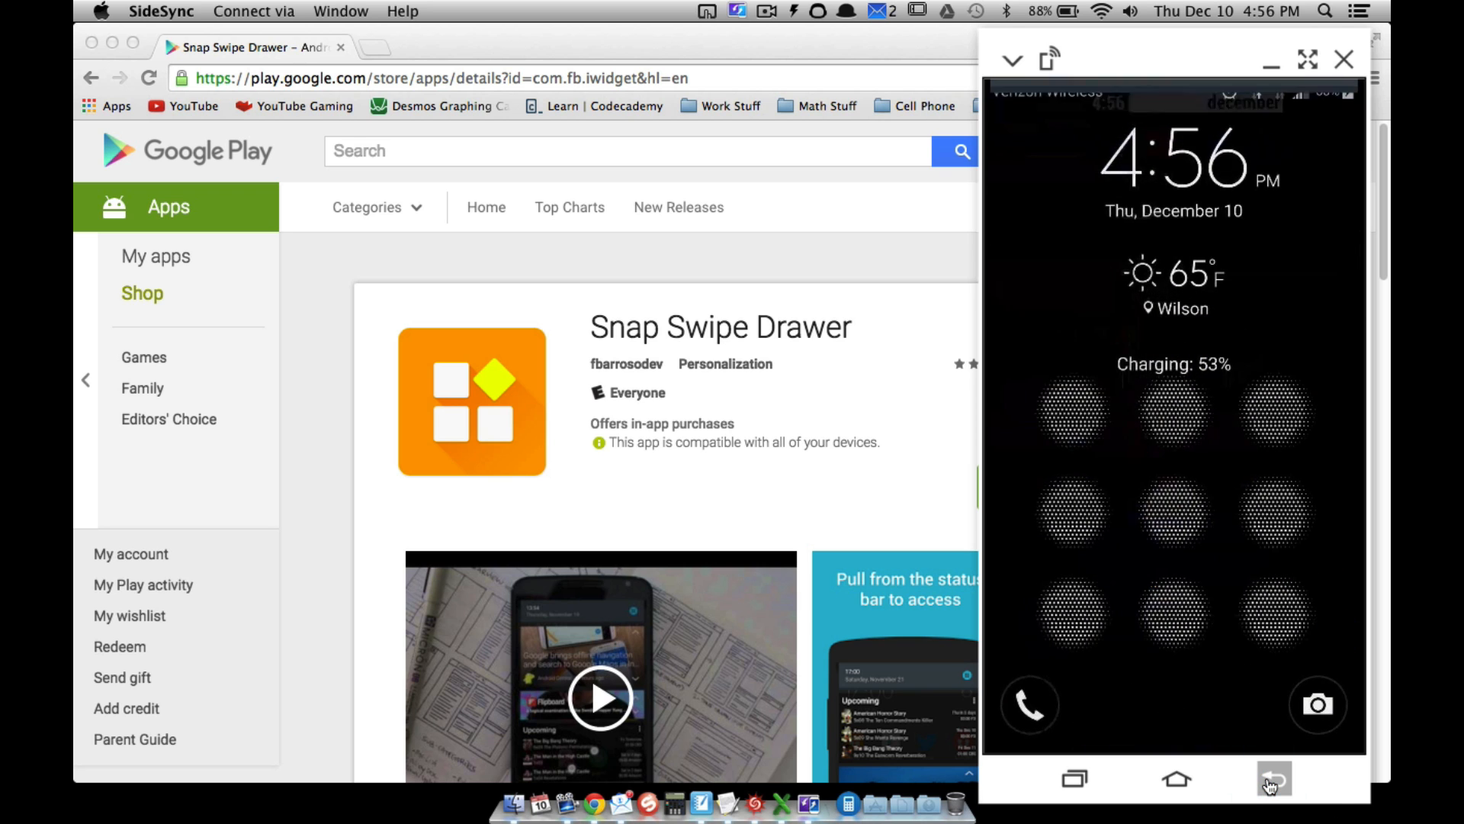